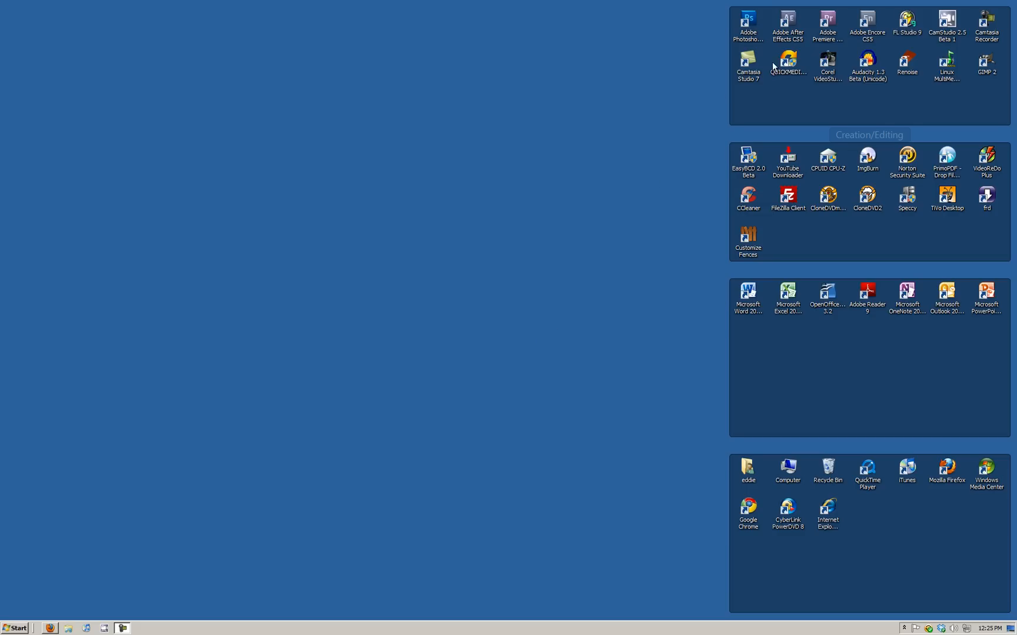
# - Launch Premiere Pro and open the recent Cullen Class Video_1 project
pyautogui.doubleClick(827, 23)
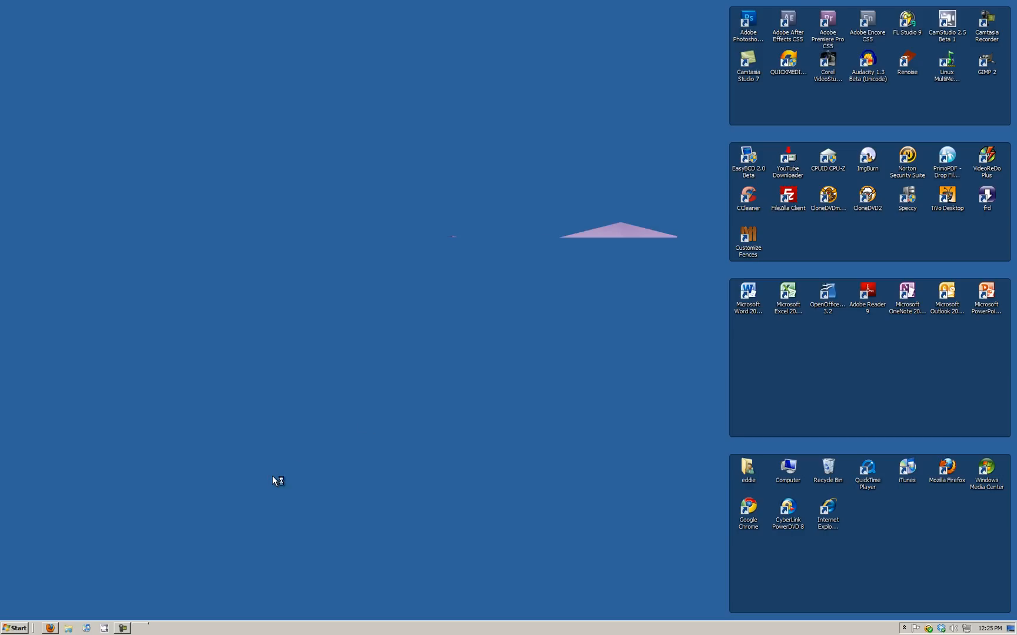
pyautogui.doubleClick(826, 23)
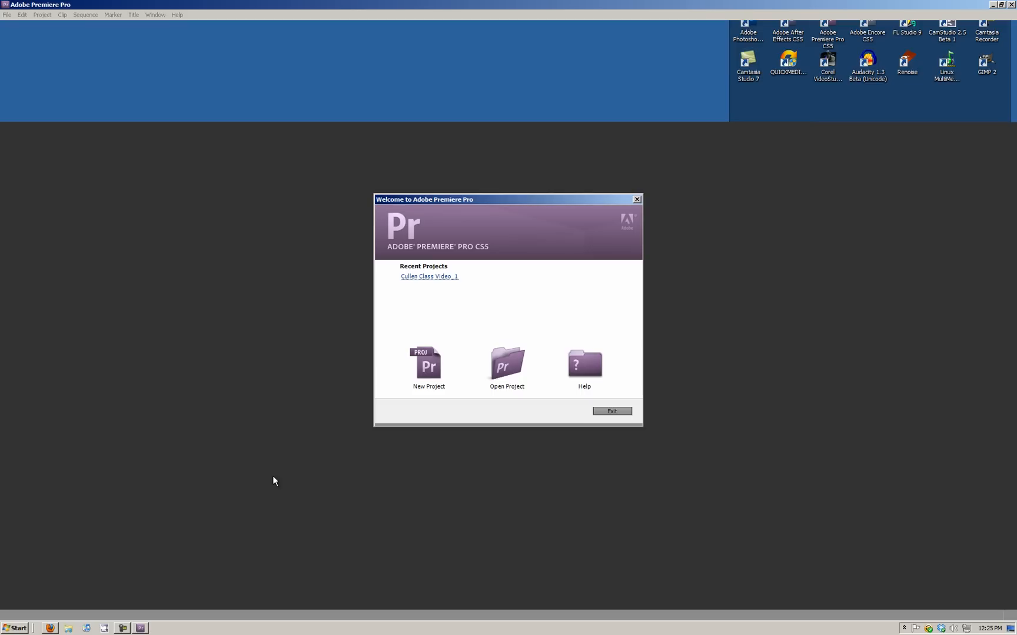
pyautogui.moveTo(450, 280)
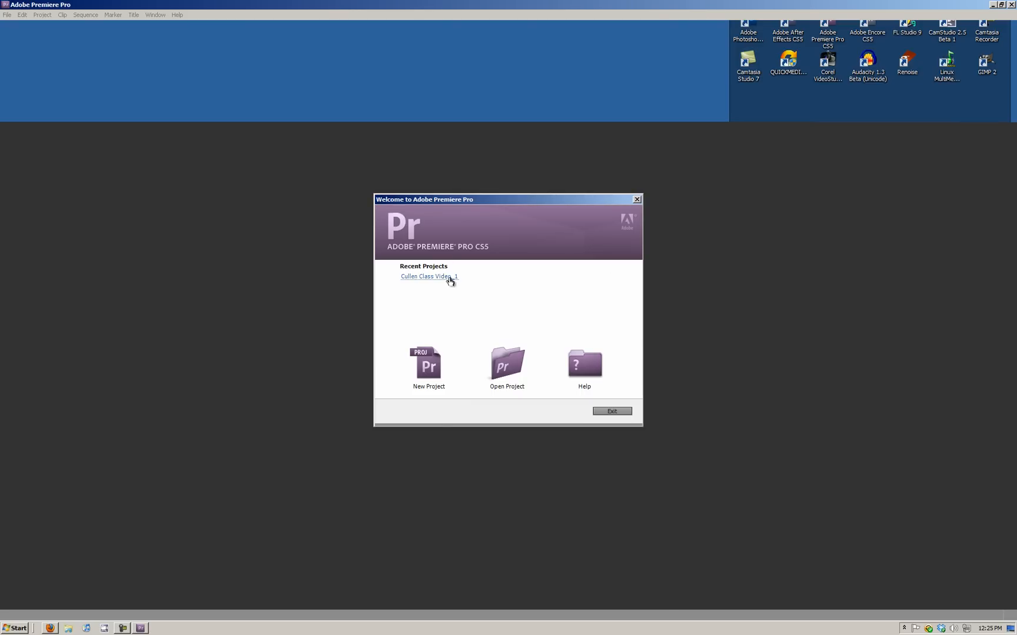
pyautogui.click(426, 276)
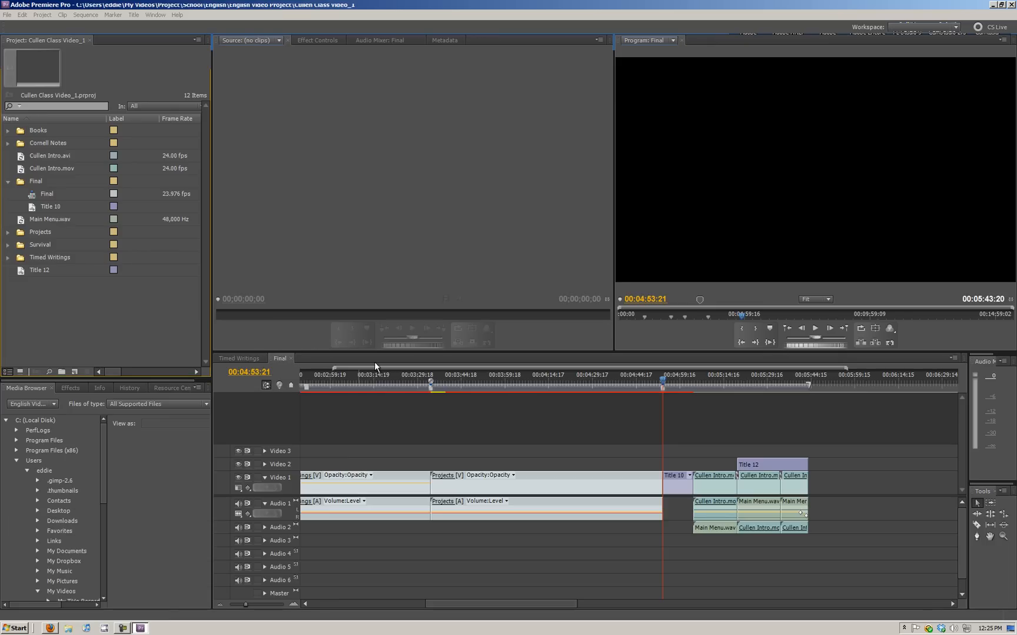
# - Switch to the Timed Writings sequence and preview its green-screen clip around 28 seconds
pyautogui.click(237, 358)
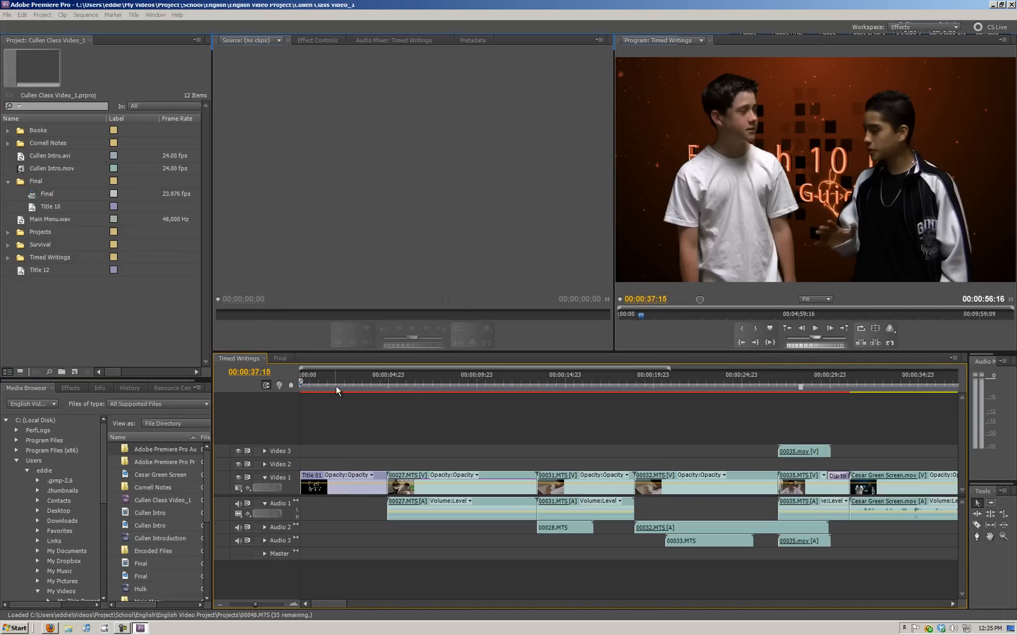
pyautogui.click(505, 381)
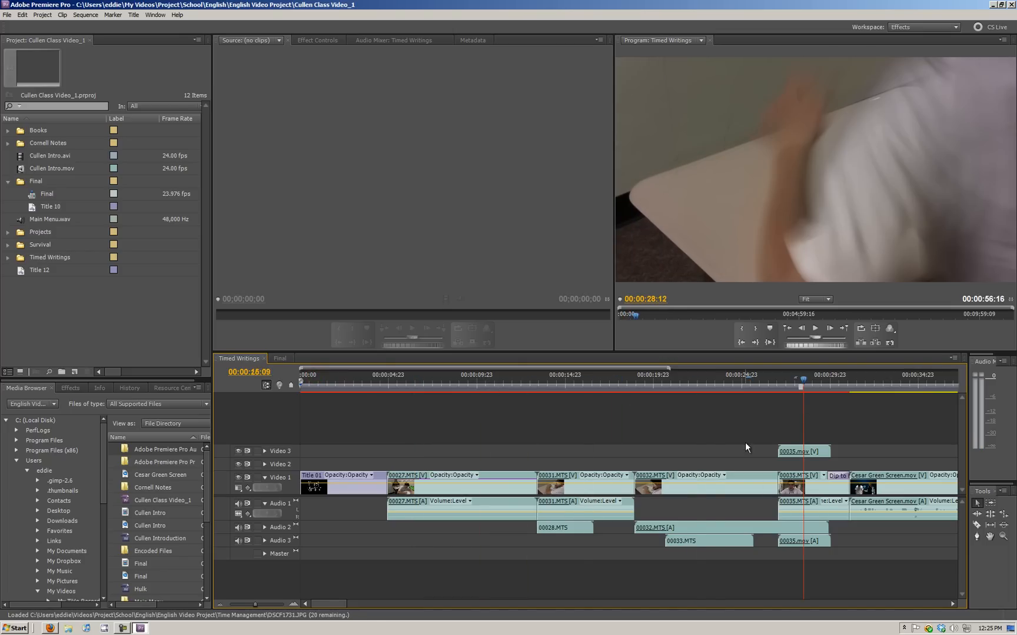
pyautogui.hscroll(3)
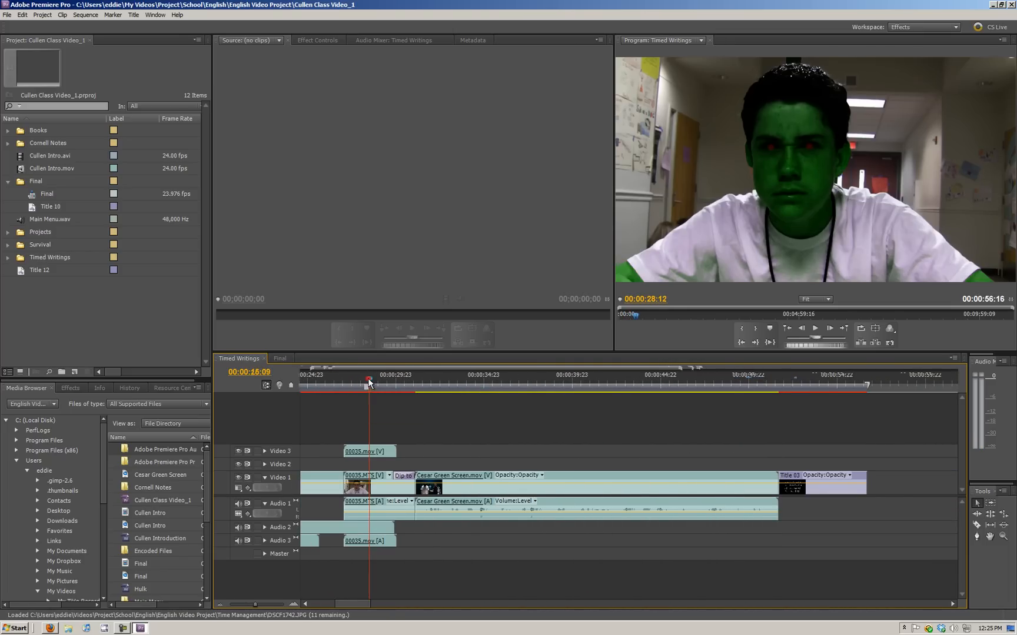
pyautogui.click(409, 383)
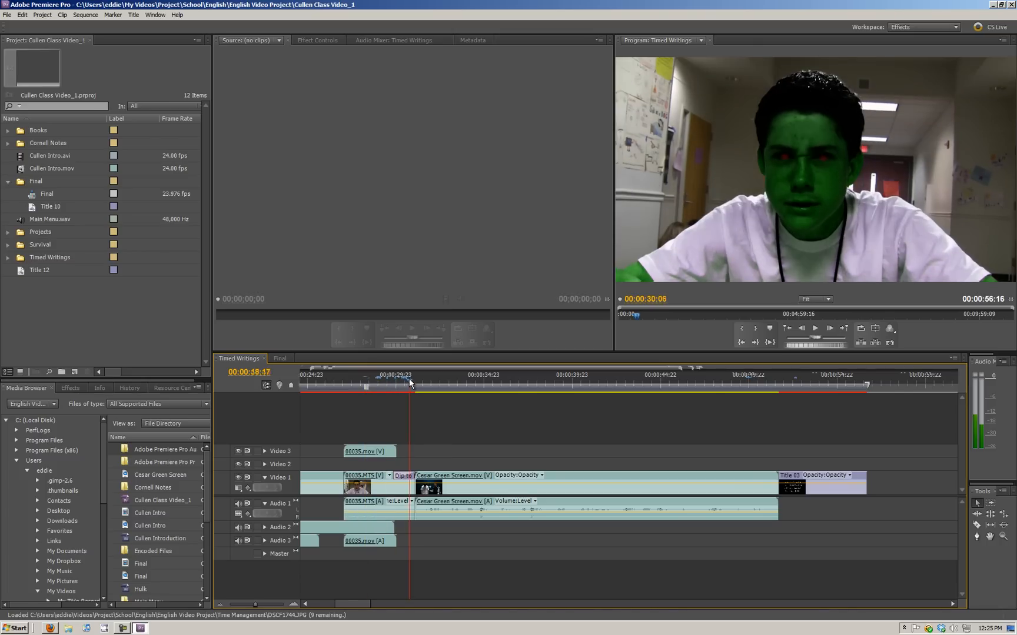
pyautogui.click(386, 382)
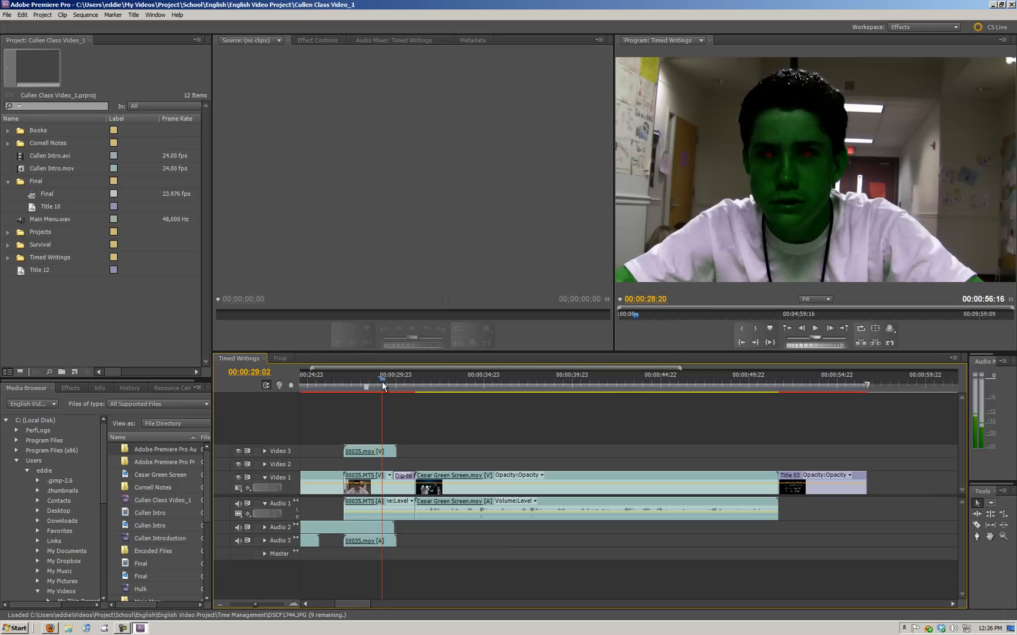
# - Jump to about 34 seconds over the Cesar Green Screen clip to view the keyed shot
pyautogui.click(427, 374)
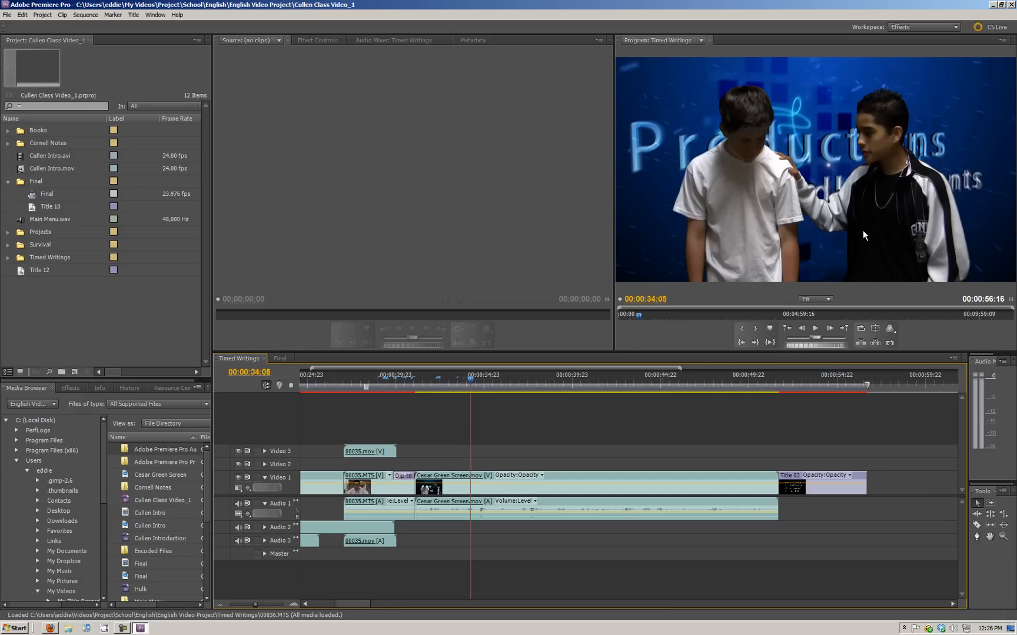
pyautogui.moveTo(829, 279)
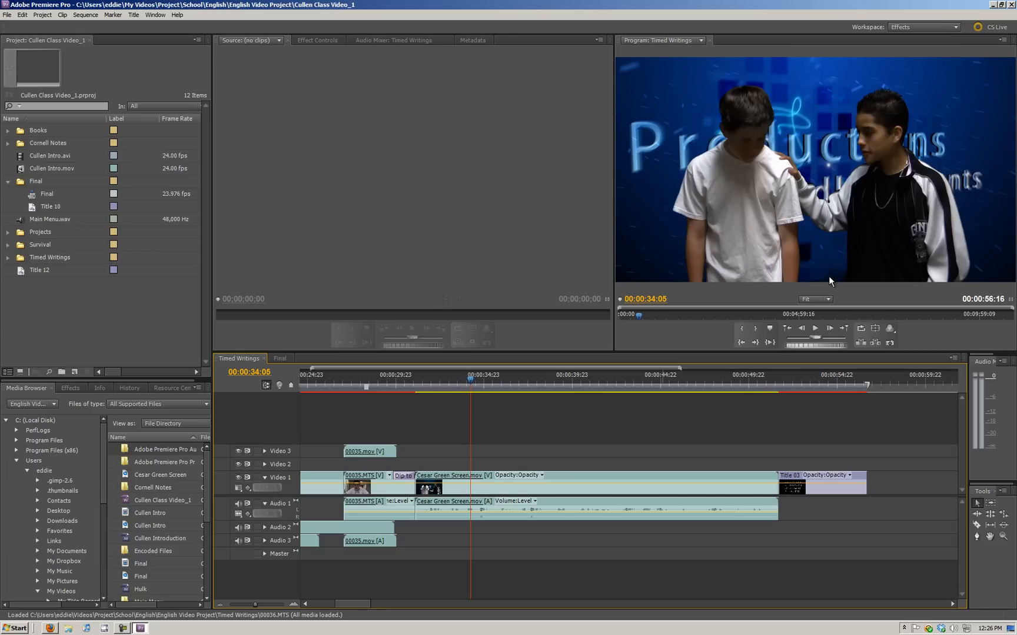
pyautogui.moveTo(662, 201)
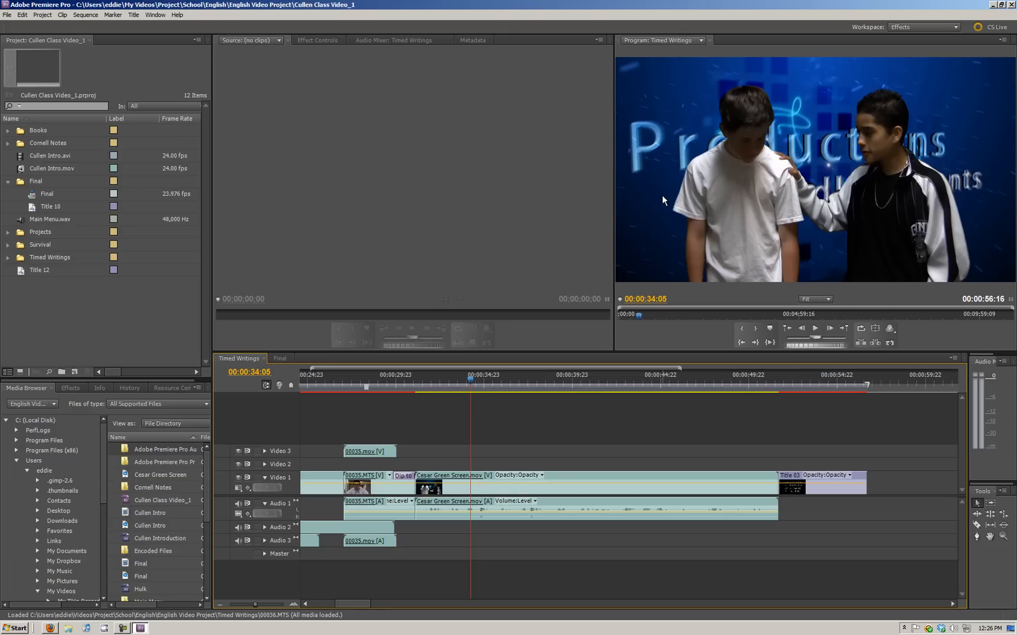
pyautogui.moveTo(782, 106)
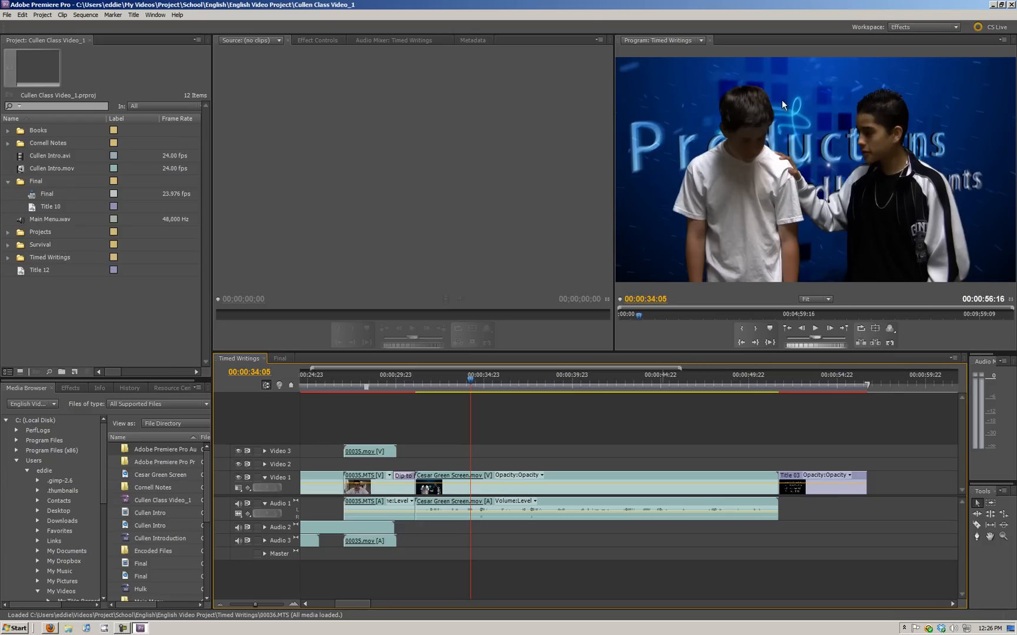
pyautogui.moveTo(754, 326)
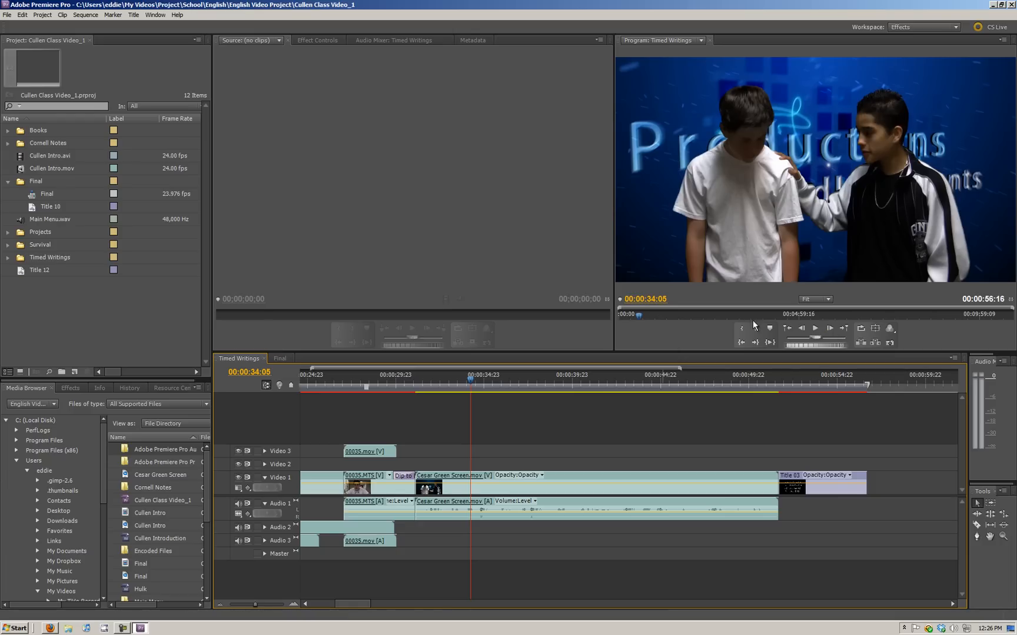
pyautogui.moveTo(295, 413)
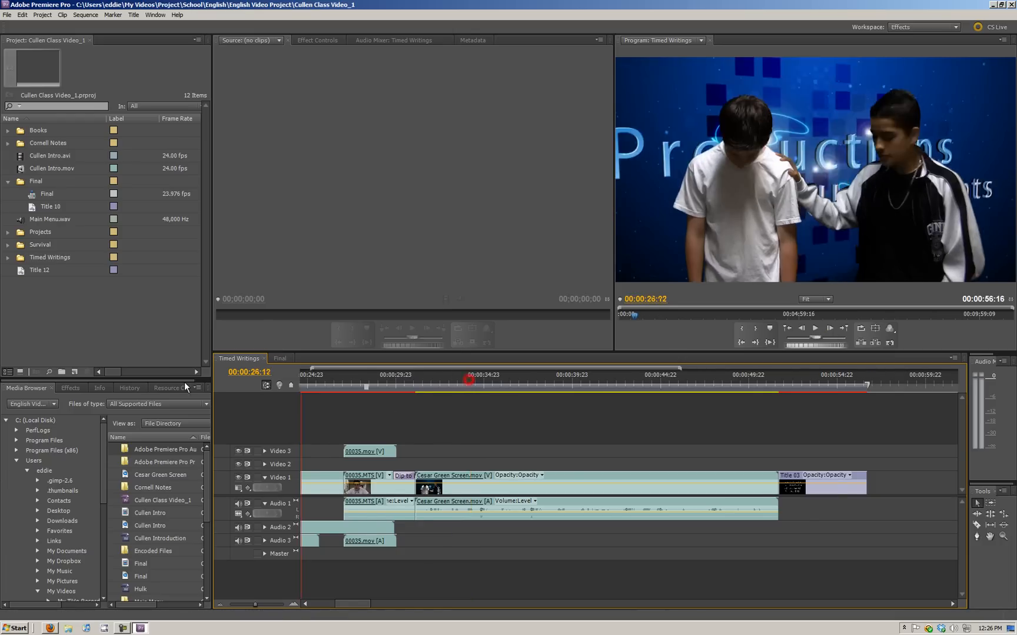
# - Make a sequence from 00036.MTS and replace that clip with a linked After Effects composition
pyautogui.click(7, 257)
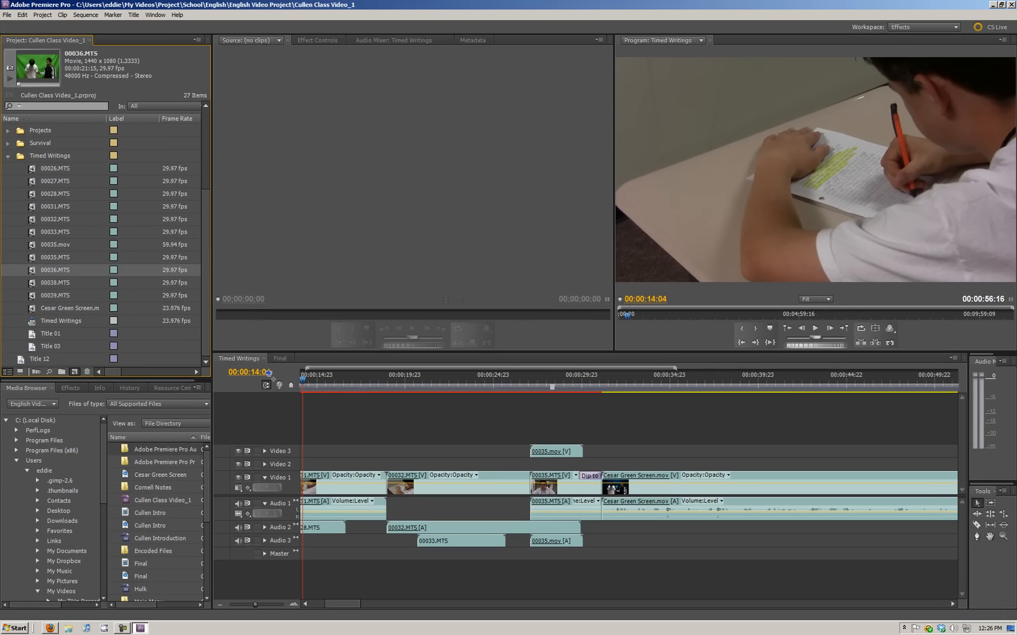
pyautogui.doubleClick(55, 269)
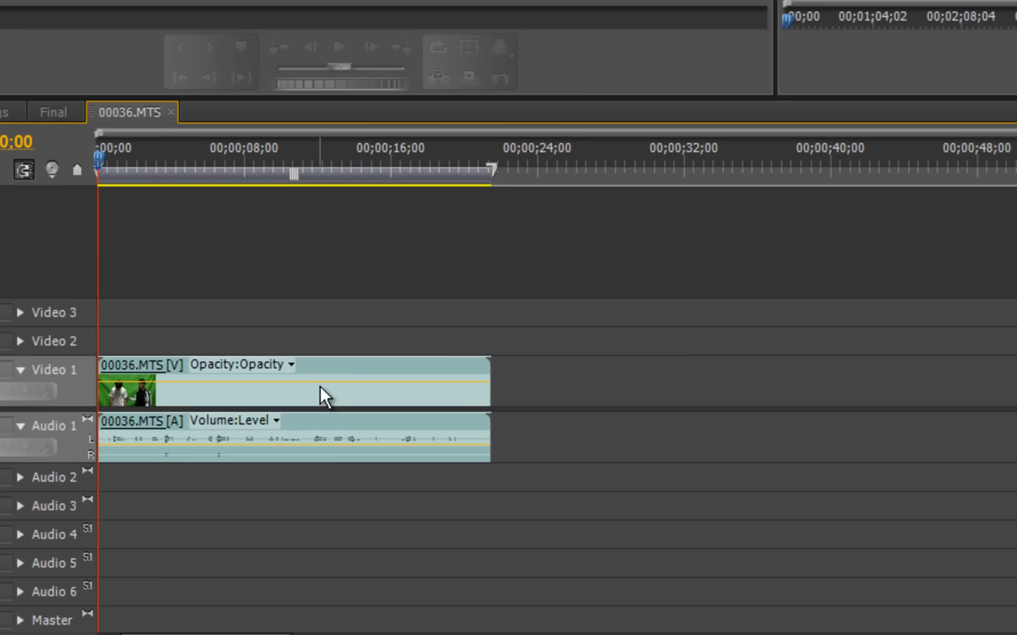
pyautogui.rightClick(318, 395)
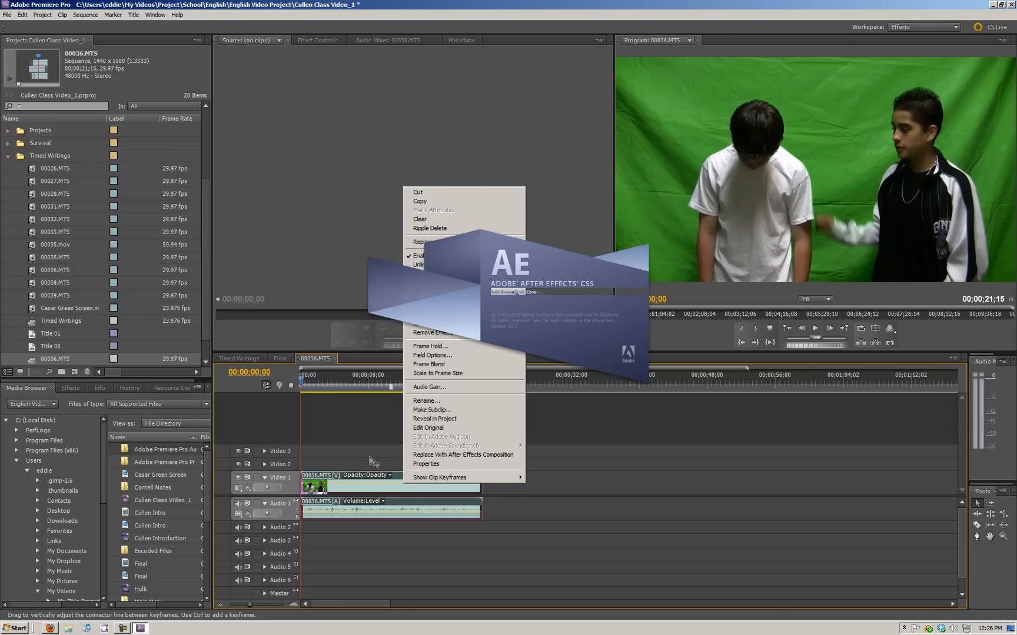
pyautogui.click(463, 454)
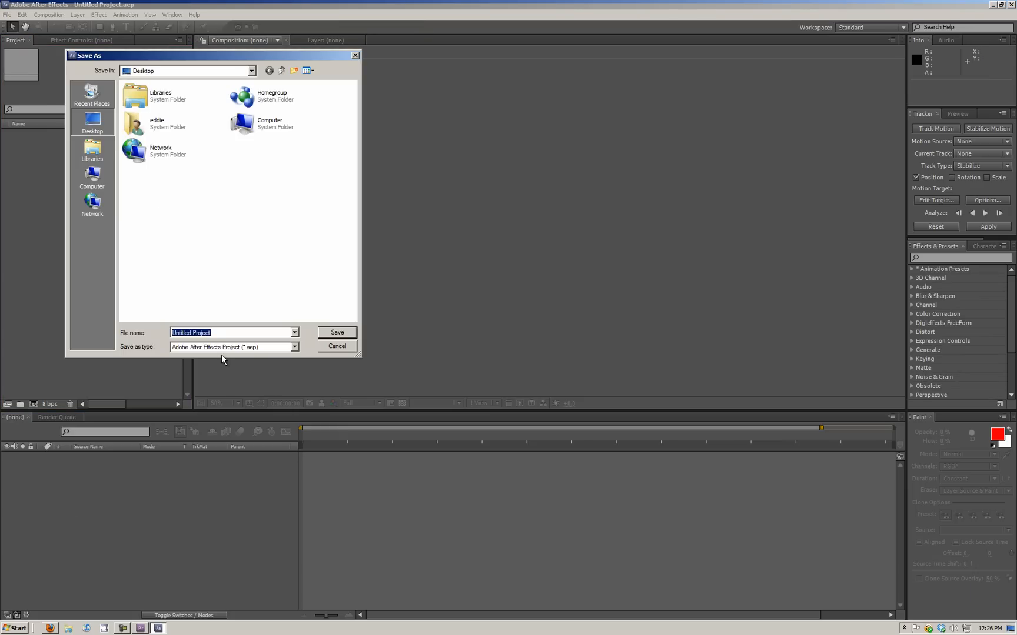
# - Save the After Effects project as greenscreen.aep and scrub the 00036.MTS footage back to the start
pyautogui.write('green')
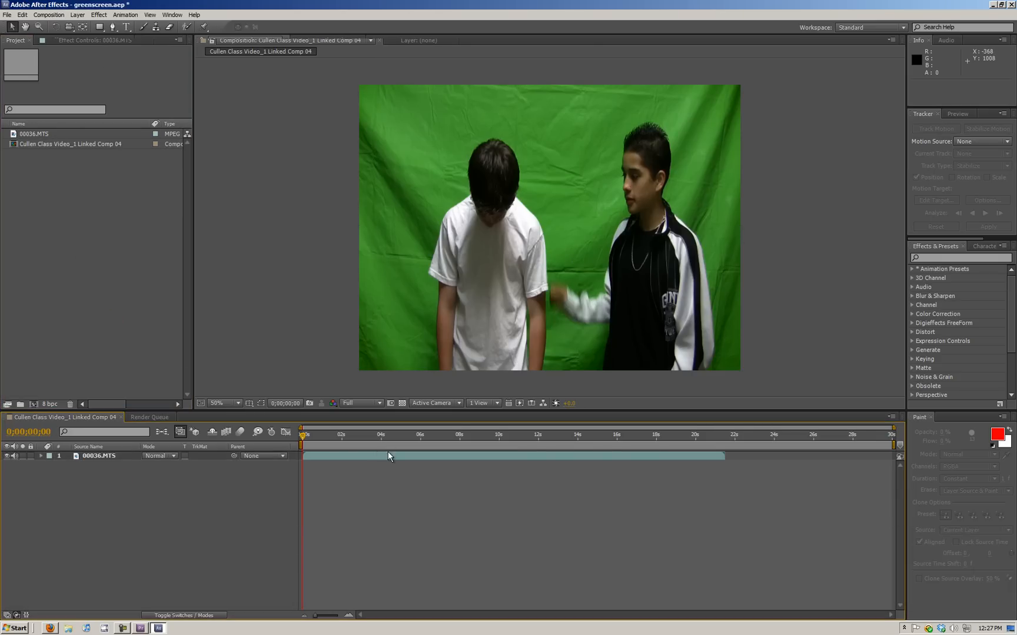
pyautogui.click(576, 434)
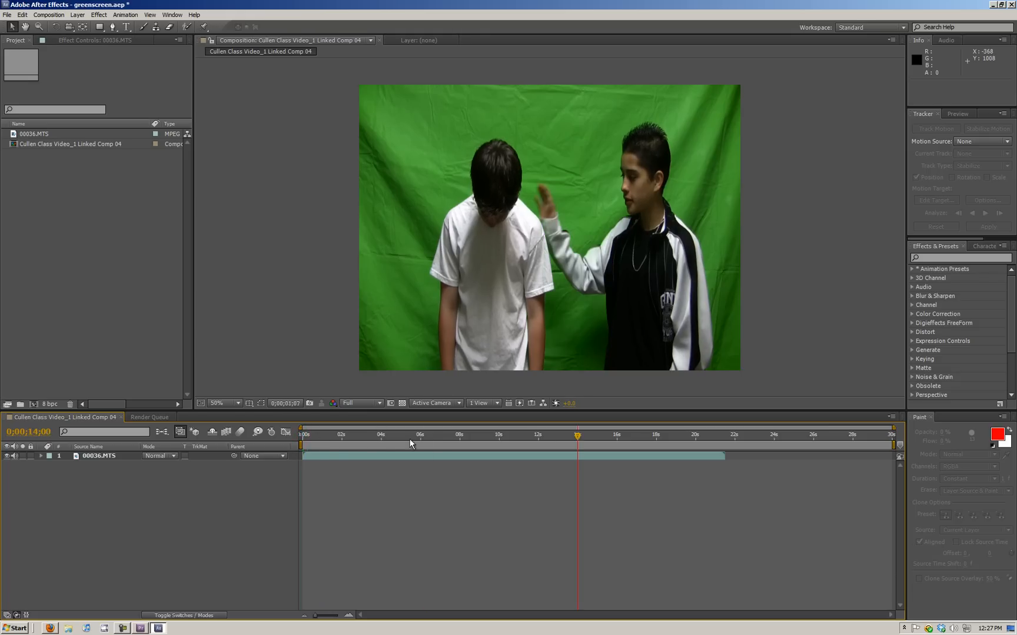
pyautogui.click(370, 434)
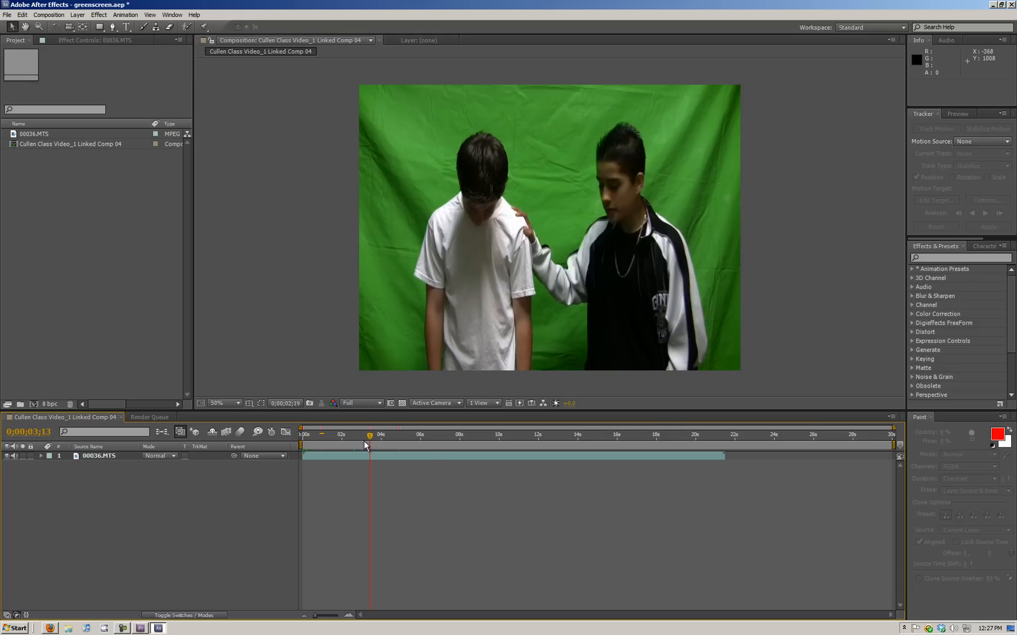
pyautogui.click(300, 434)
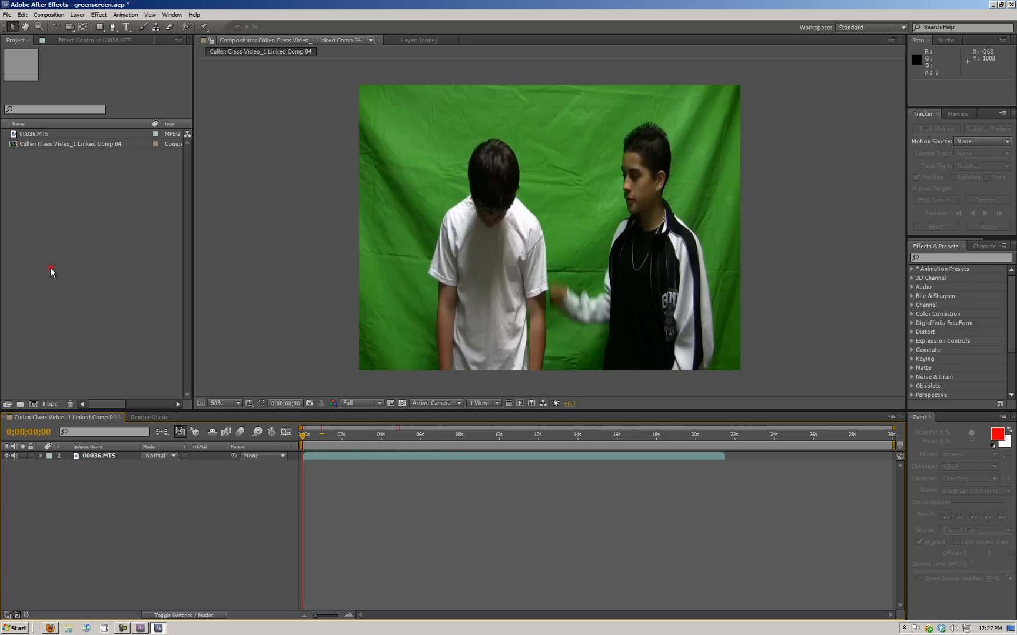
# - Import the Cullen Intro.mov QuickTime clip, dismissing the missing project link alert
pyautogui.click(7, 14)
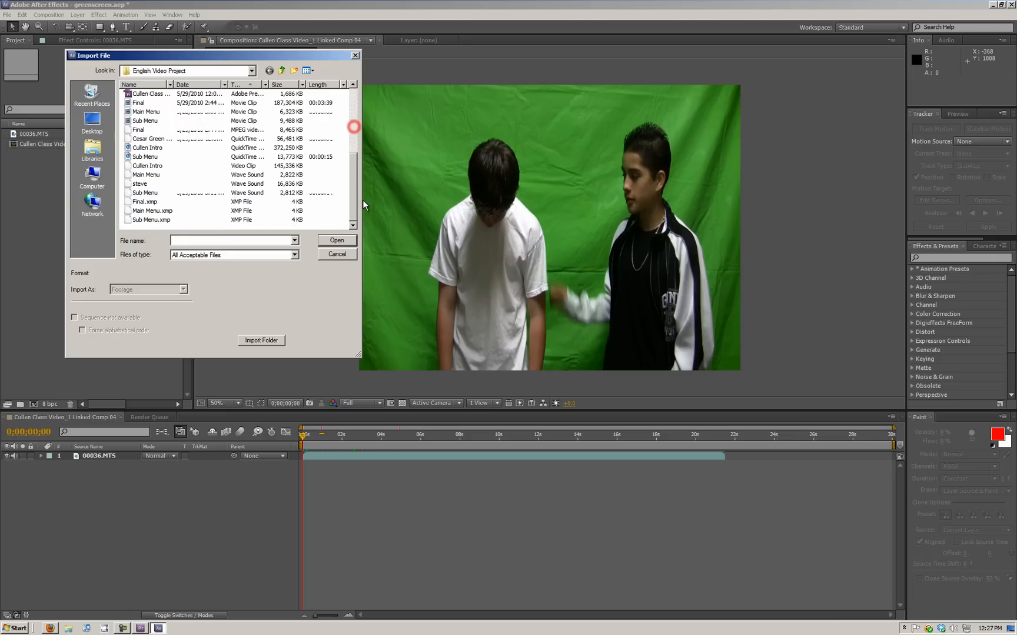
pyautogui.click(336, 240)
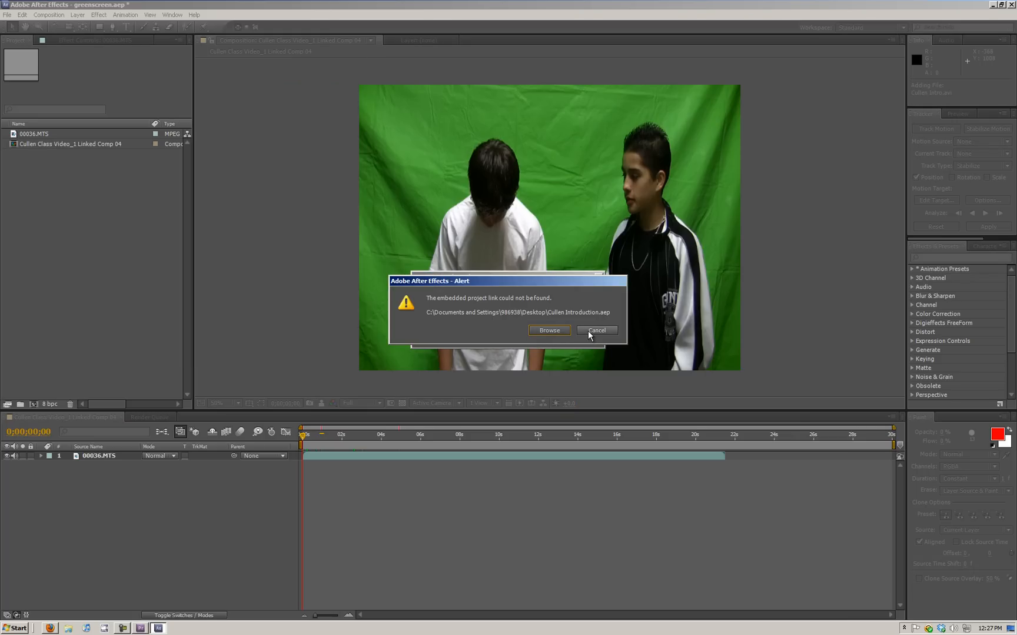
pyautogui.click(596, 330)
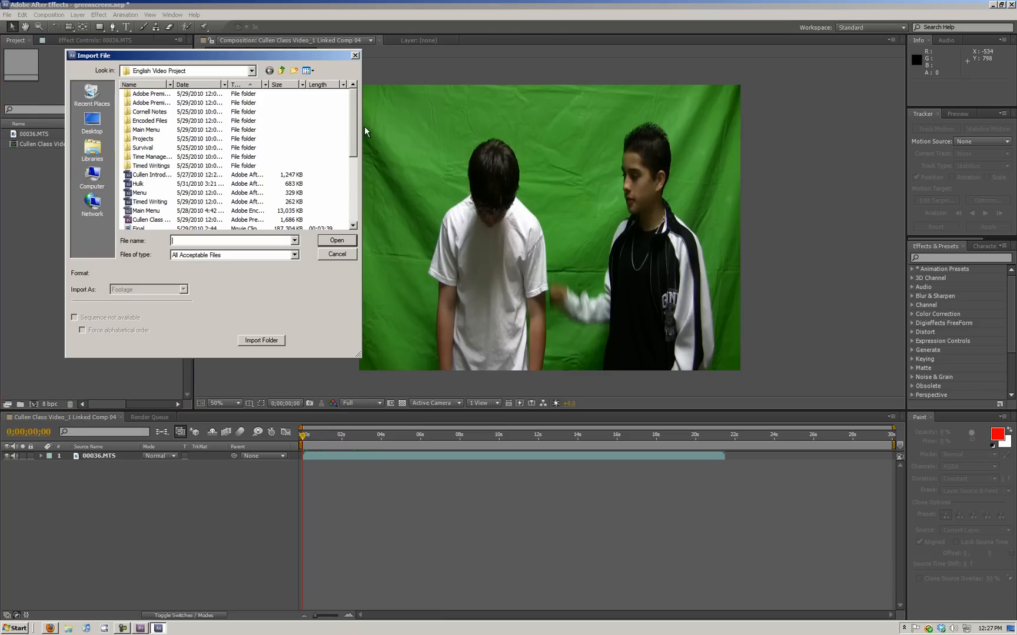
pyautogui.click(337, 241)
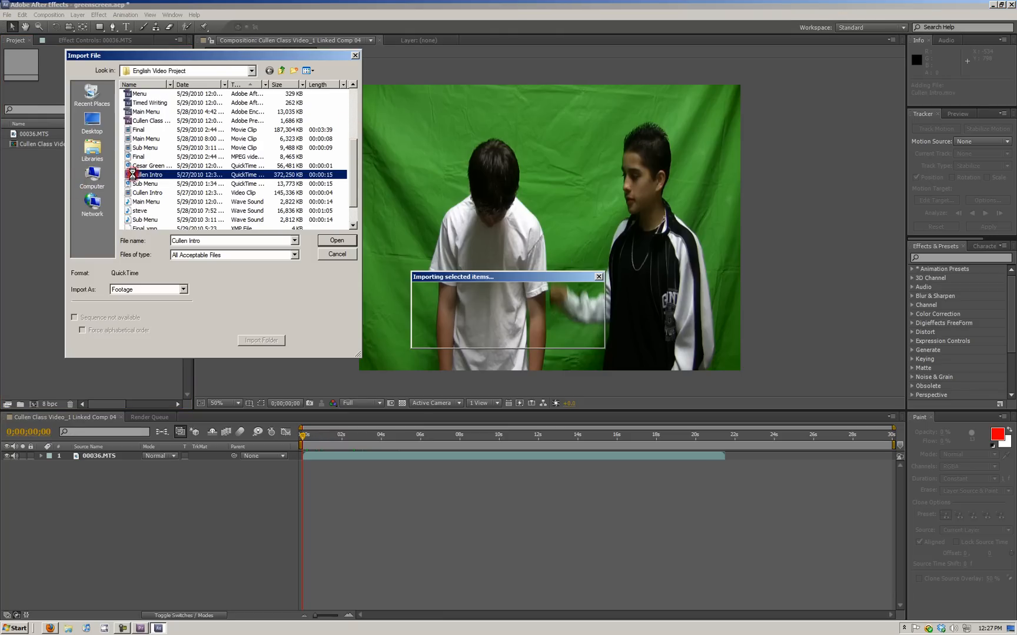
pyautogui.click(336, 240)
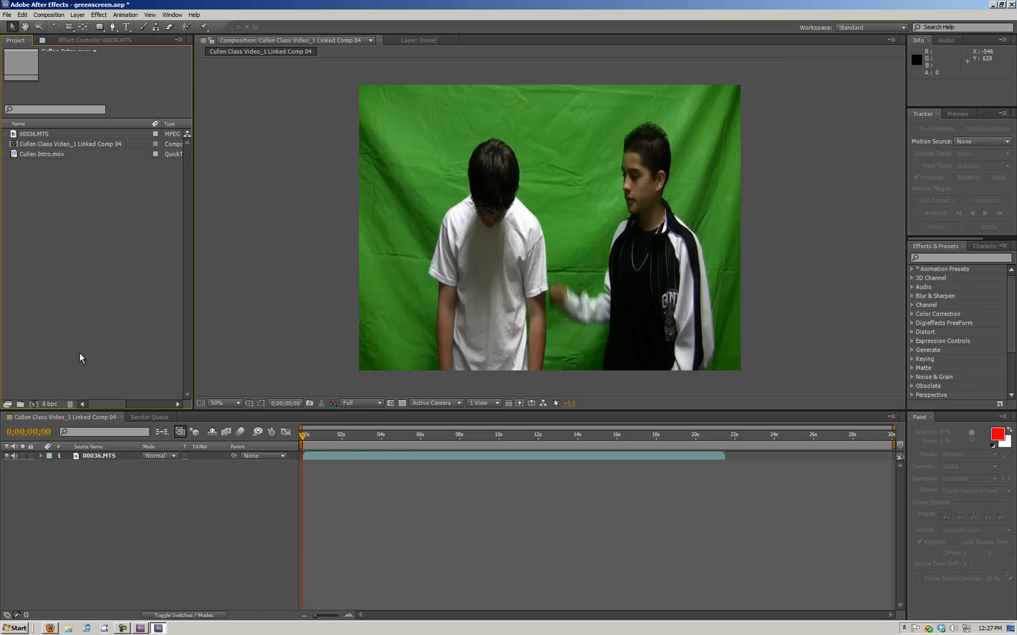
# - Search Effects & Presets for 'keylight' and apply Keylight (1.2) to the 00036.MTS layer
pyautogui.click(99, 456)
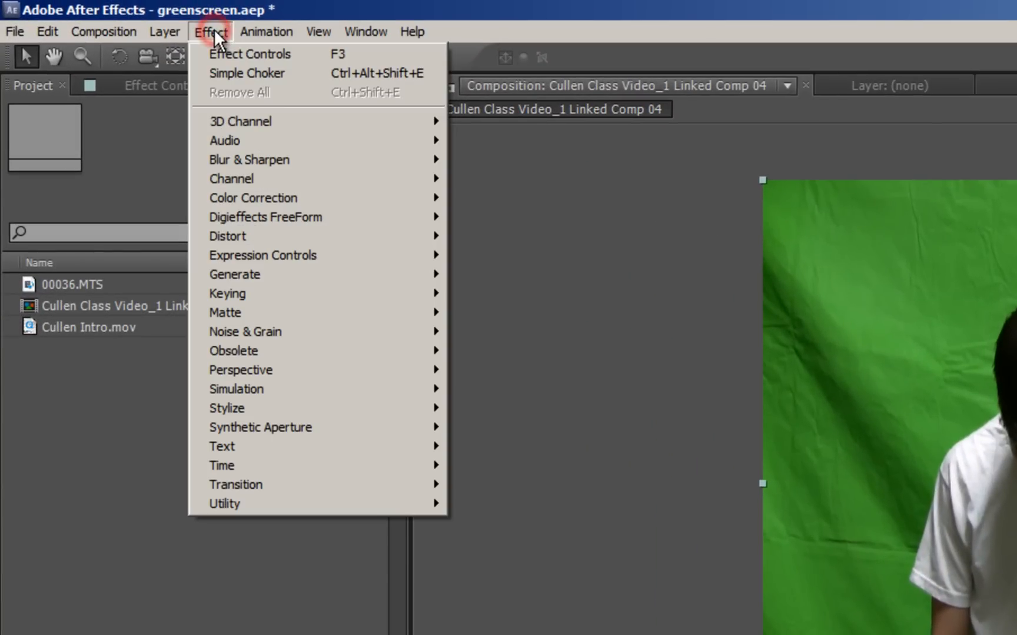
pyautogui.moveTo(228, 293)
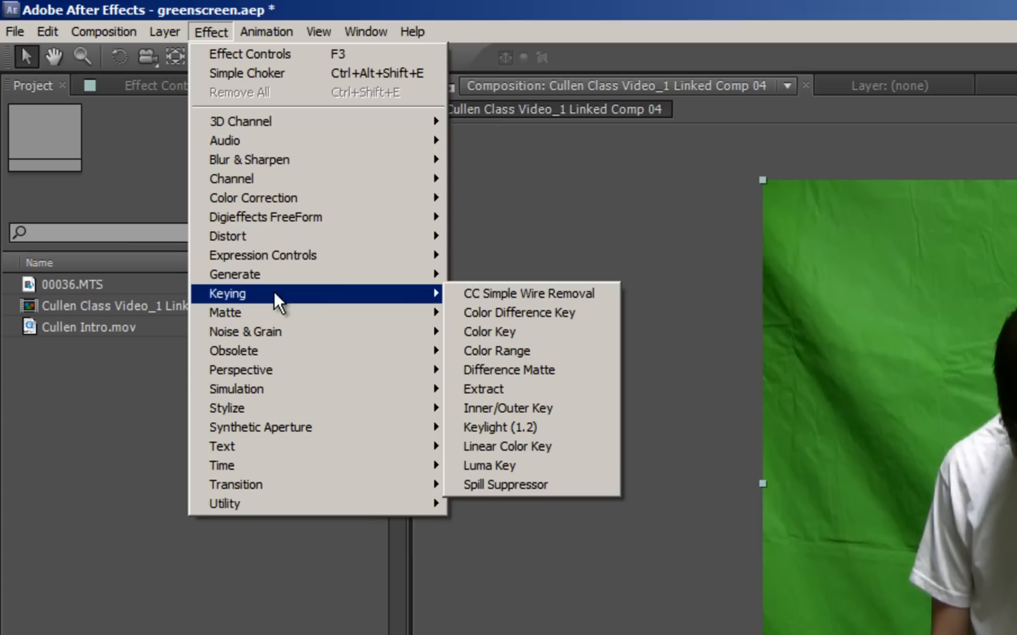
pyautogui.click(500, 427)
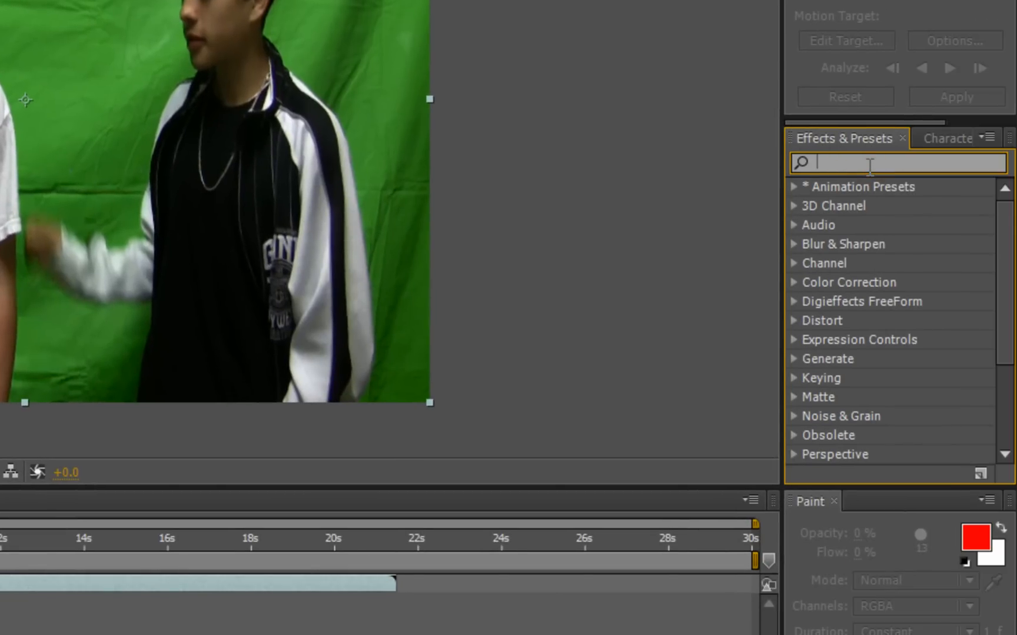
pyautogui.write('keyligh')
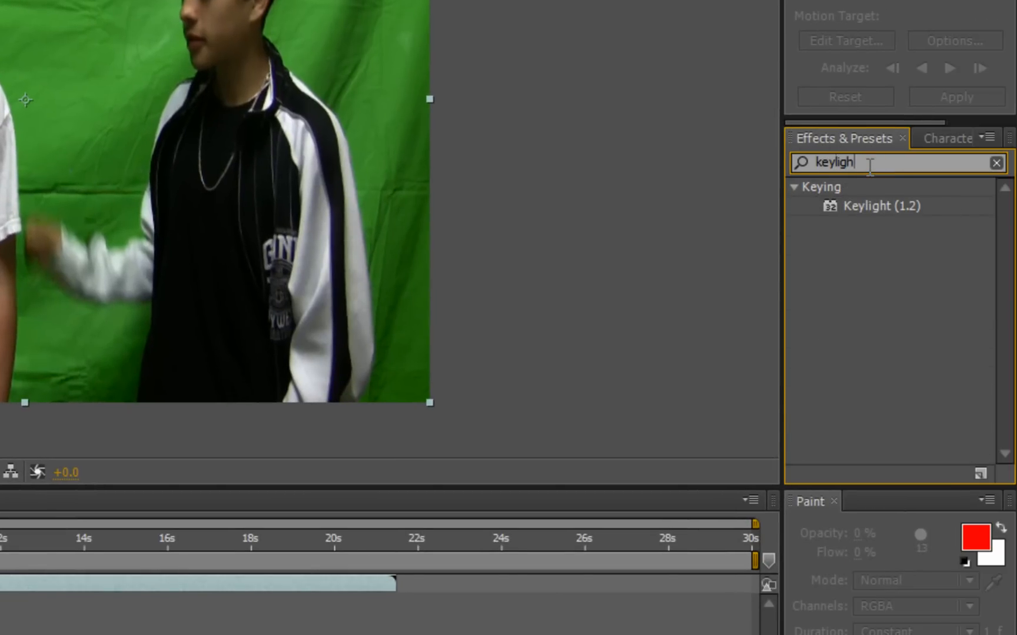
pyautogui.press('Backspace')
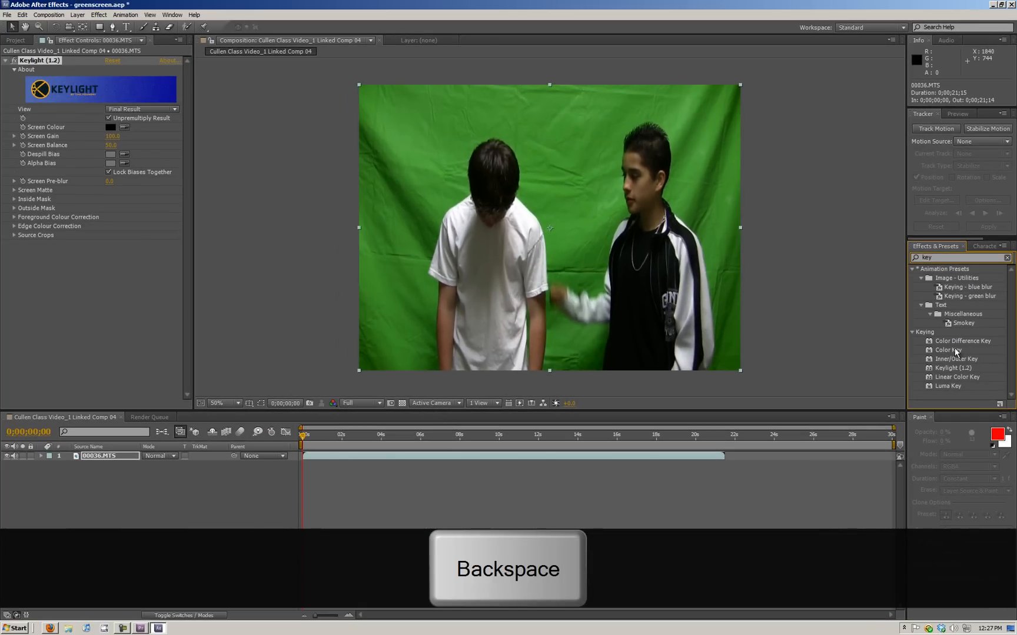
# - Trim the Effects & Presets search text with a Backspace
pyautogui.press('backspace')
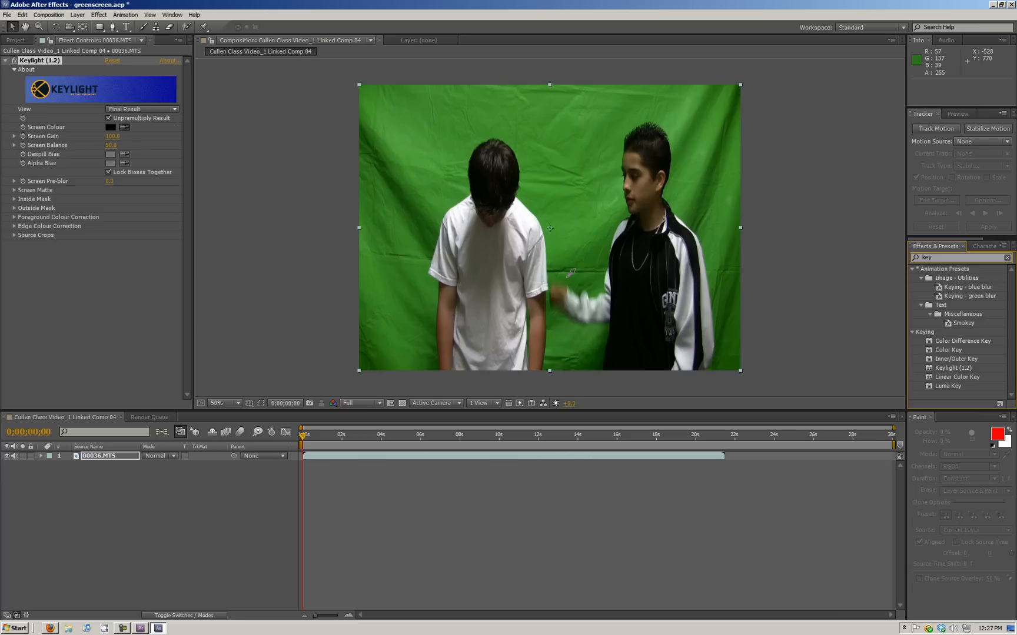
pyautogui.moveTo(580, 271)
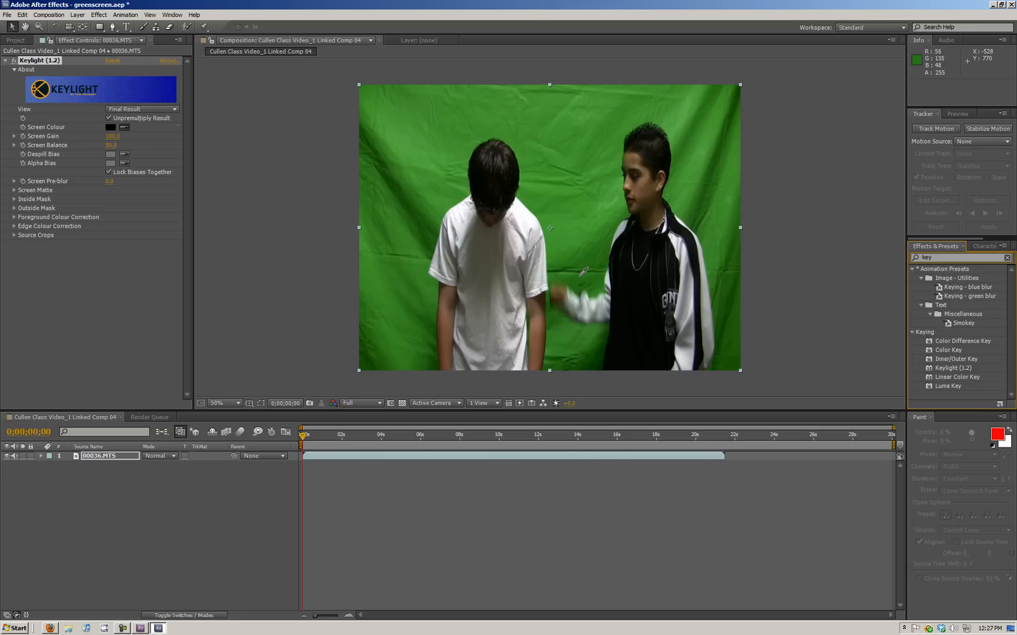
pyautogui.moveTo(576, 202)
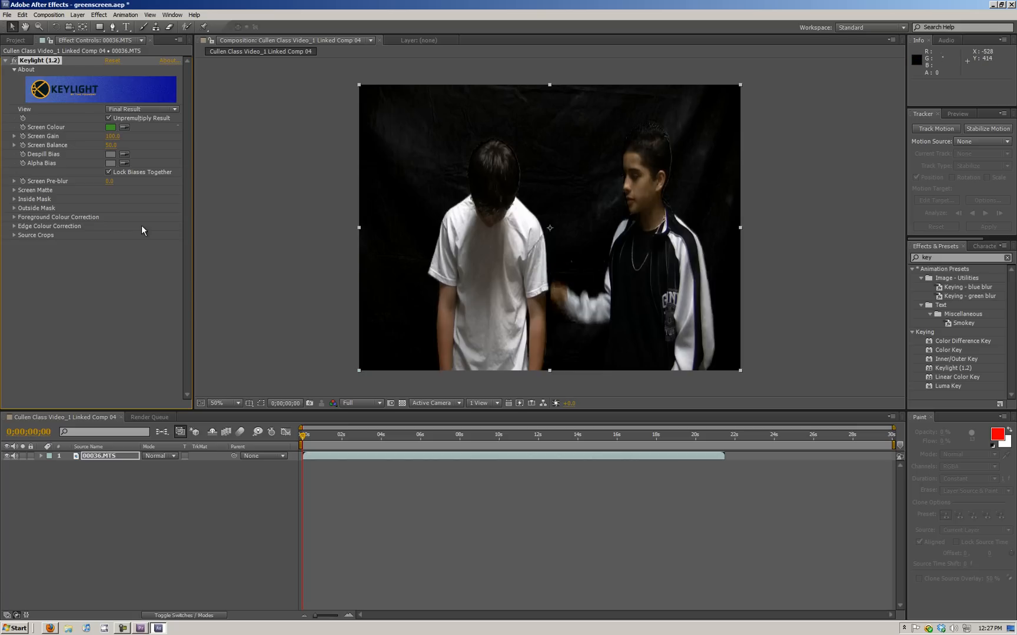
pyautogui.moveTo(427, 307)
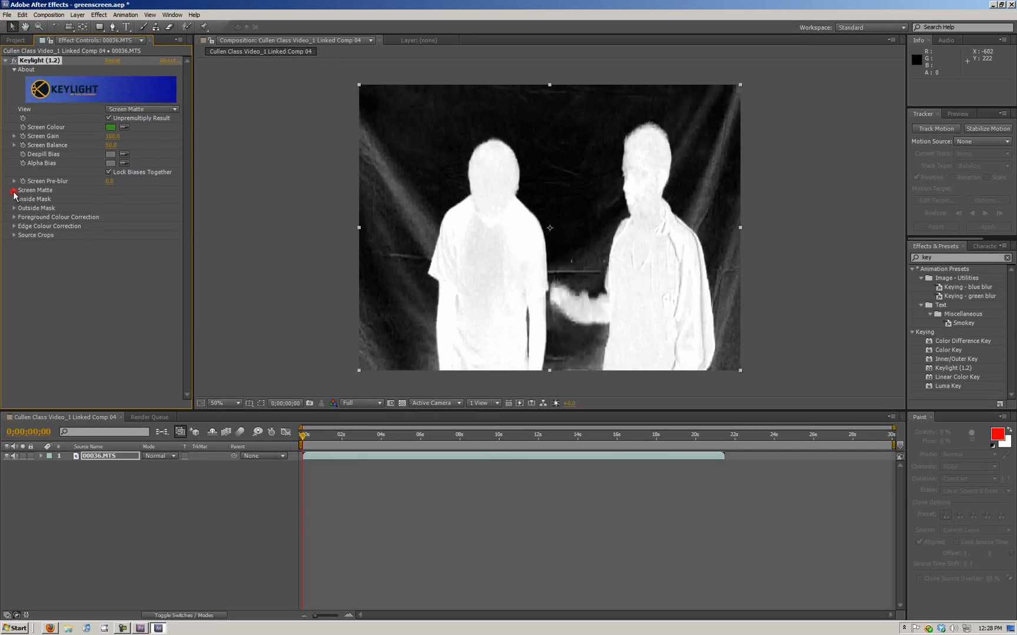
# - Expand Keylight's Screen Matte settings, then set the View dropdown to Final Result
pyautogui.click(13, 181)
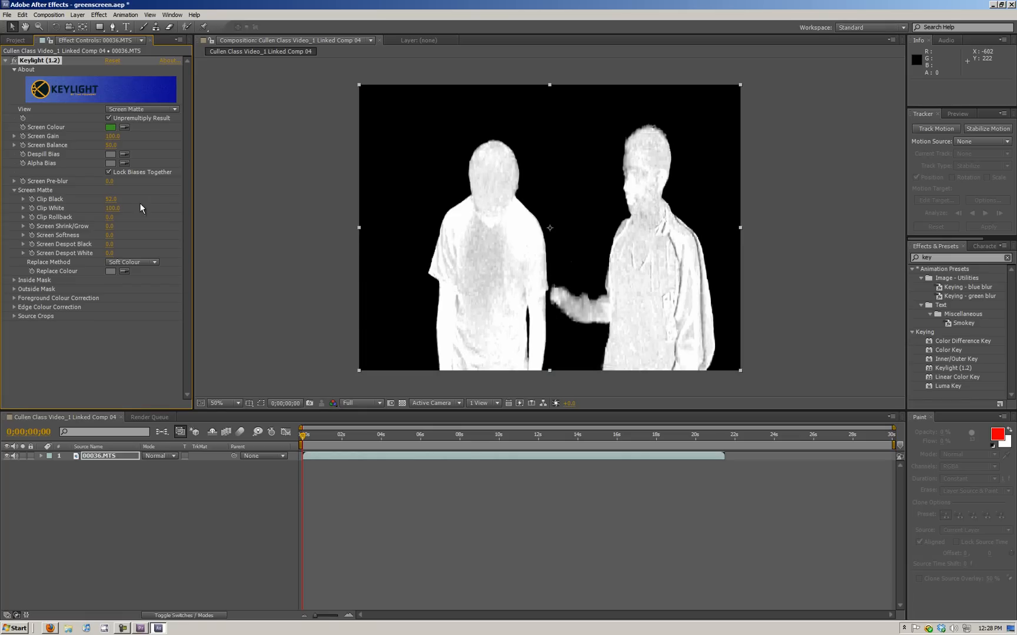
pyautogui.moveTo(666, 326)
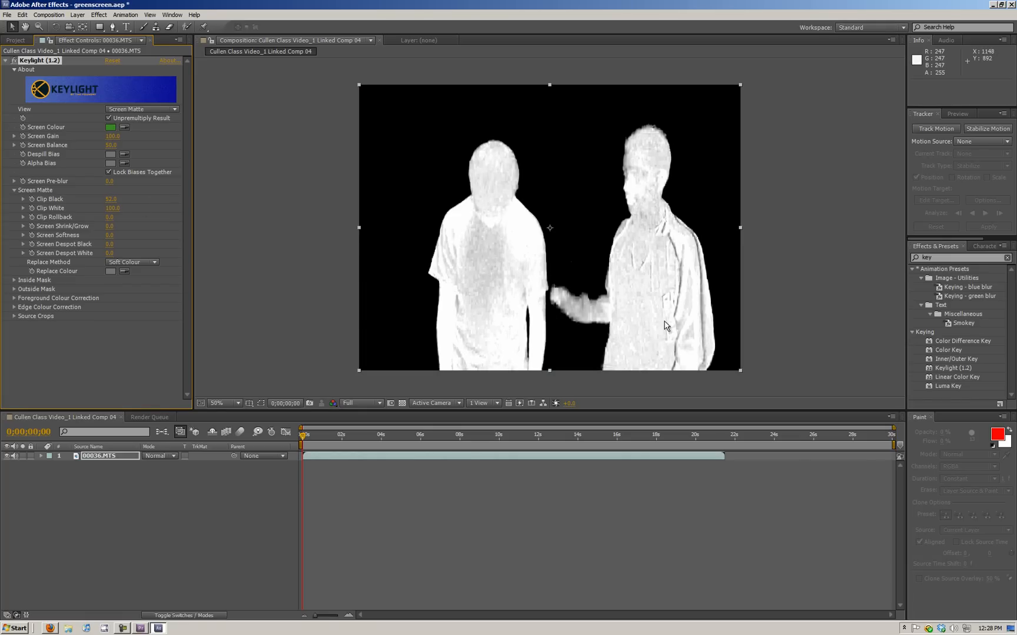
pyautogui.moveTo(453, 189)
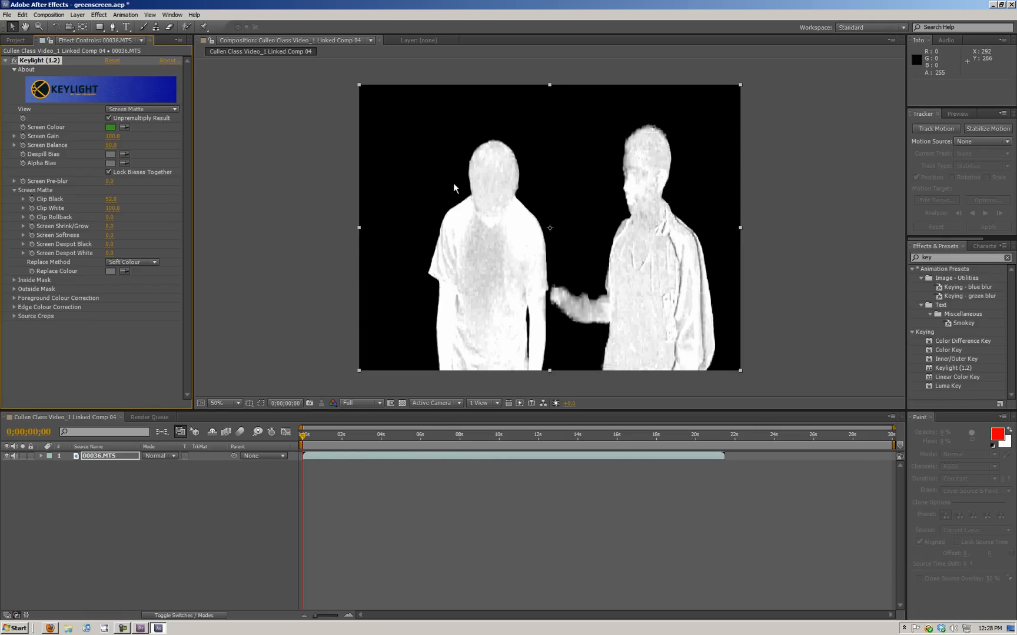
pyautogui.moveTo(344, 368)
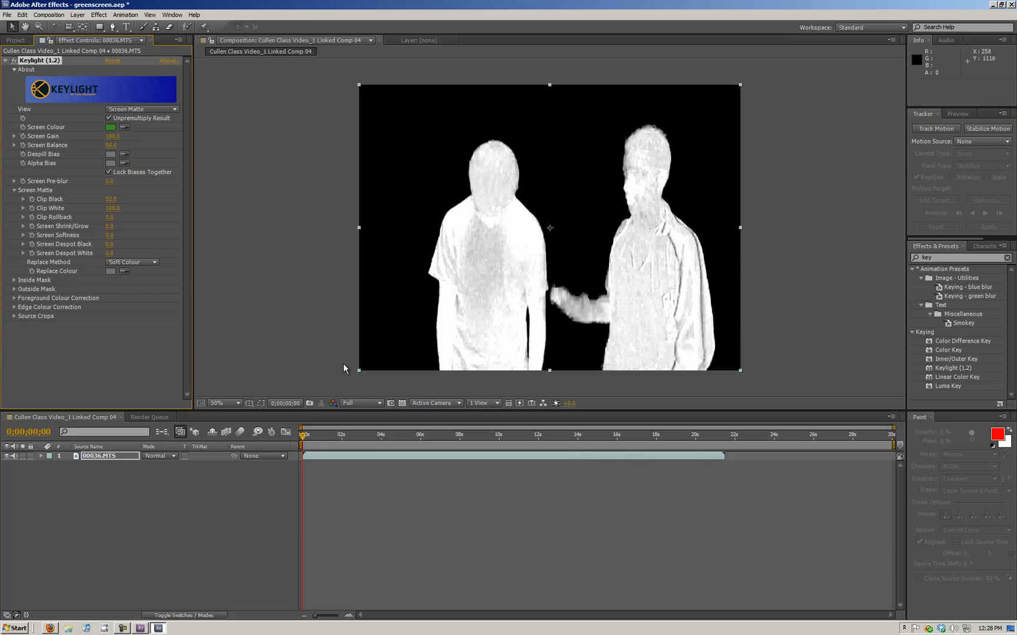
pyautogui.moveTo(75, 215)
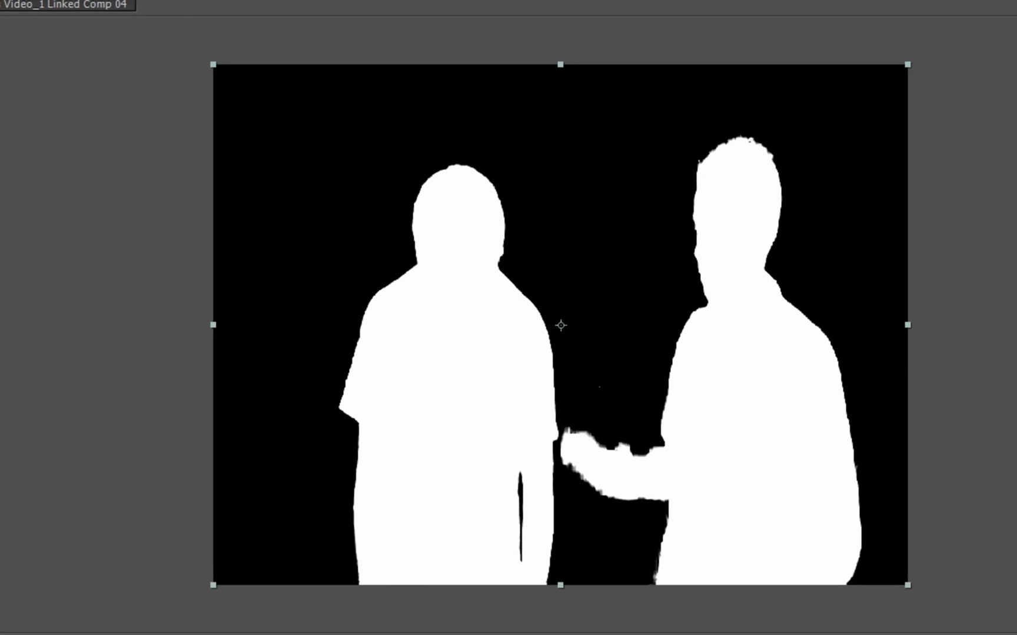
pyautogui.click(141, 108)
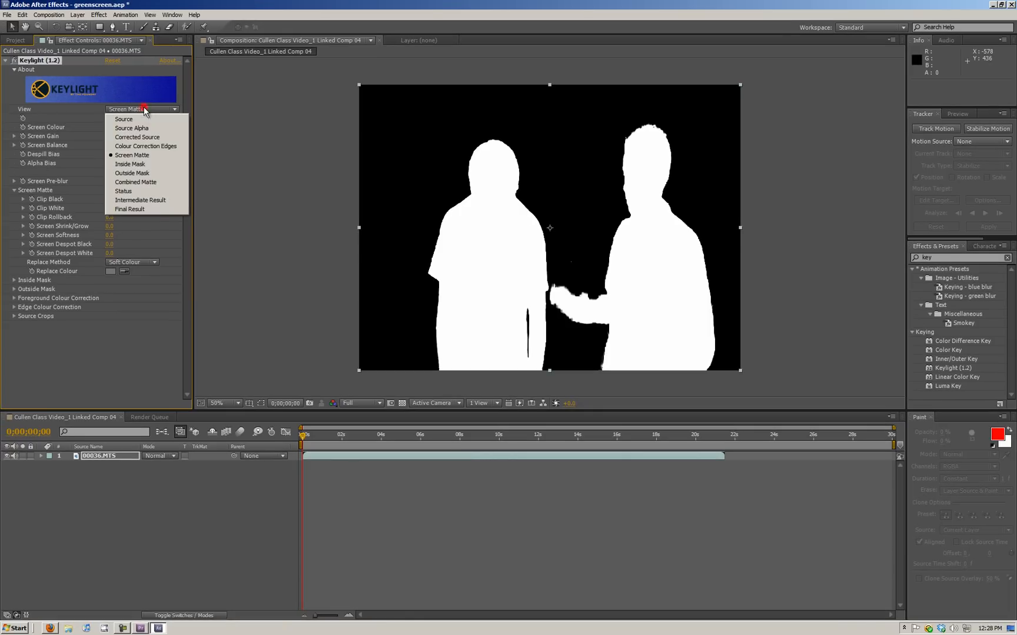
pyautogui.click(129, 209)
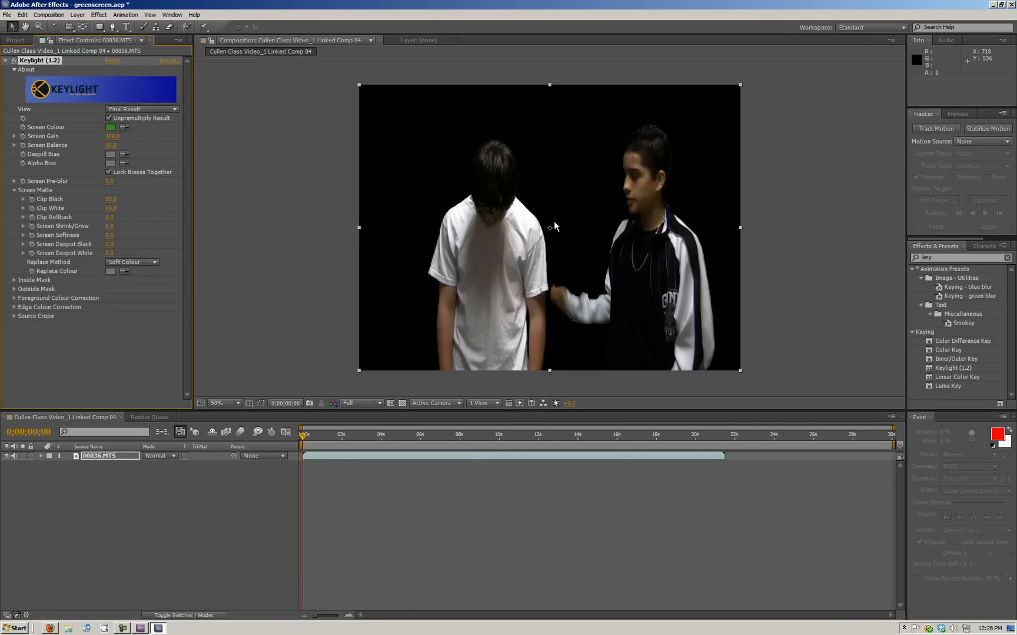
pyautogui.moveTo(538, 255)
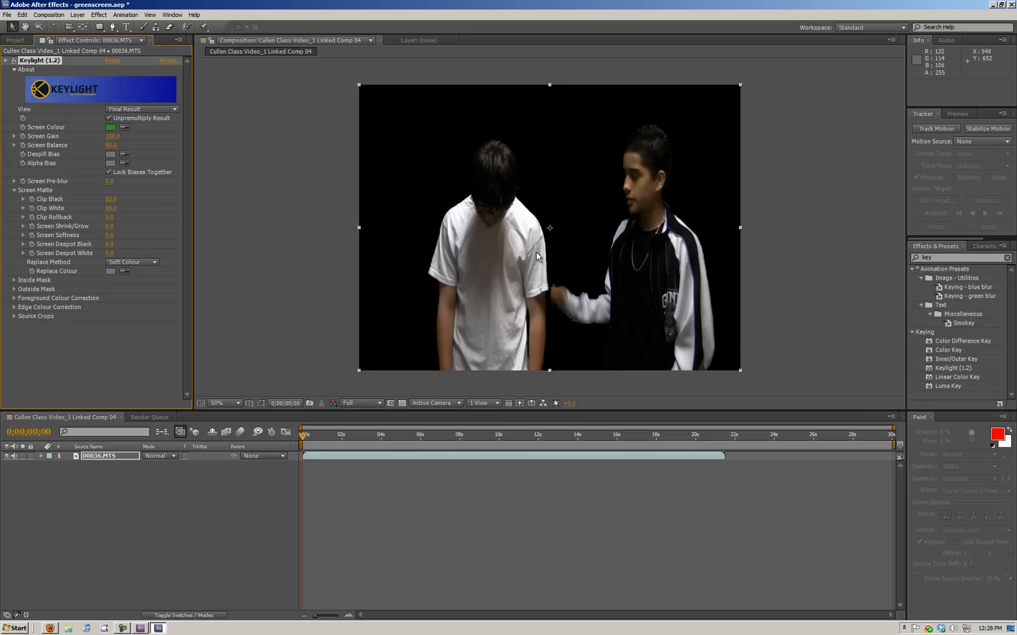
pyautogui.moveTo(18, 40)
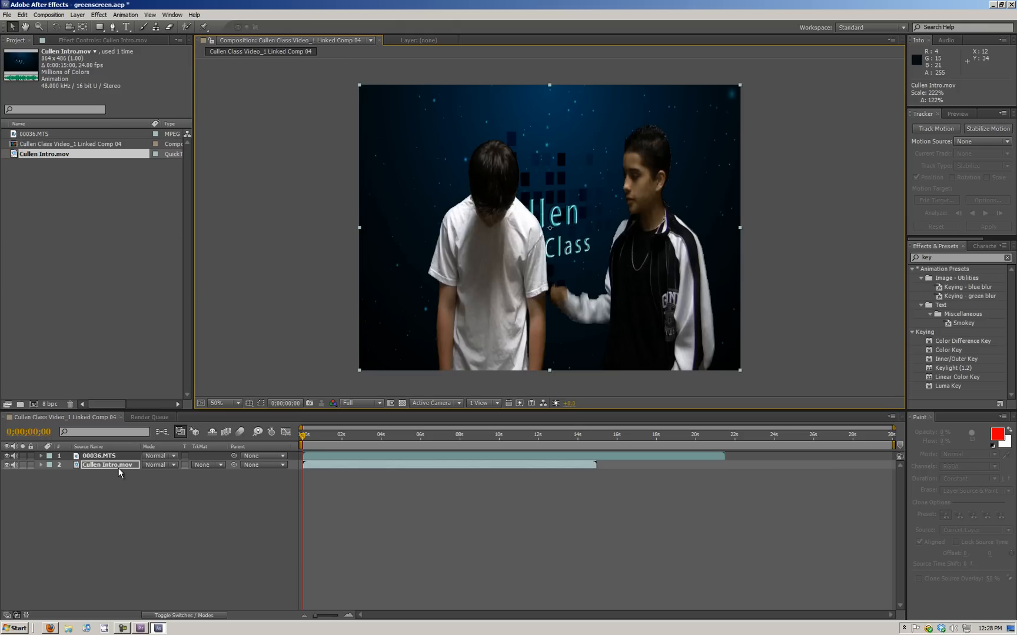
pyautogui.moveTo(451, 515)
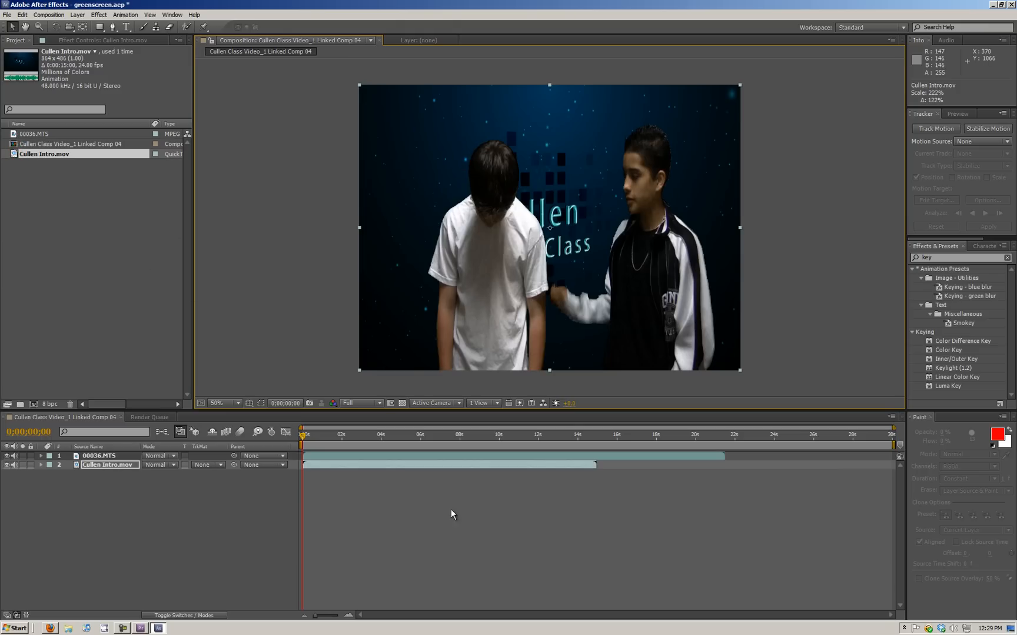
# - Duplicate the Cullen Intro.mov background layer with Ctrl+D and set the work area end near 22s
pyautogui.click(107, 465)
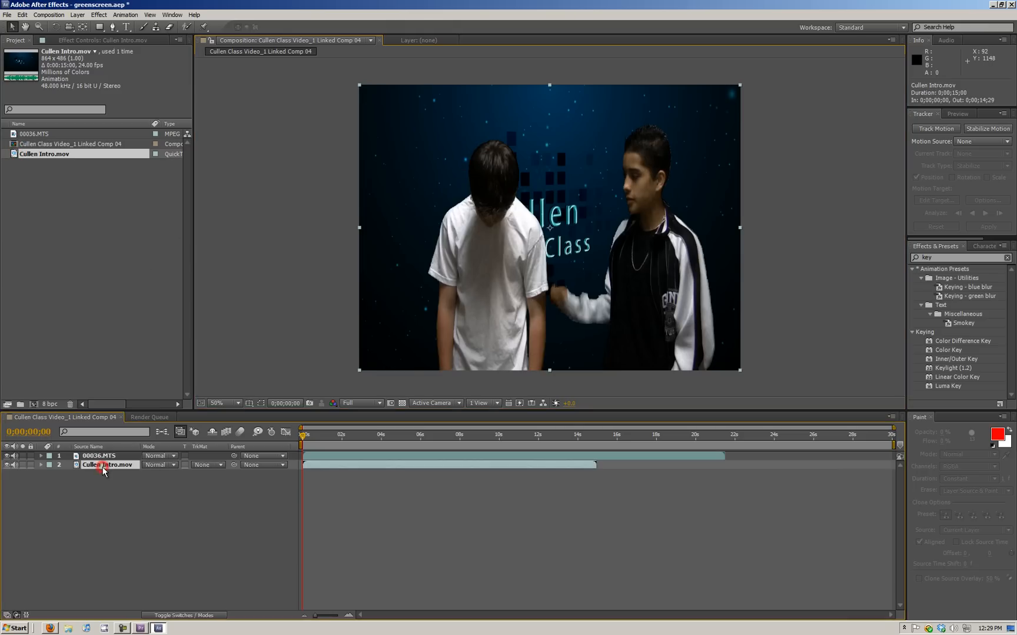
pyautogui.press('ctrl+d')
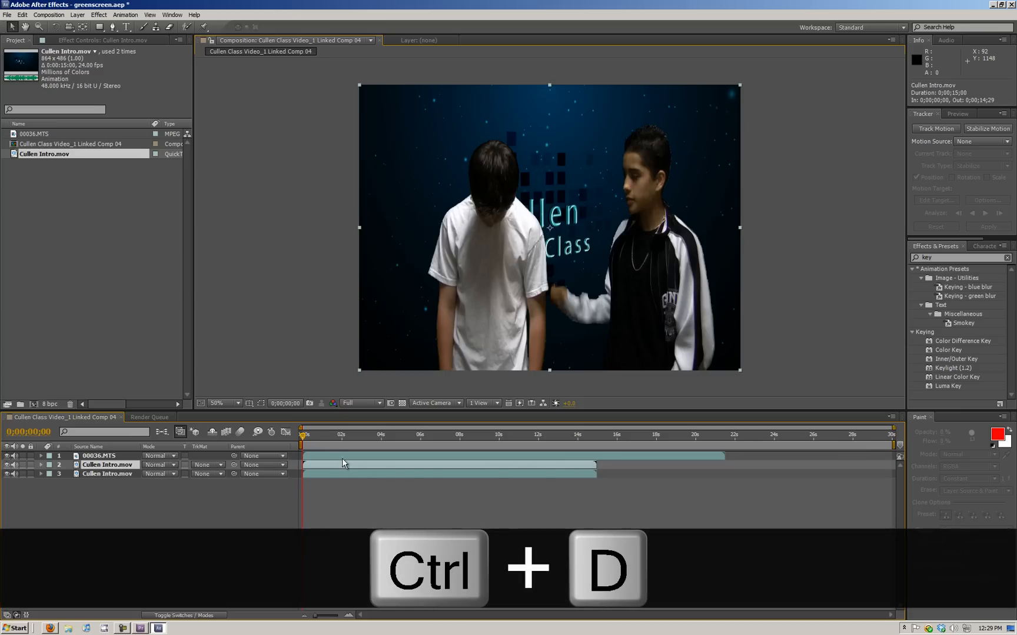
pyautogui.press('ctrl+d')
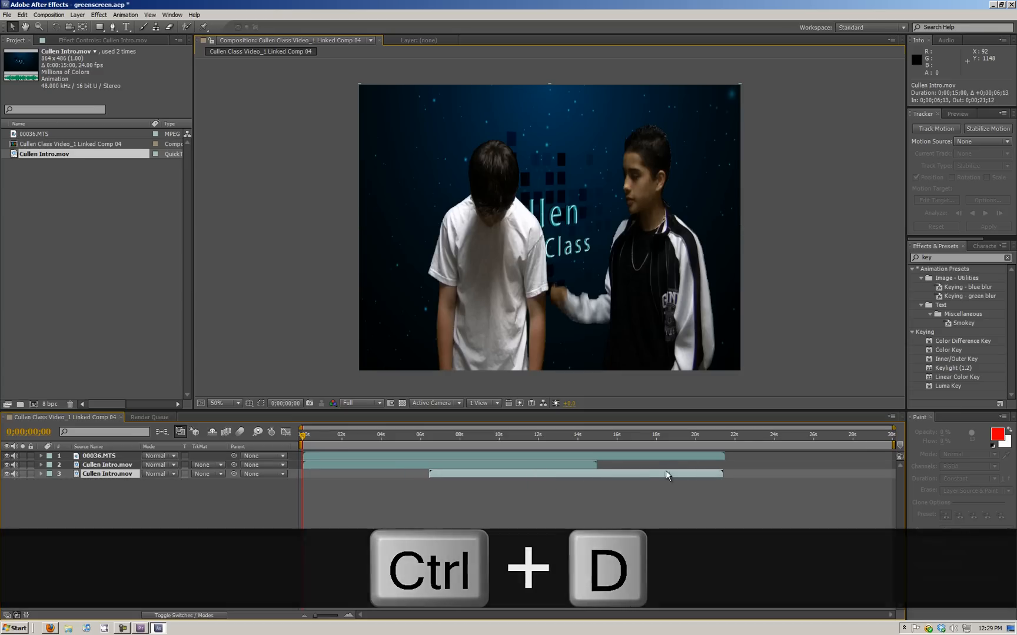
pyautogui.press('ctrl+d')
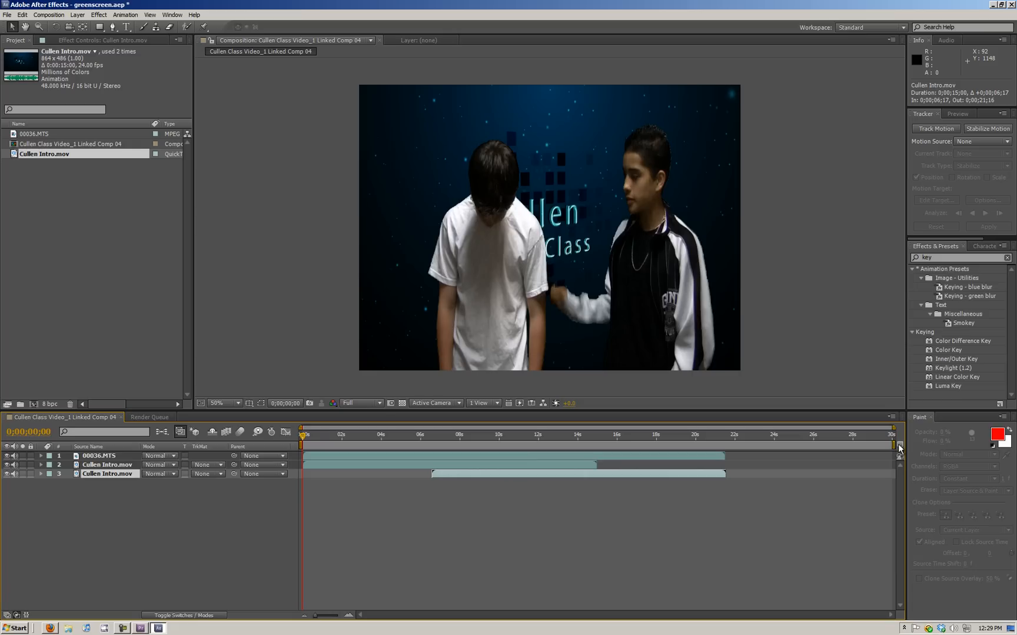
pyautogui.click(889, 434)
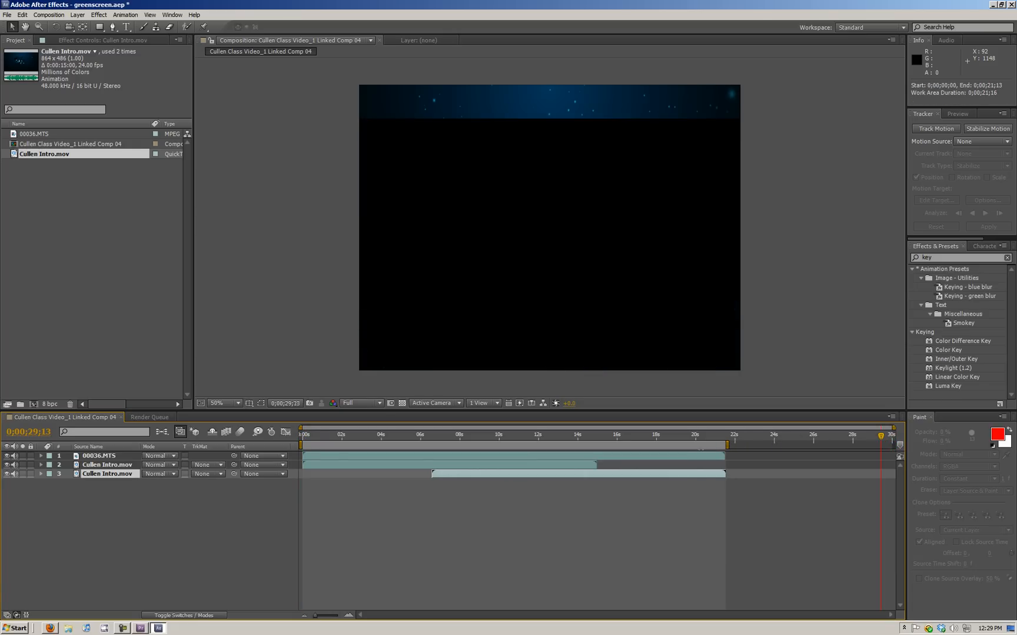
# - Trim the comp to its ~21 s work area, select 00036.MTS, and return to the start
pyautogui.rightClick(723, 454)
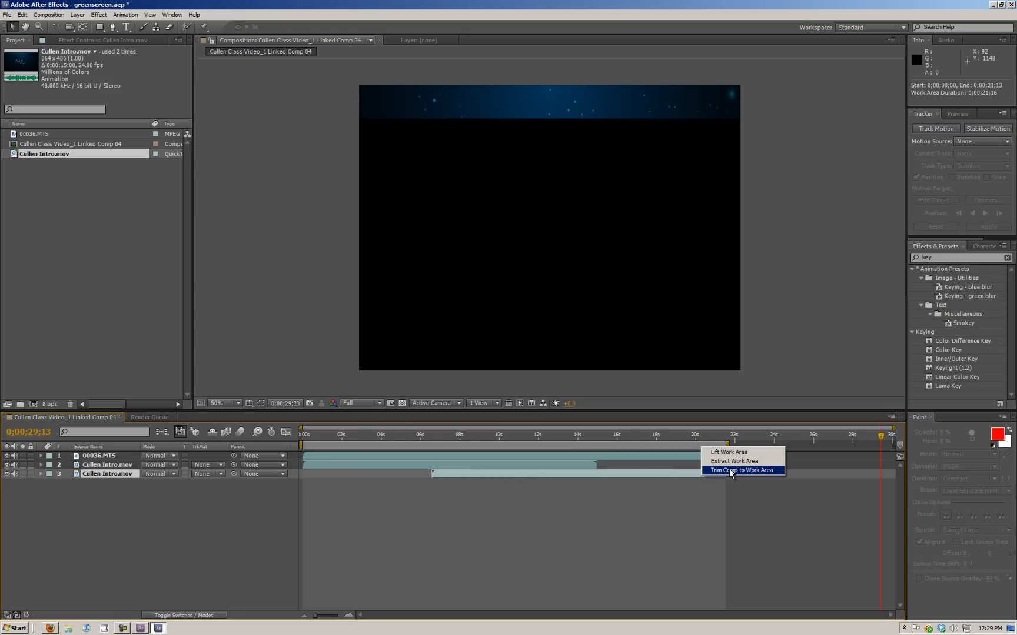
pyautogui.click(742, 470)
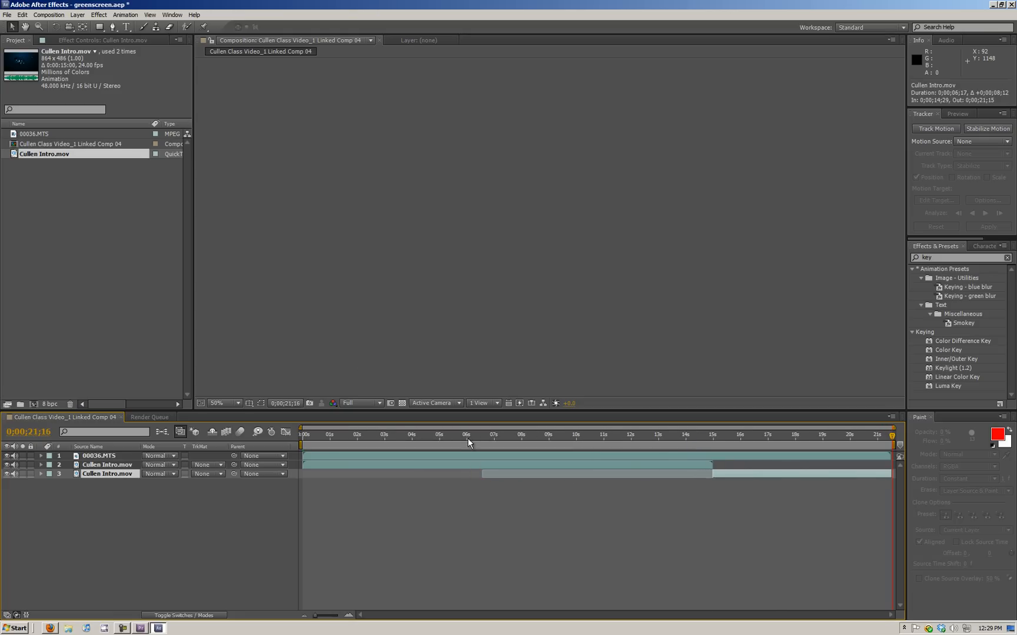
pyautogui.click(101, 456)
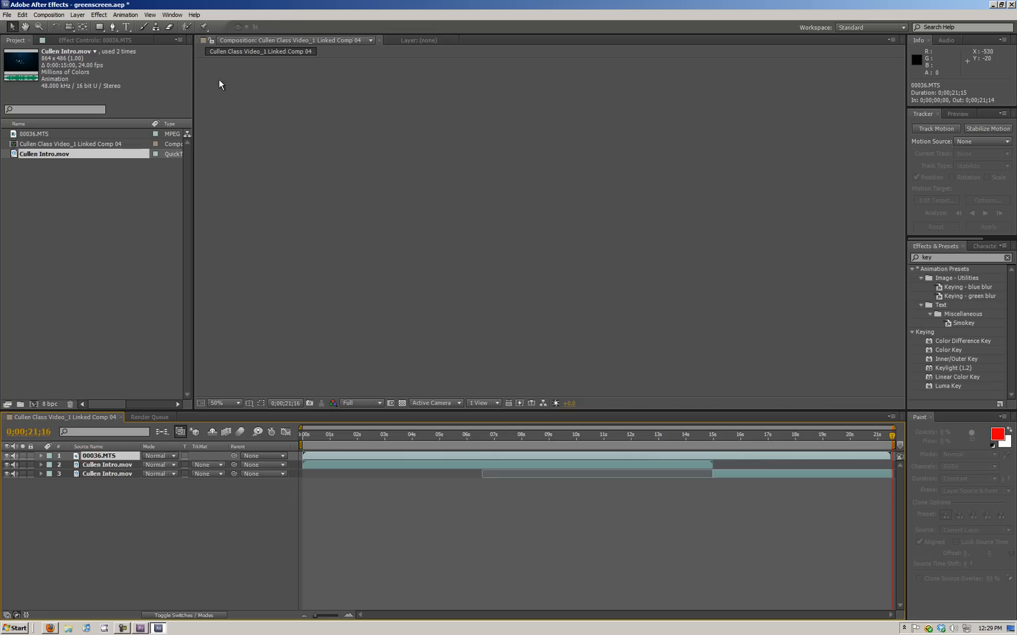
pyautogui.click(36, 133)
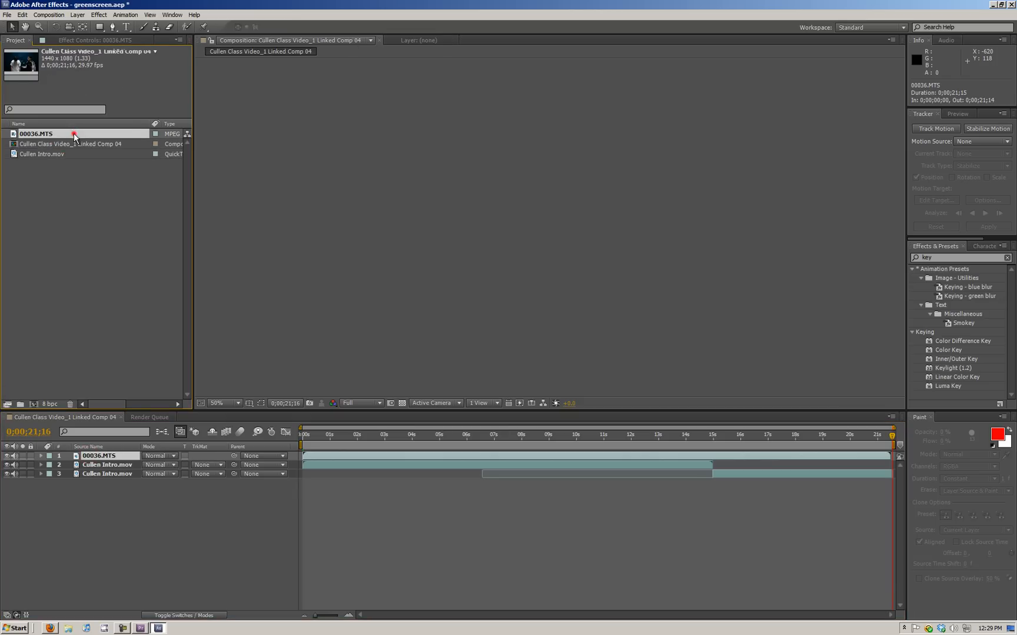
pyautogui.click(370, 39)
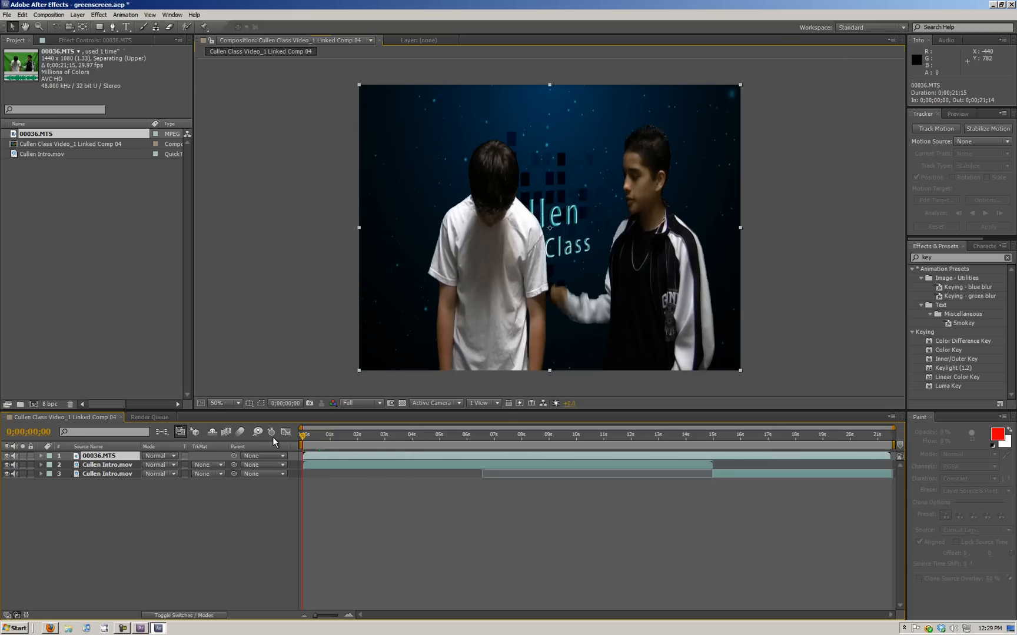
pyautogui.moveTo(522, 261)
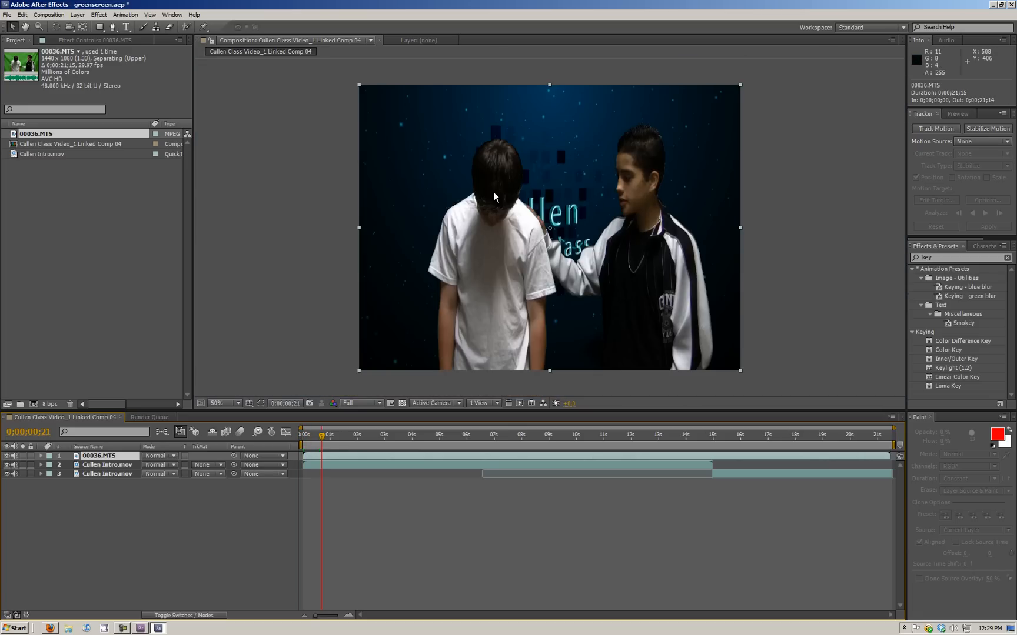
pyautogui.moveTo(417, 355)
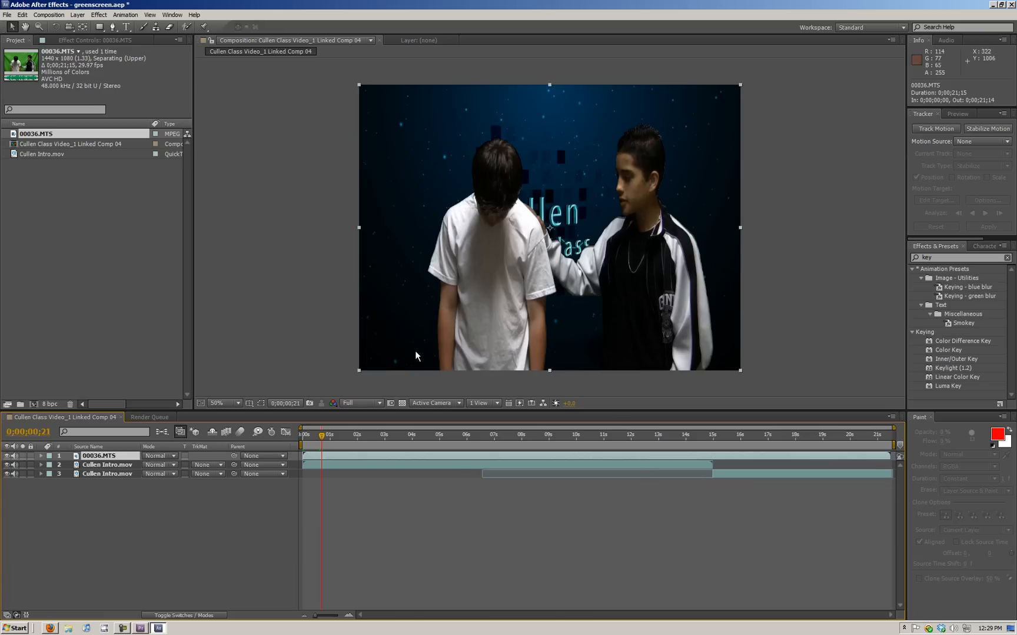
# - Pan the Composition viewer with the Hand tool, then bring up Keylight's settings
pyautogui.press('h')
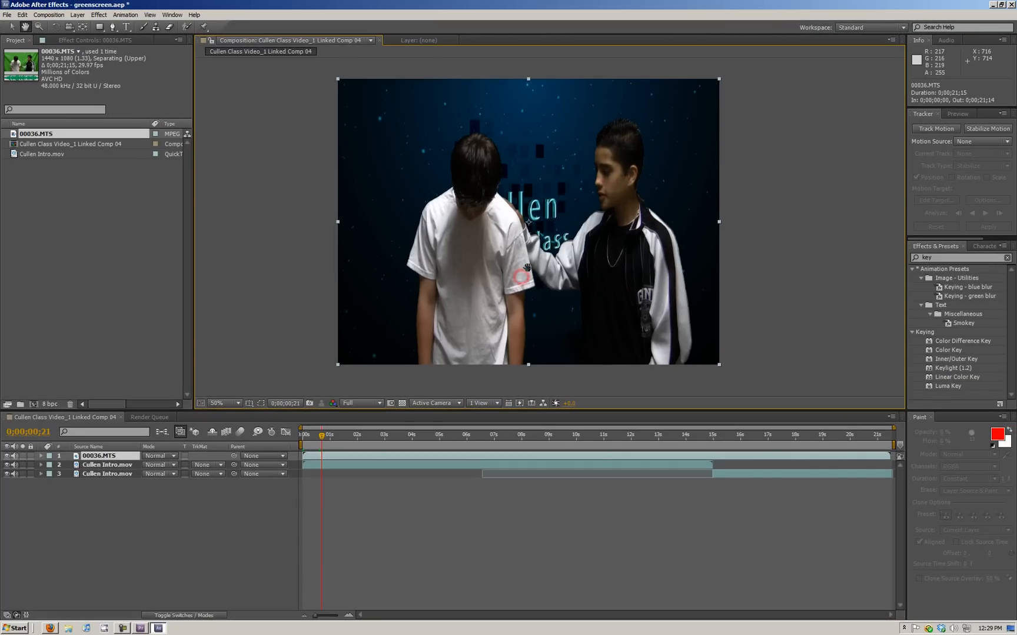
pyautogui.press('v')
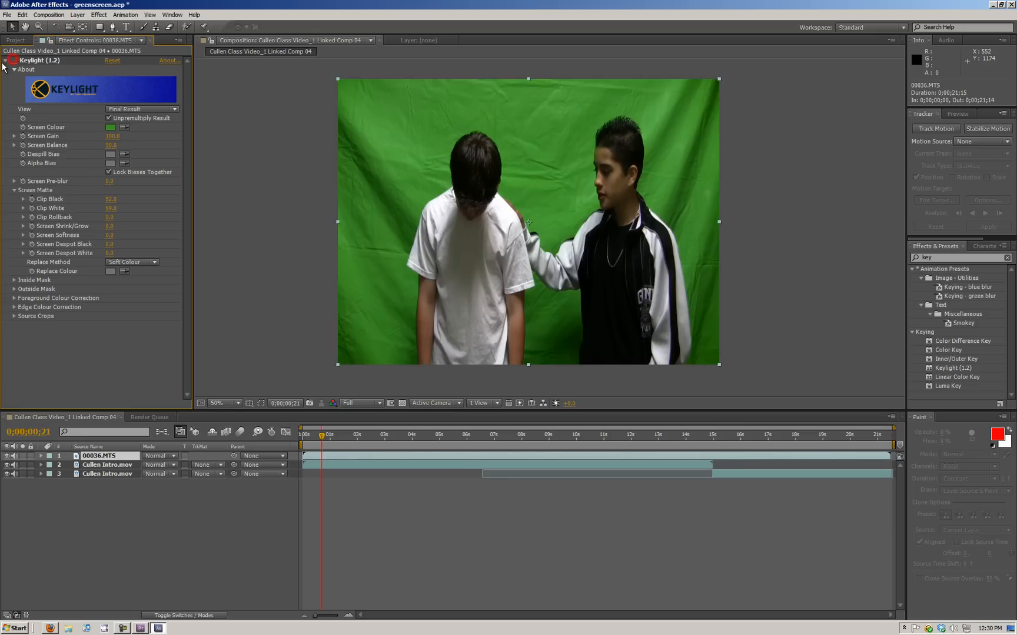
# - Switch off and collapse Keylight, then apply Keying > Color Key to 00036.MTS
pyautogui.click(5, 60)
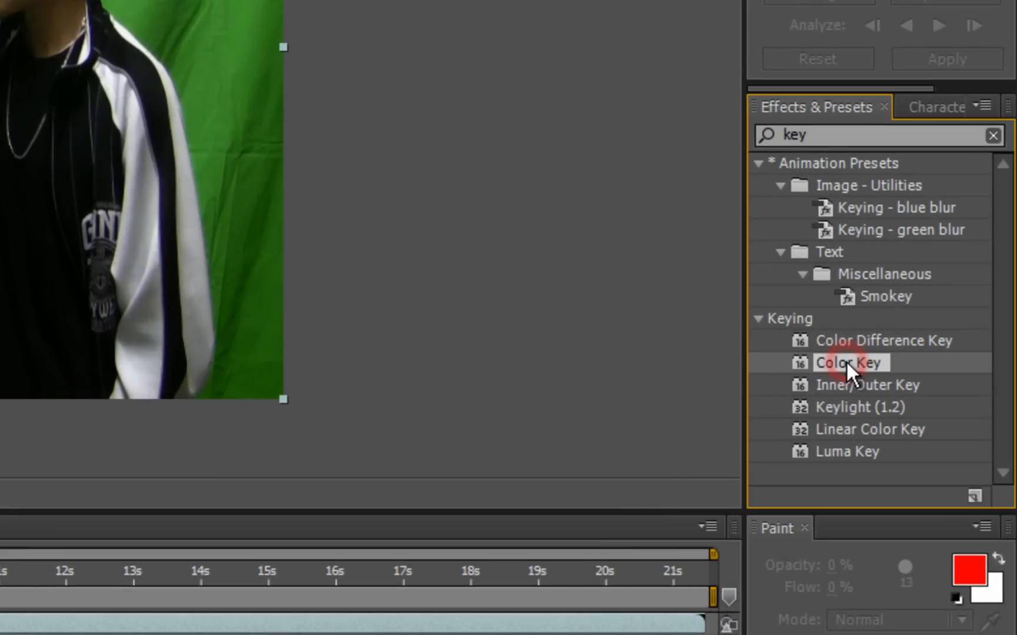
pyautogui.moveTo(823, 282)
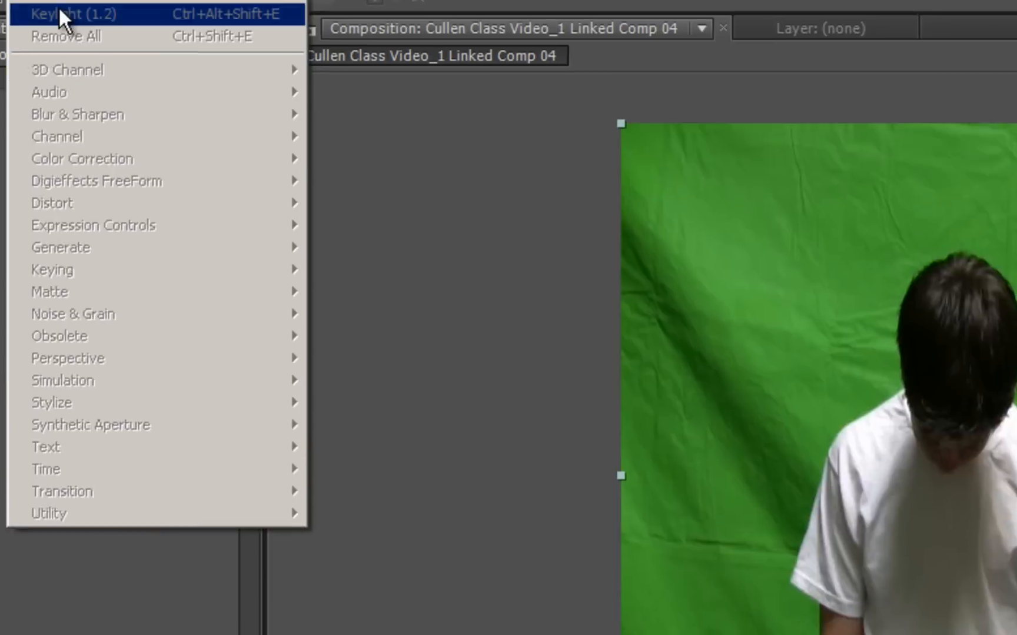
pyautogui.click(71, 13)
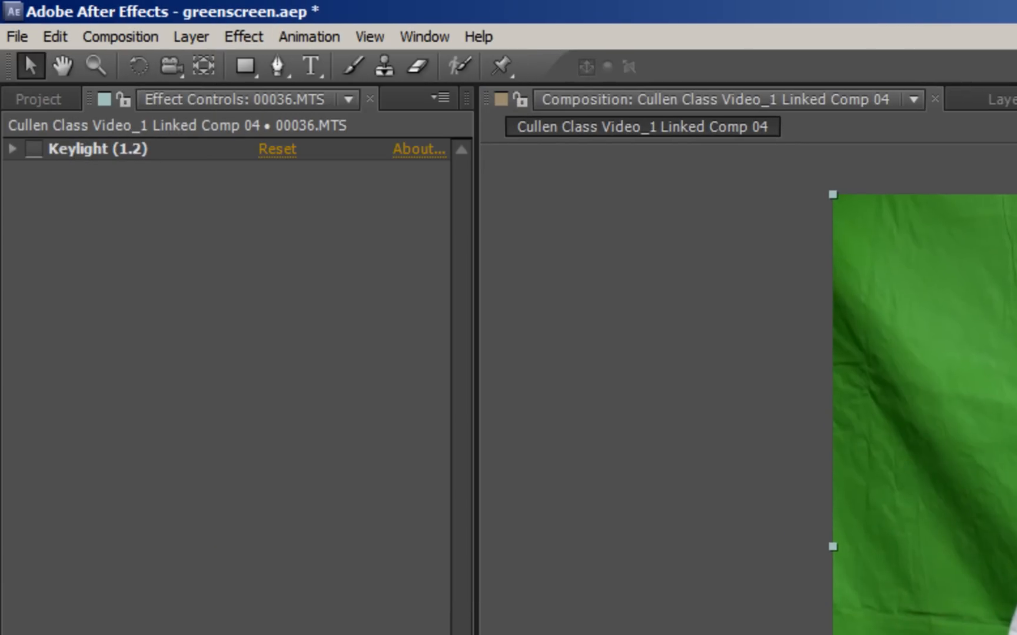
pyautogui.click(244, 36)
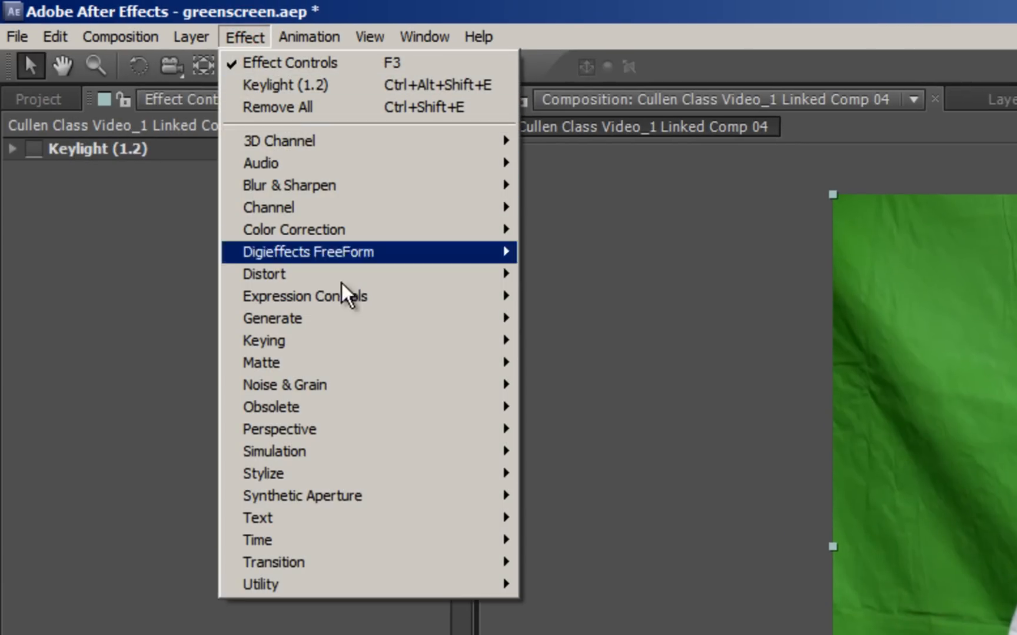
pyautogui.moveTo(263, 341)
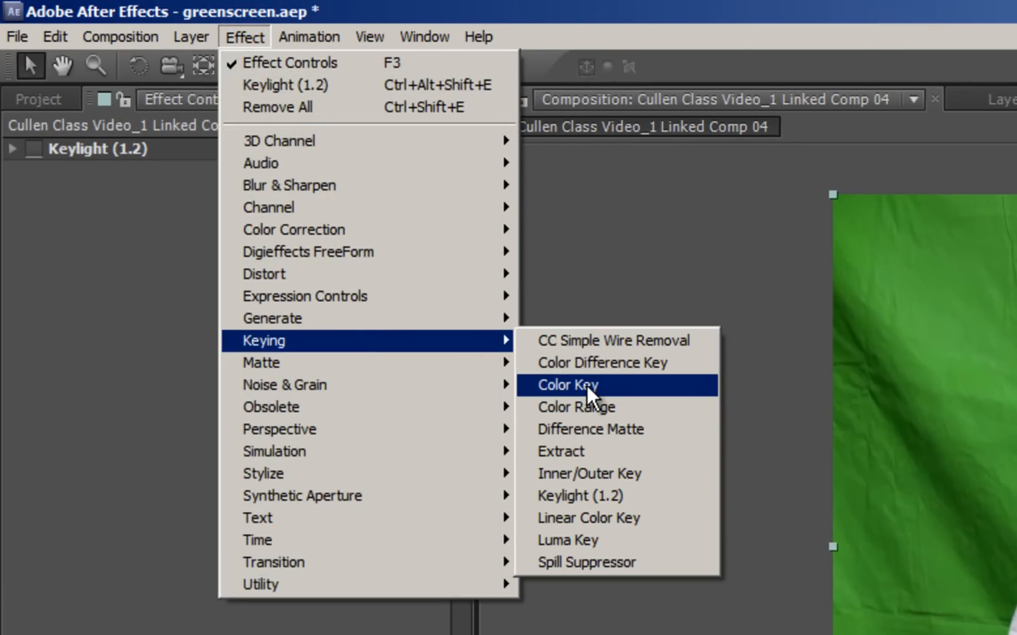
pyautogui.click(566, 385)
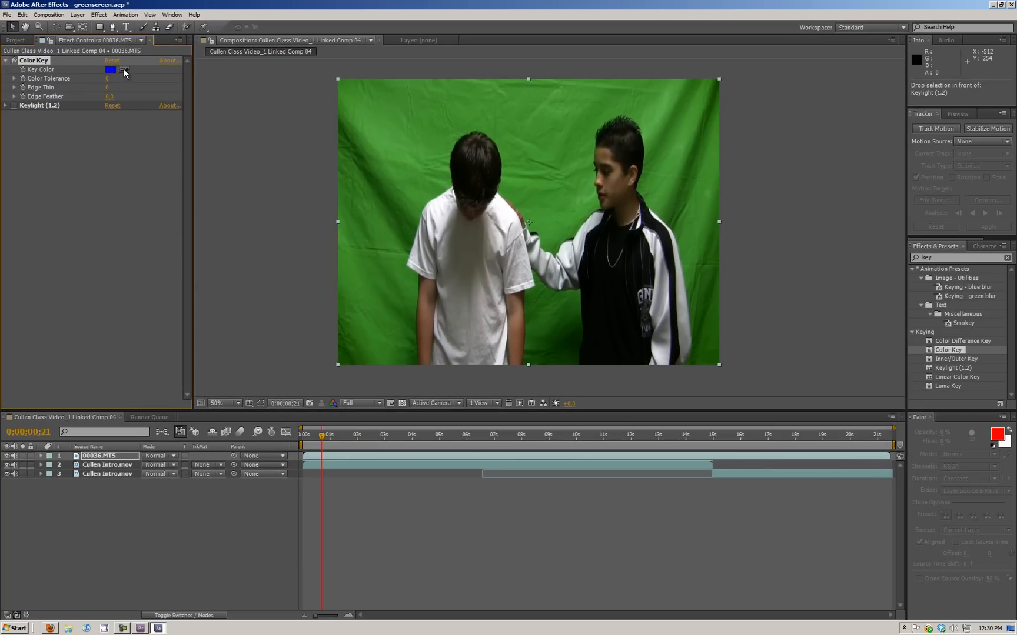
# - Sample the green backdrop as Key Color, and add a second Color Key
pyautogui.click(124, 71)
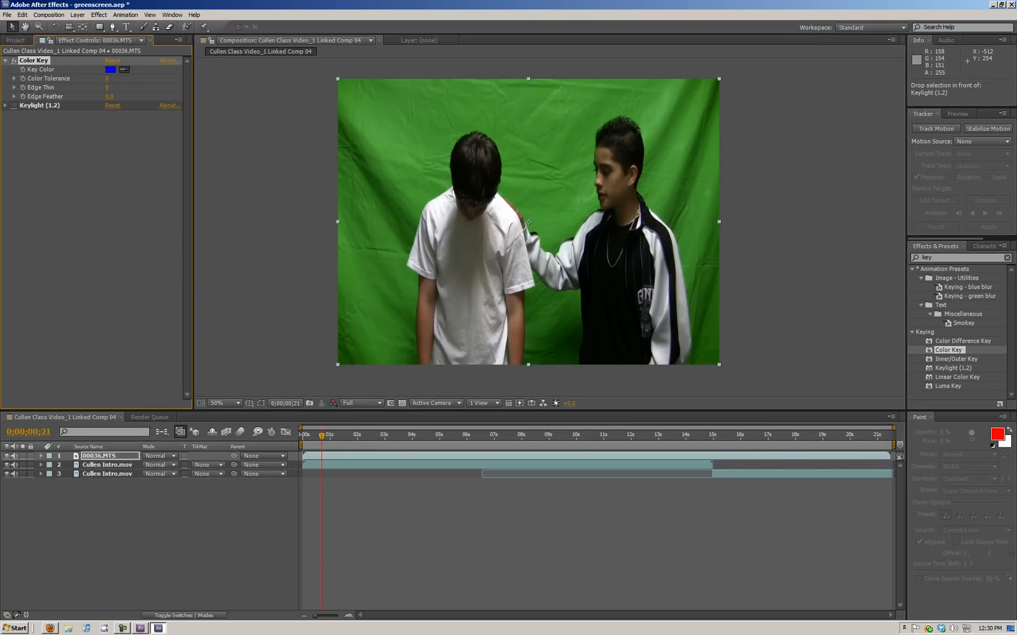
pyautogui.moveTo(576, 337)
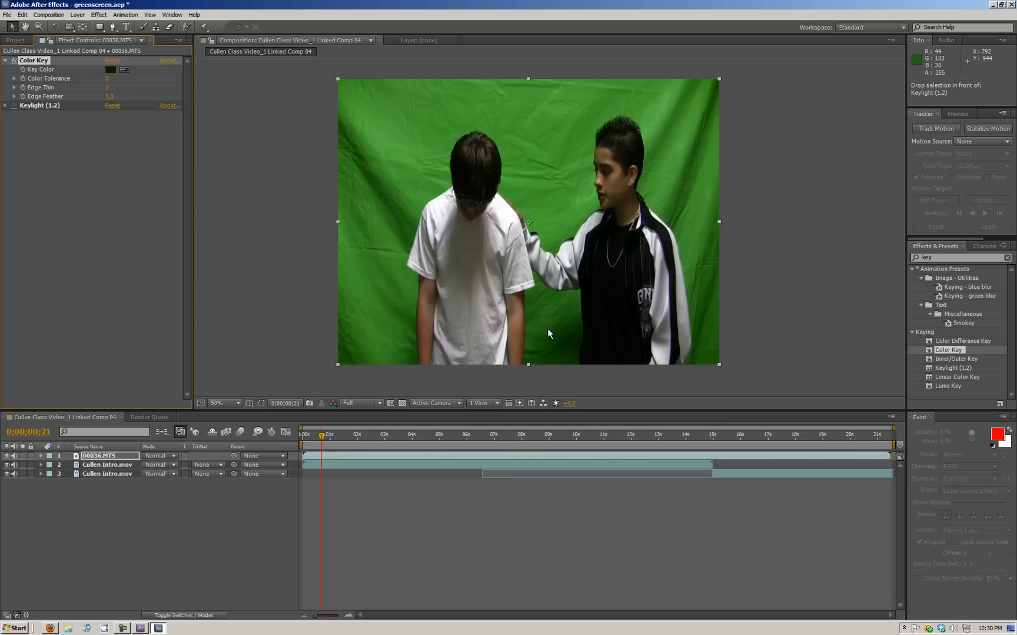
pyautogui.moveTo(603, 371)
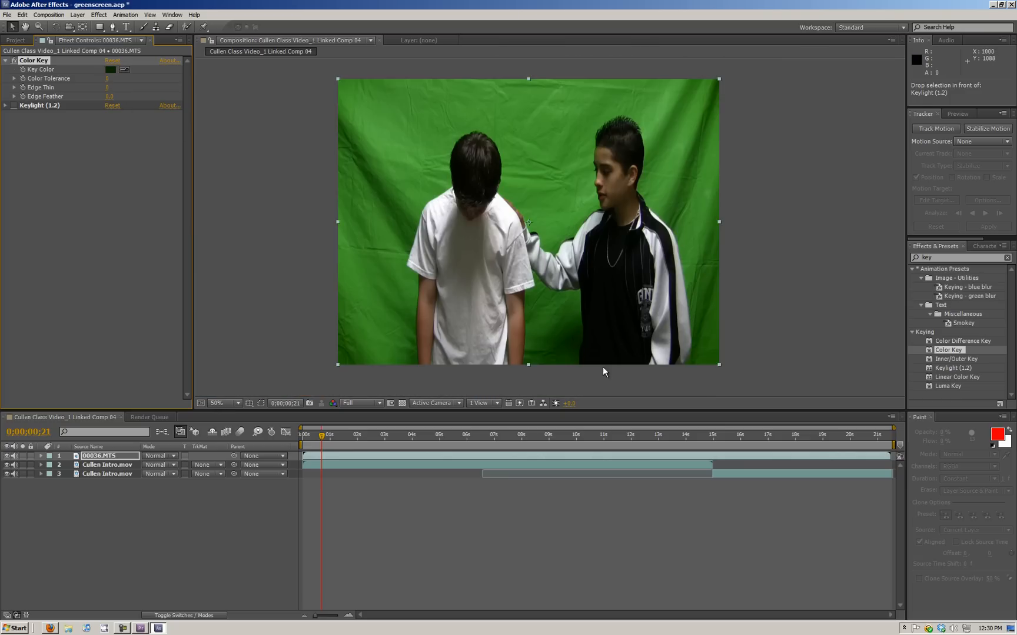
pyautogui.press('h')
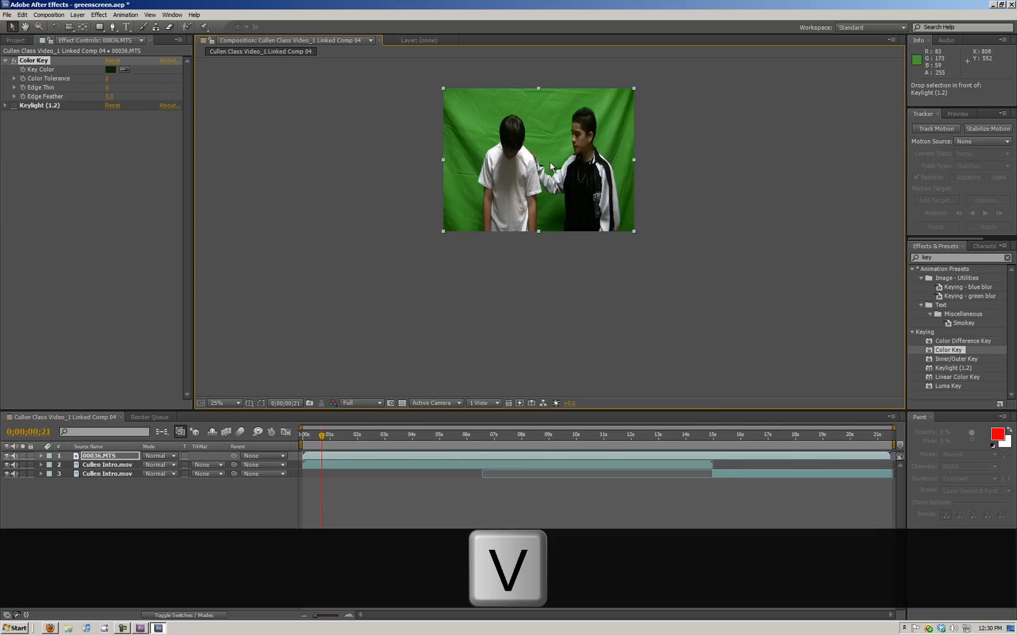
pyautogui.press('h')
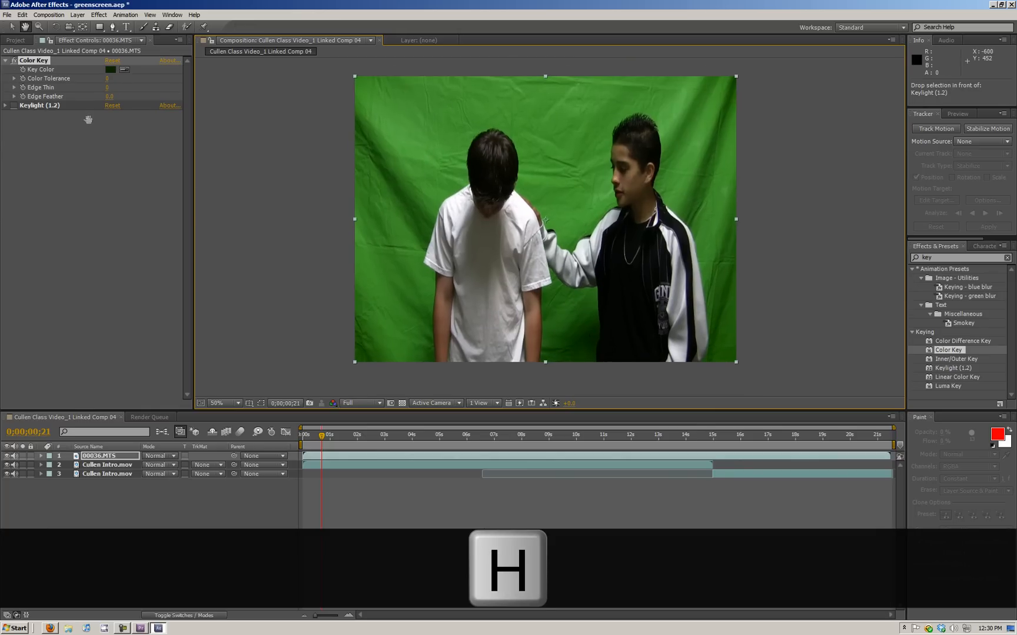
pyautogui.press('v')
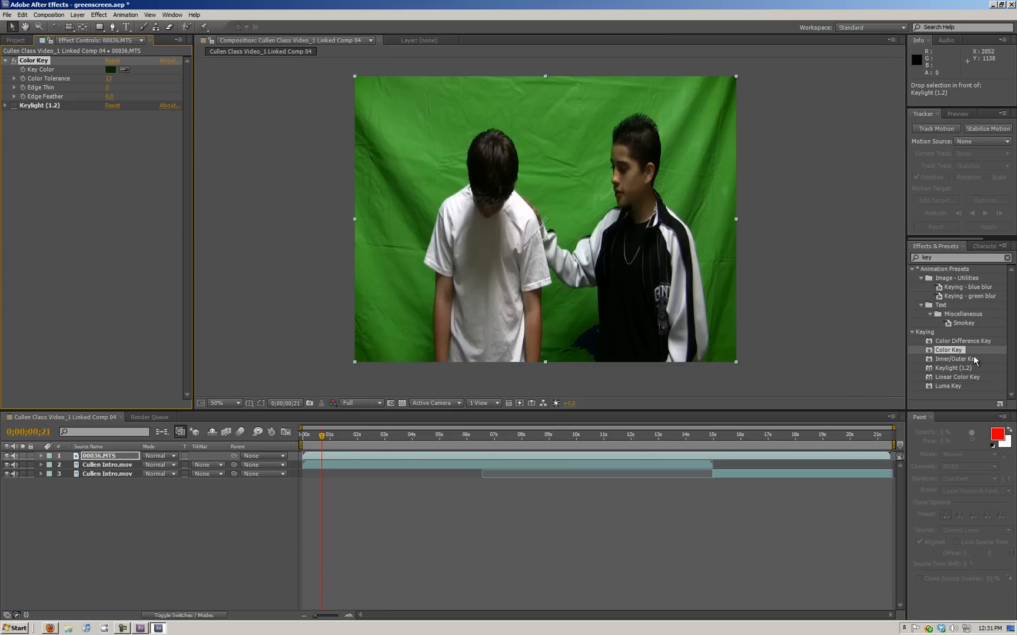
pyautogui.doubleClick(949, 350)
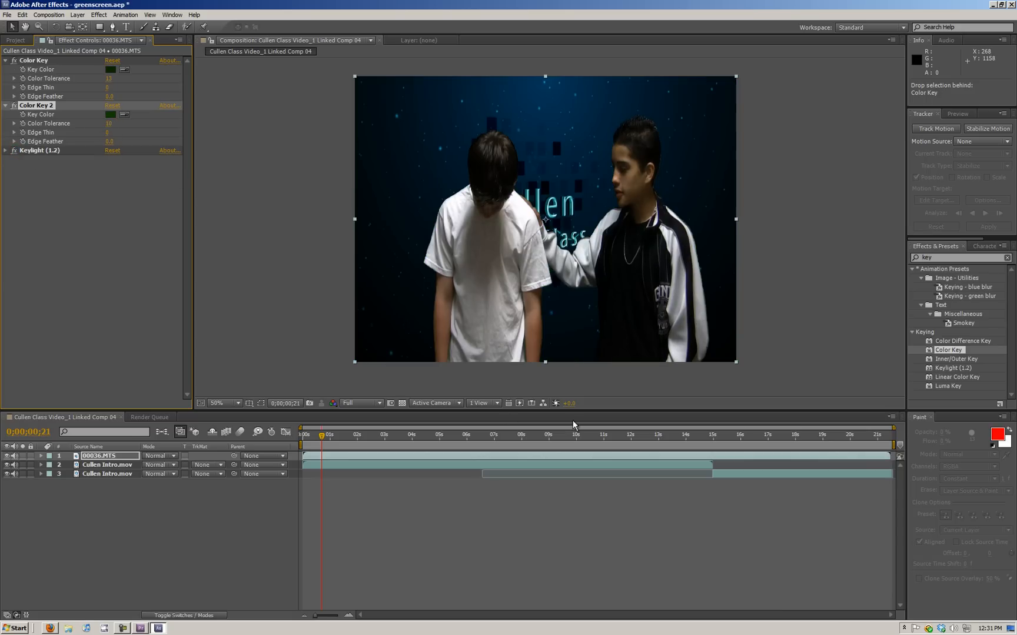
# - Inspect the key edges at 100%, return to 50%, and collapse the effects
pyautogui.press('h')
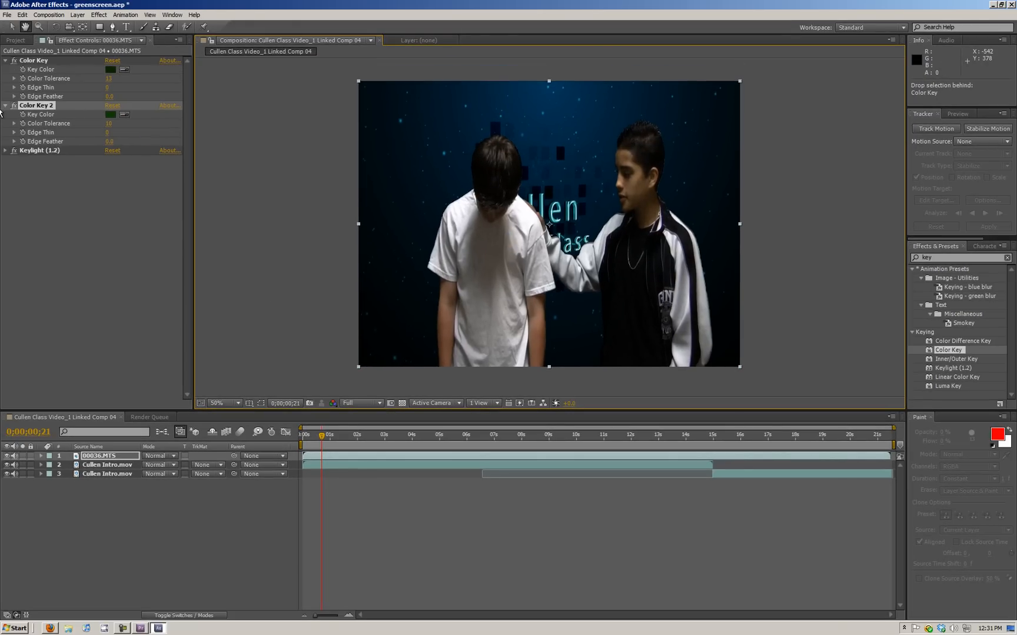
pyautogui.press('v')
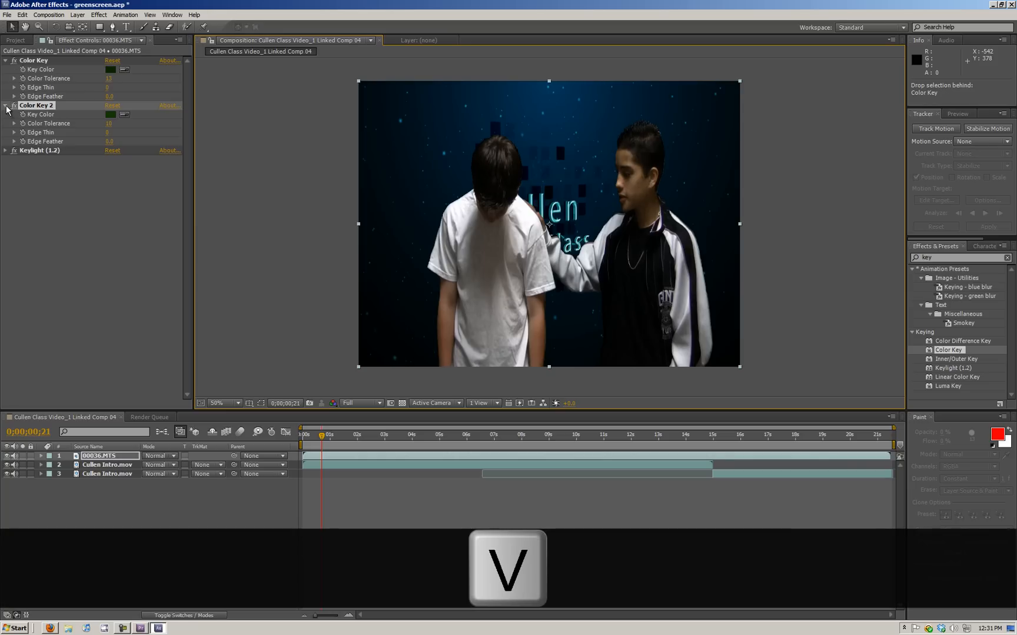
pyautogui.click(6, 60)
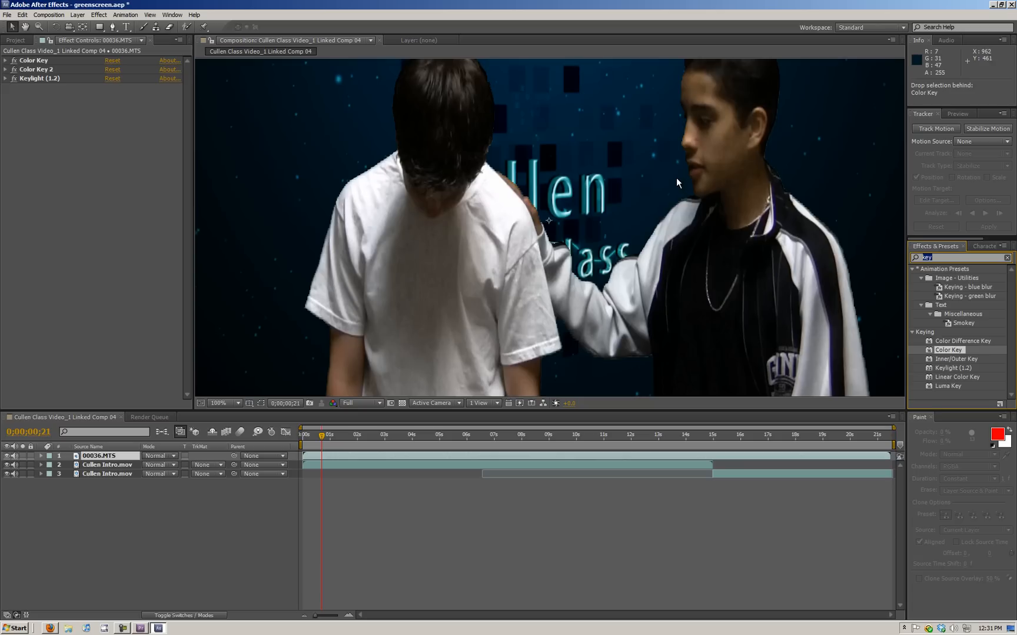
pyautogui.click(224, 402)
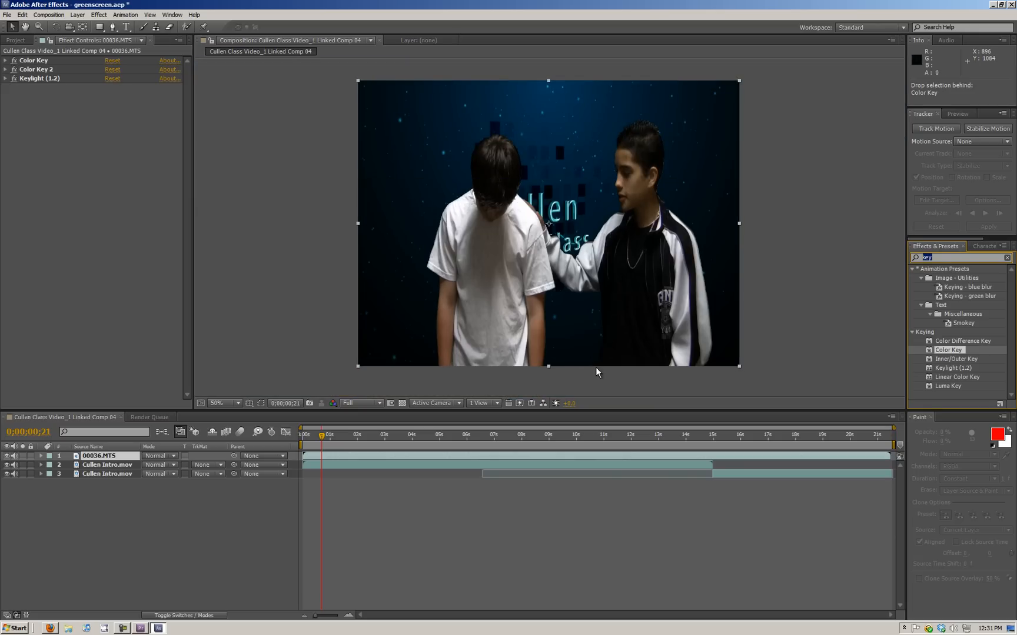
pyautogui.moveTo(541, 298)
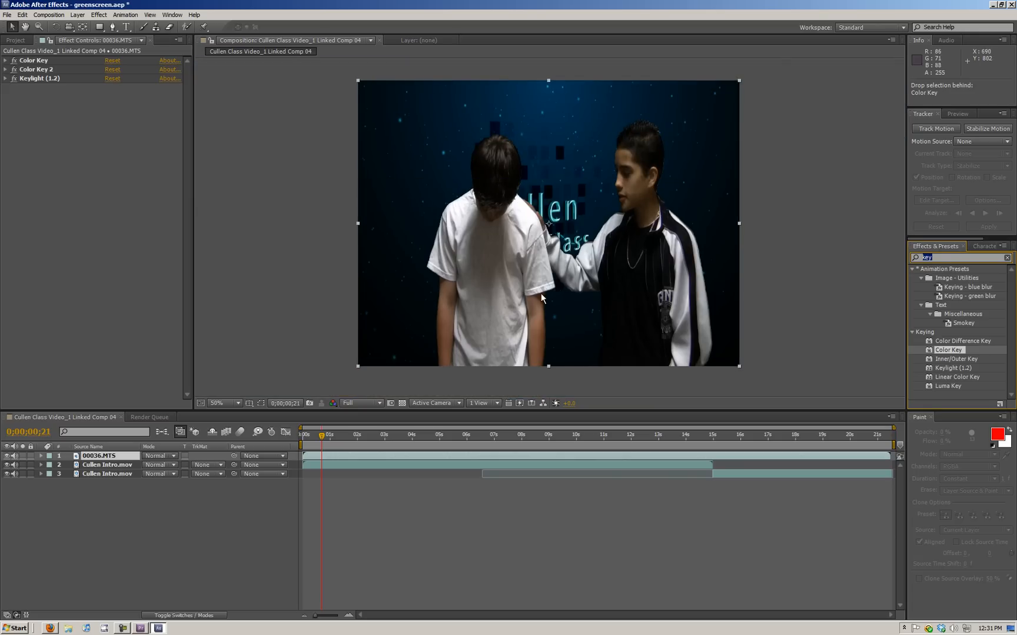
pyautogui.moveTo(743, 239)
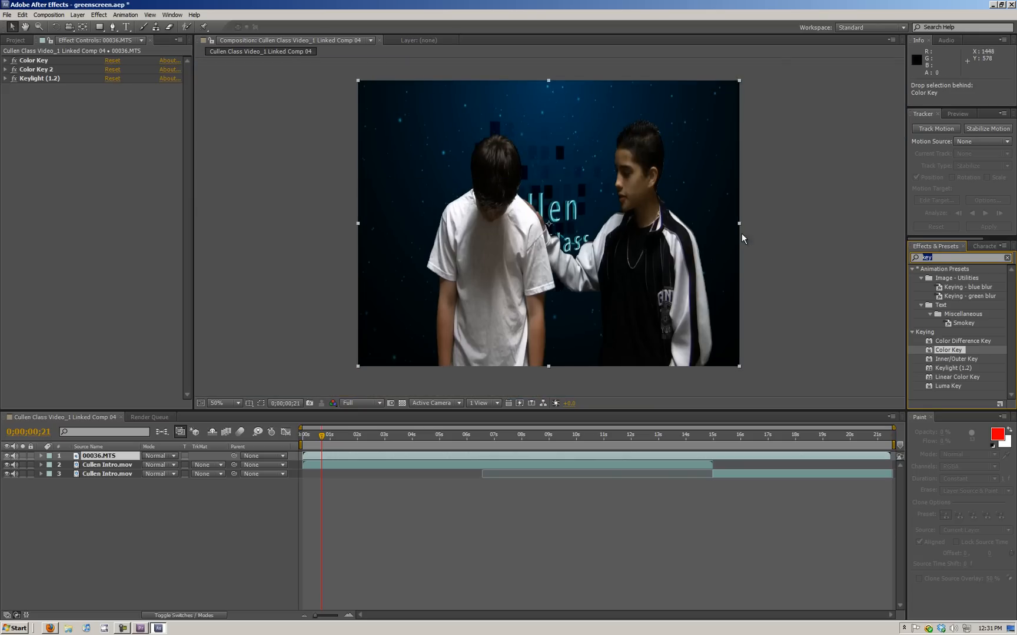
pyautogui.moveTo(548, 224)
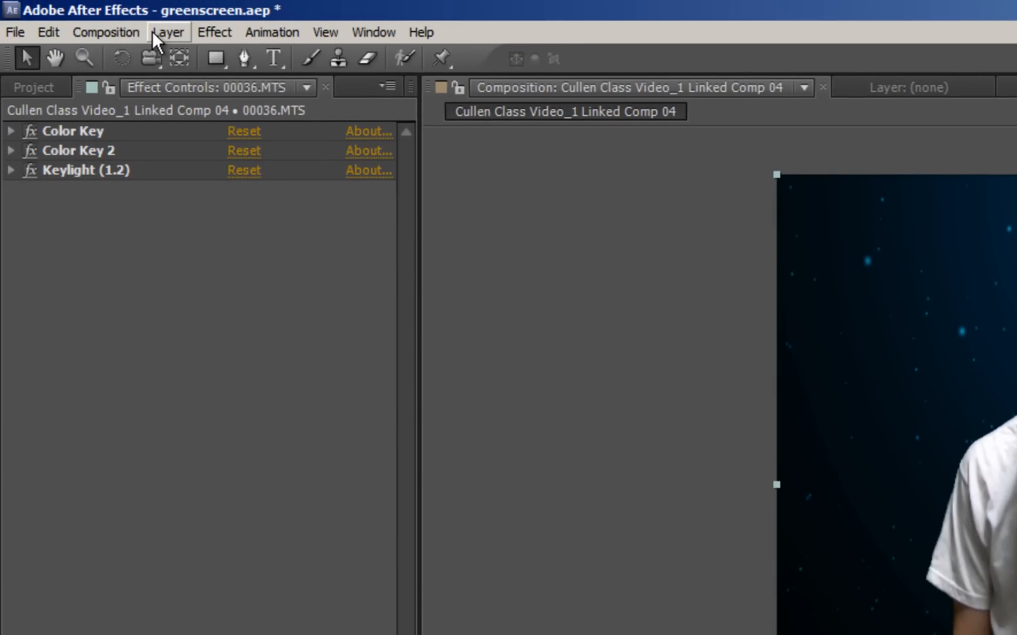
pyautogui.click(214, 31)
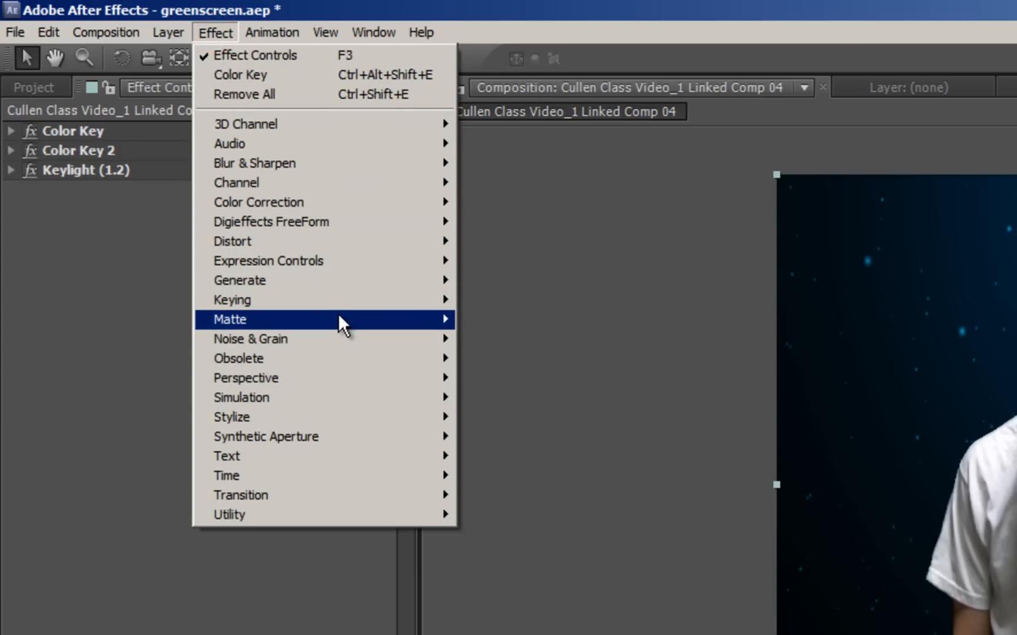
# - Add Simple Choker to 00036.MTS and expand its View and Choke Matte controls
pyautogui.click(511, 358)
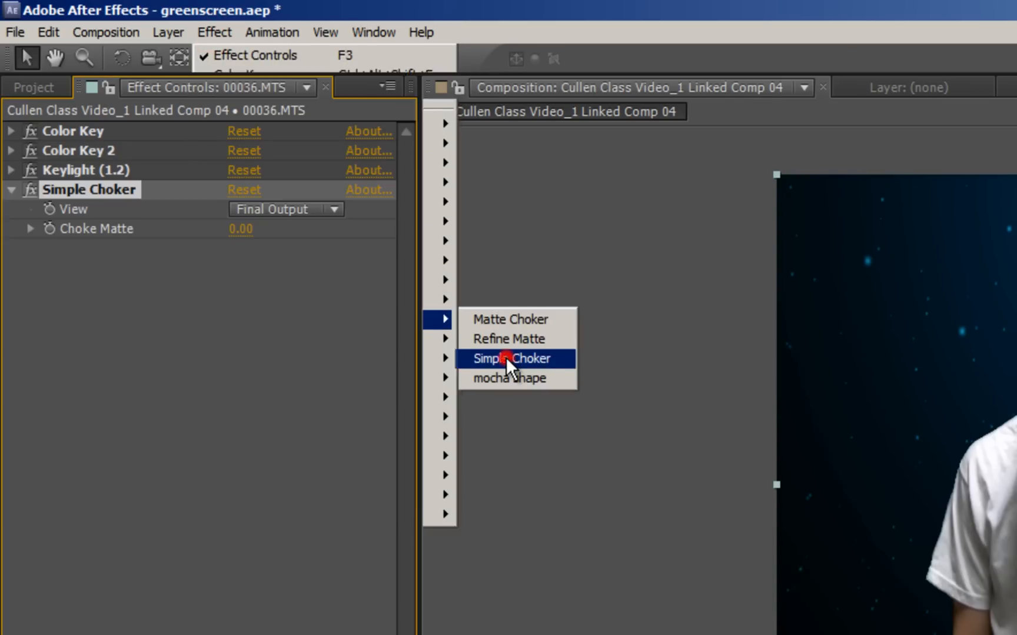
pyautogui.click(512, 358)
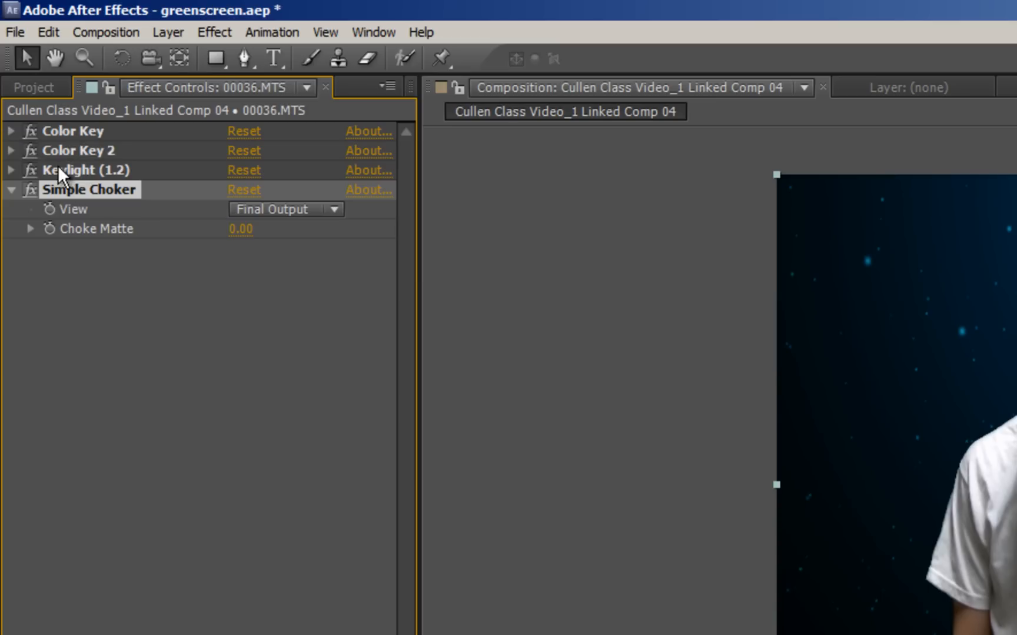
pyautogui.moveTo(266, 234)
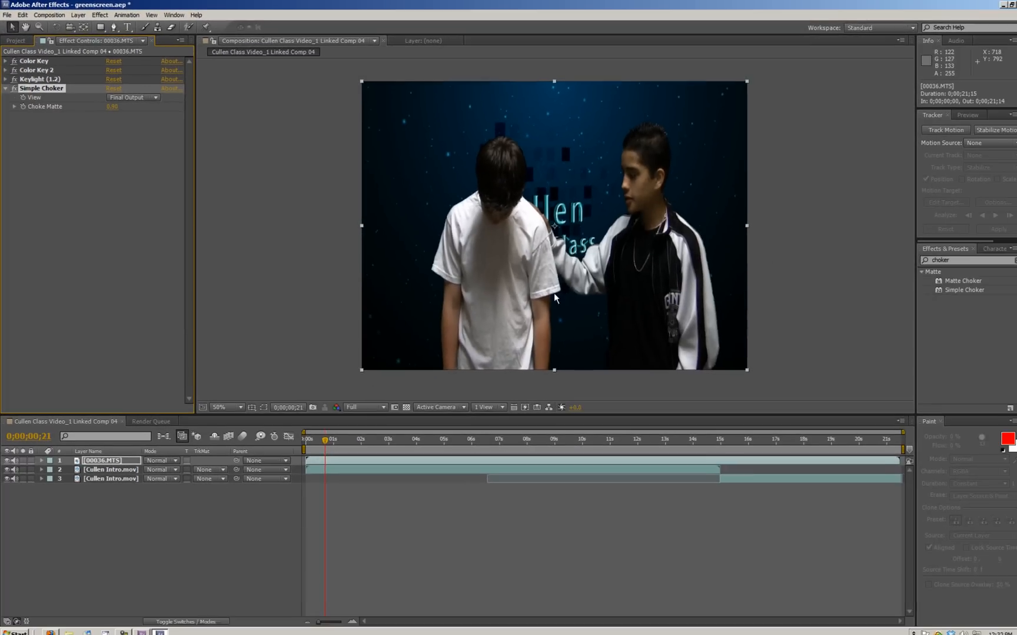
# - Set Simple Choker's Choke Matte to about 1.3 and inspect the edges at 200%
pyautogui.click(224, 407)
pyautogui.write('0.9')
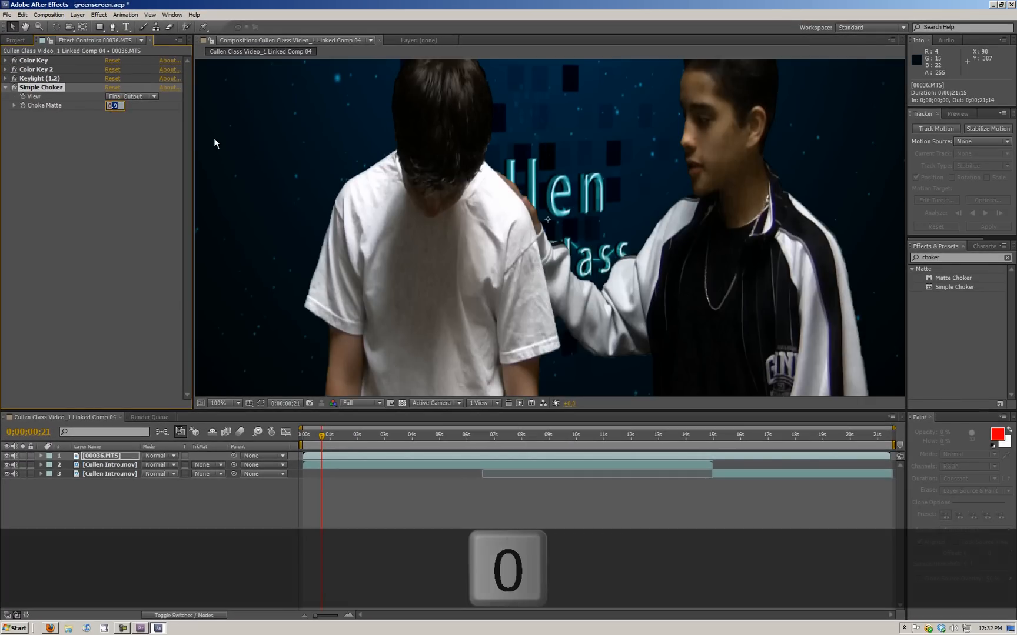
pyautogui.press('Enter')
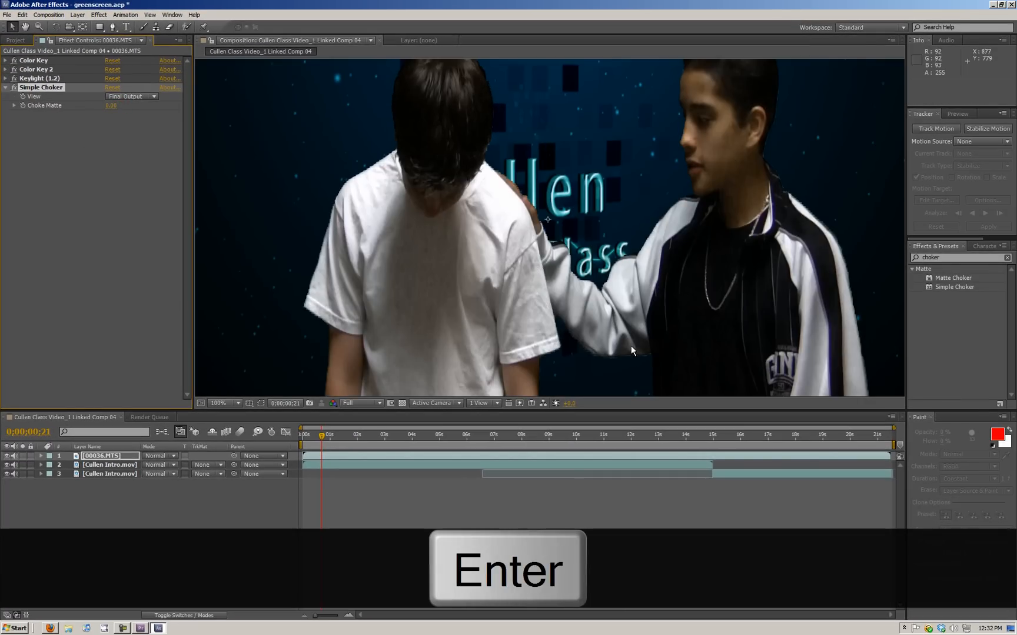
pyautogui.press('Enter')
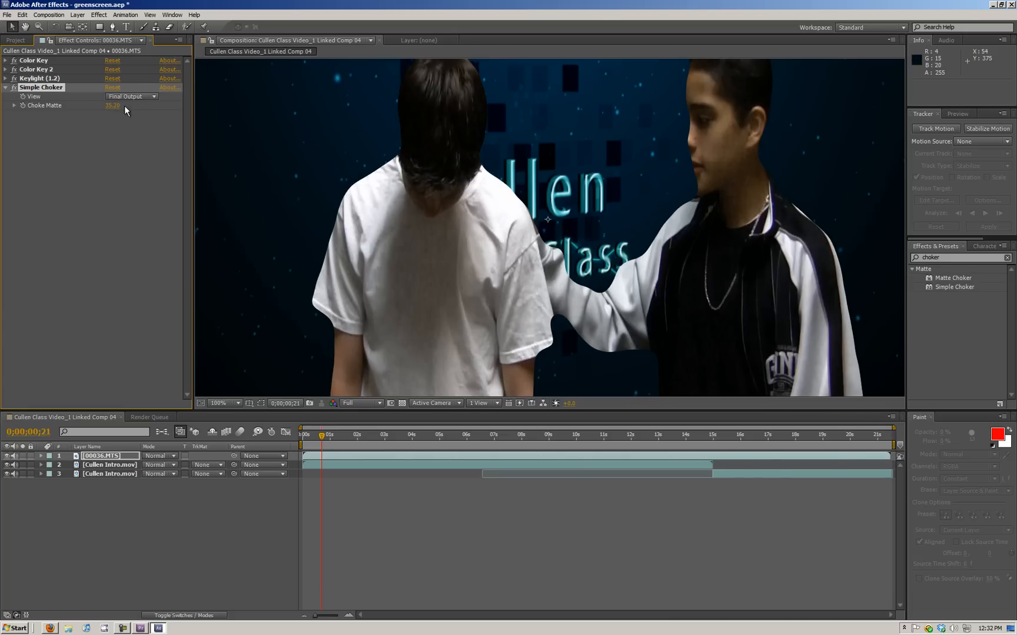
pyautogui.tripleClick(113, 105)
pyautogui.write('9')
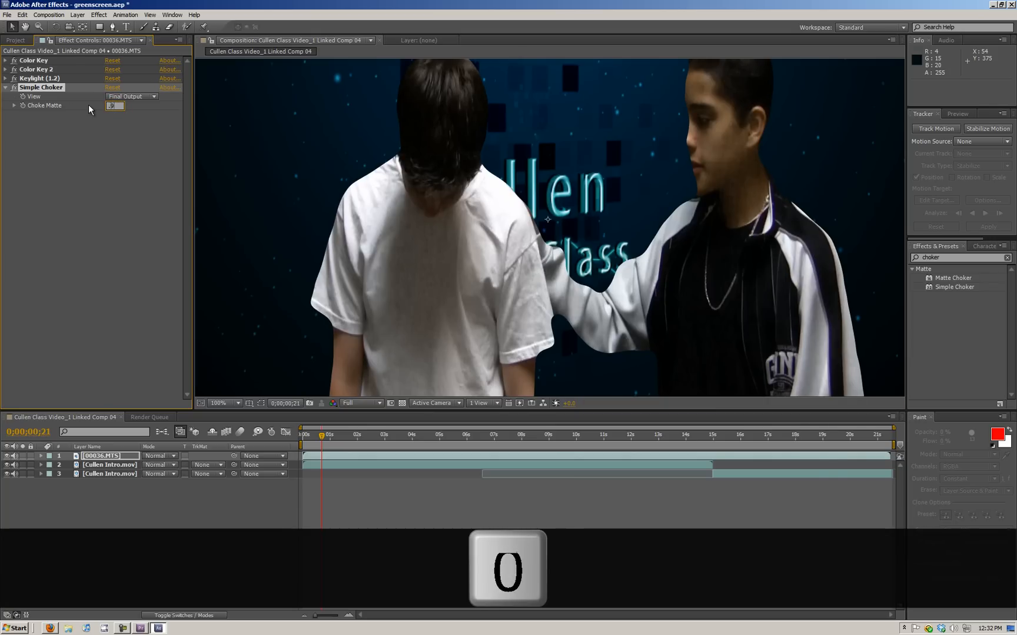
pyautogui.press('enter')
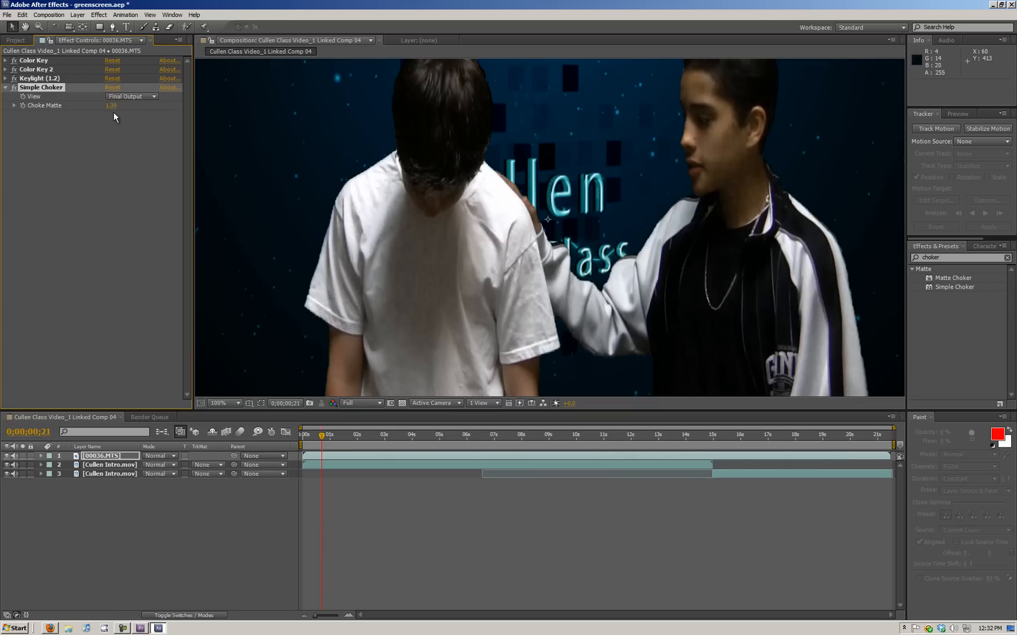
pyautogui.click(225, 402)
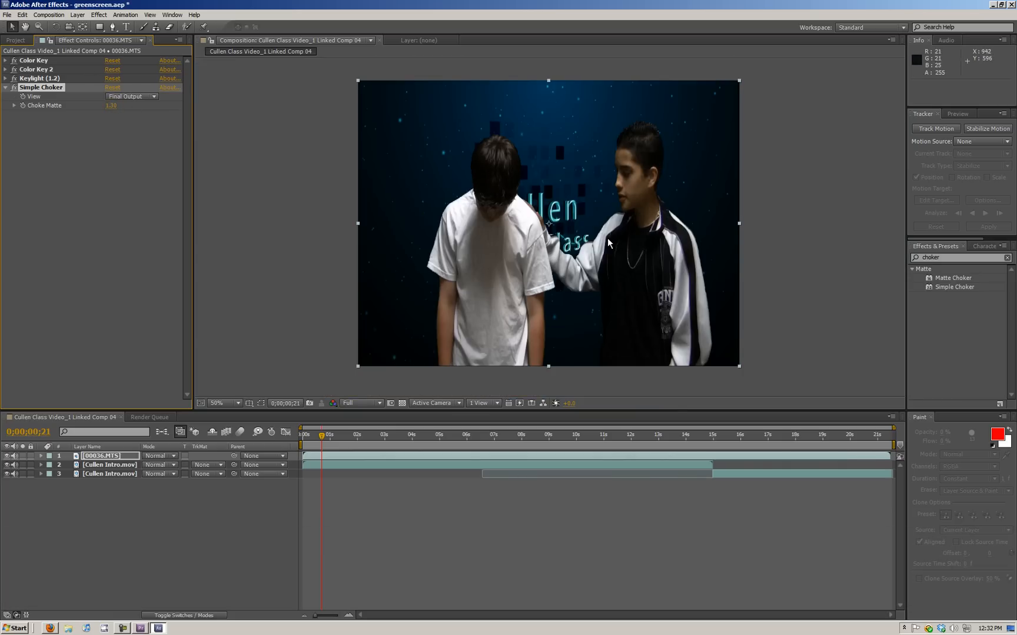
pyautogui.press('h')
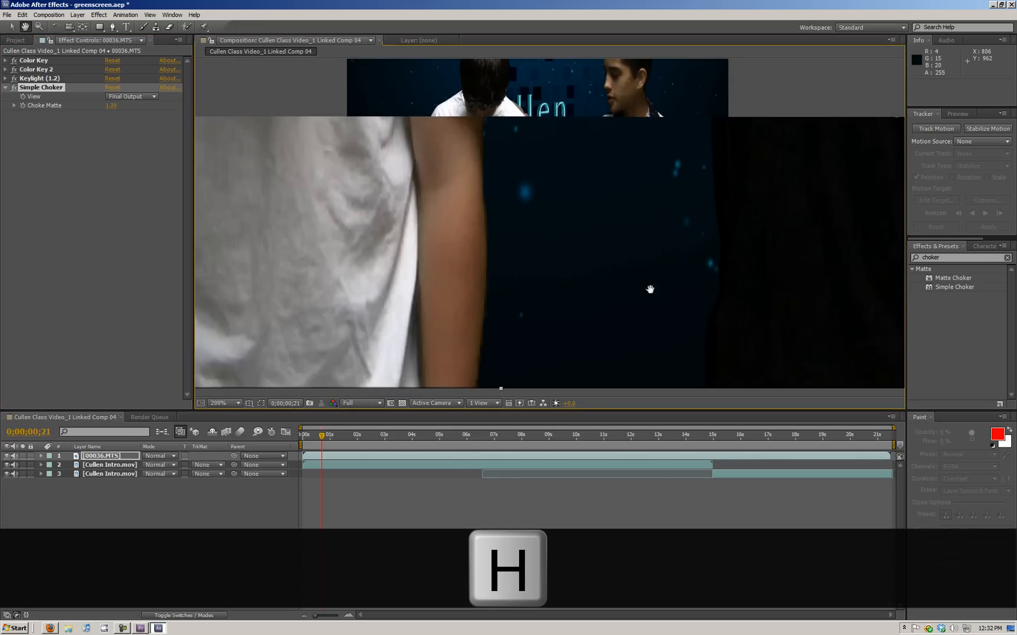
pyautogui.moveTo(637, 312)
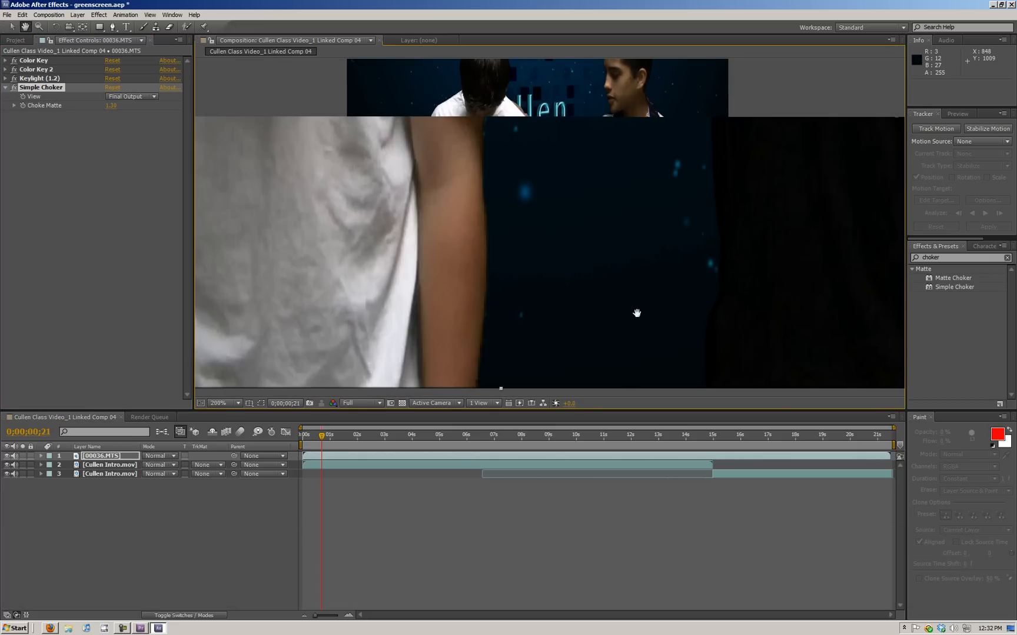
pyautogui.moveTo(398, 321)
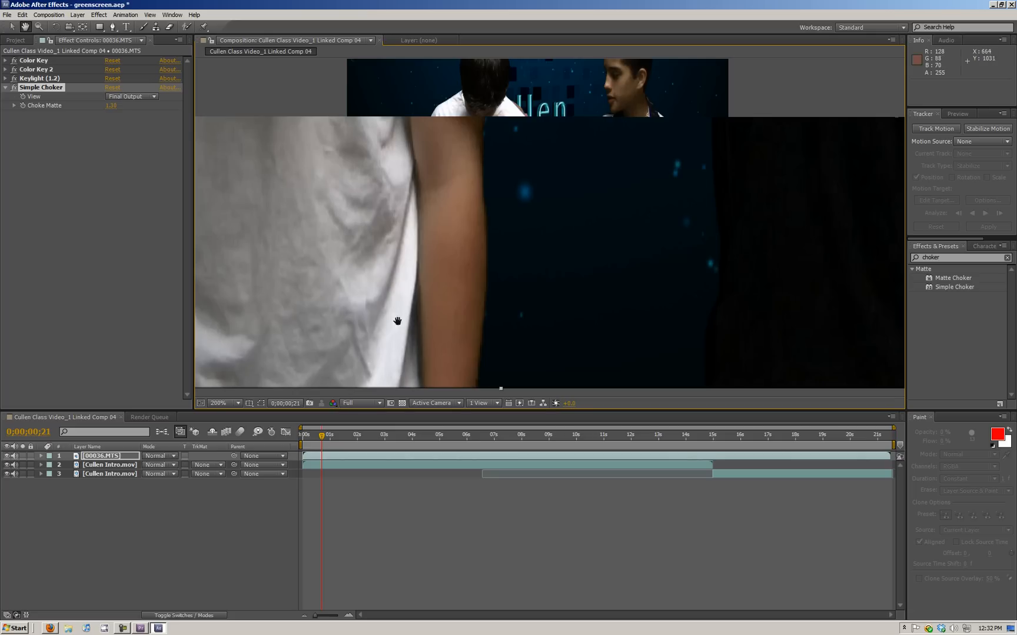
pyautogui.press('v')
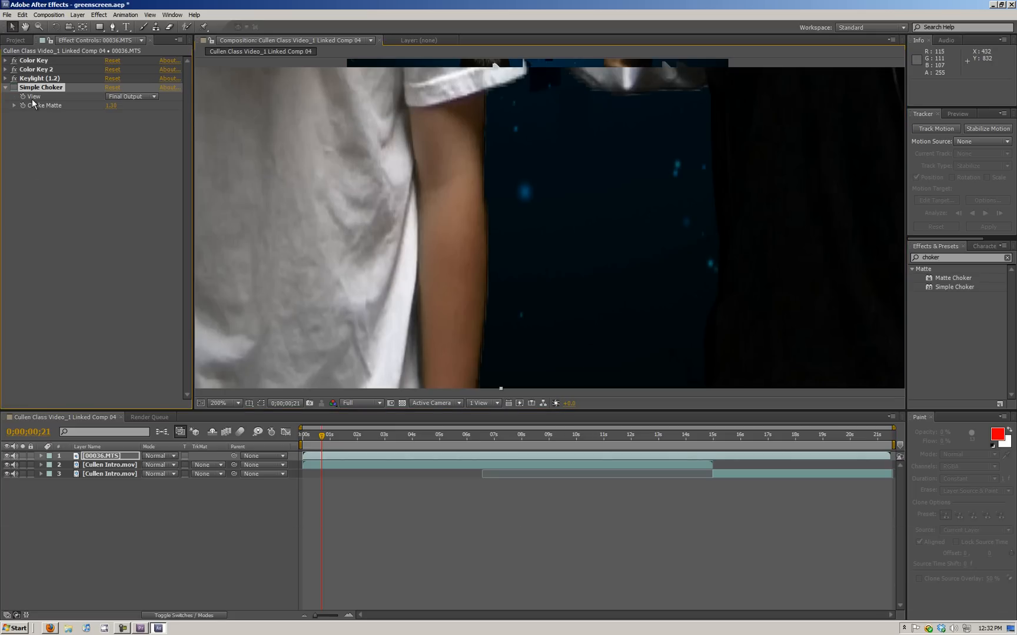
pyautogui.moveTo(376, 205)
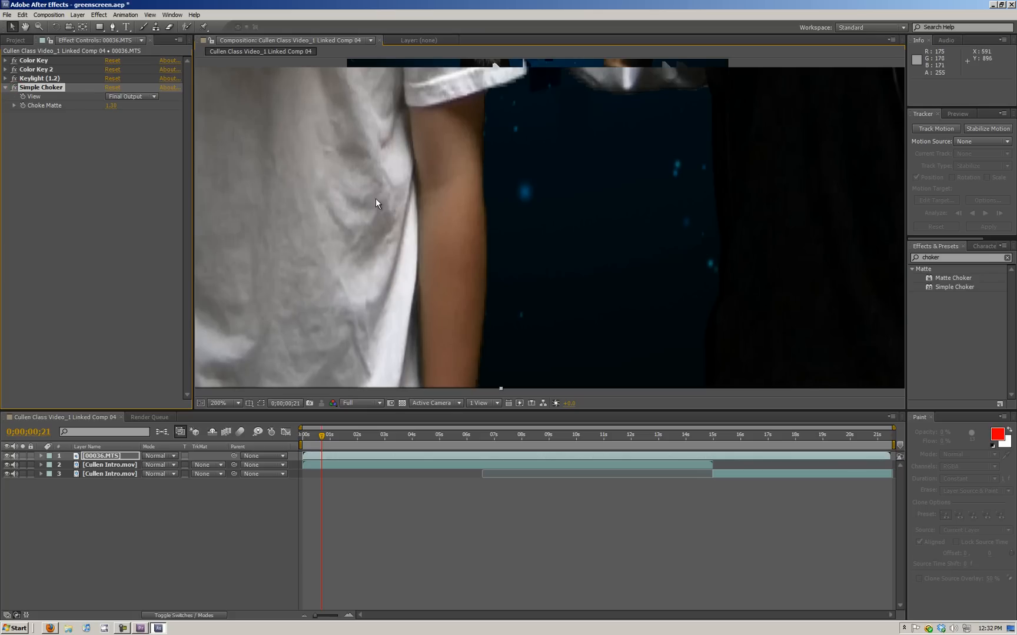
pyautogui.moveTo(493, 227)
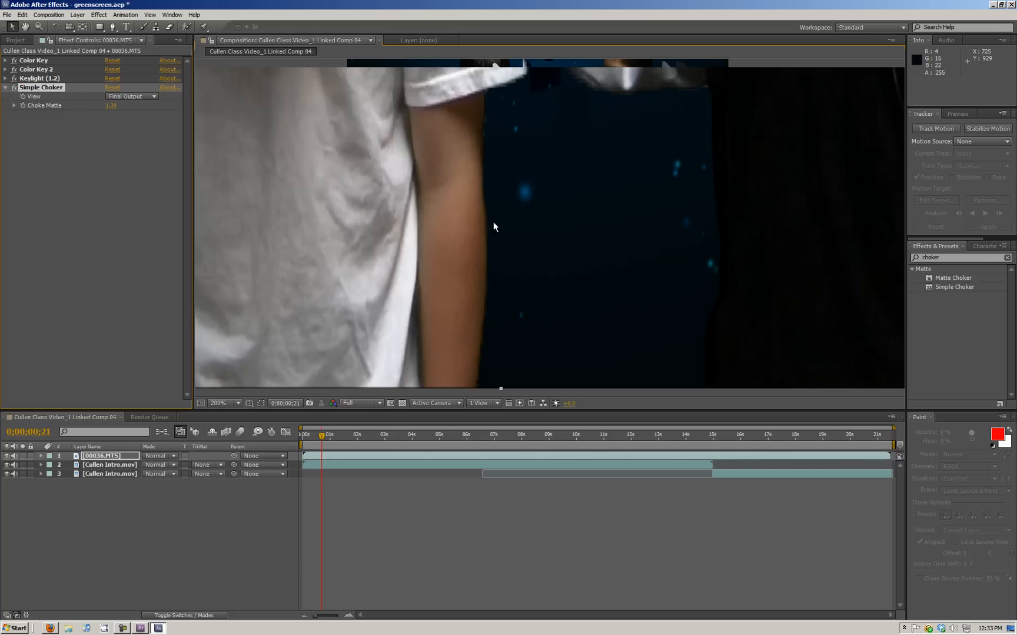
pyautogui.press('h')
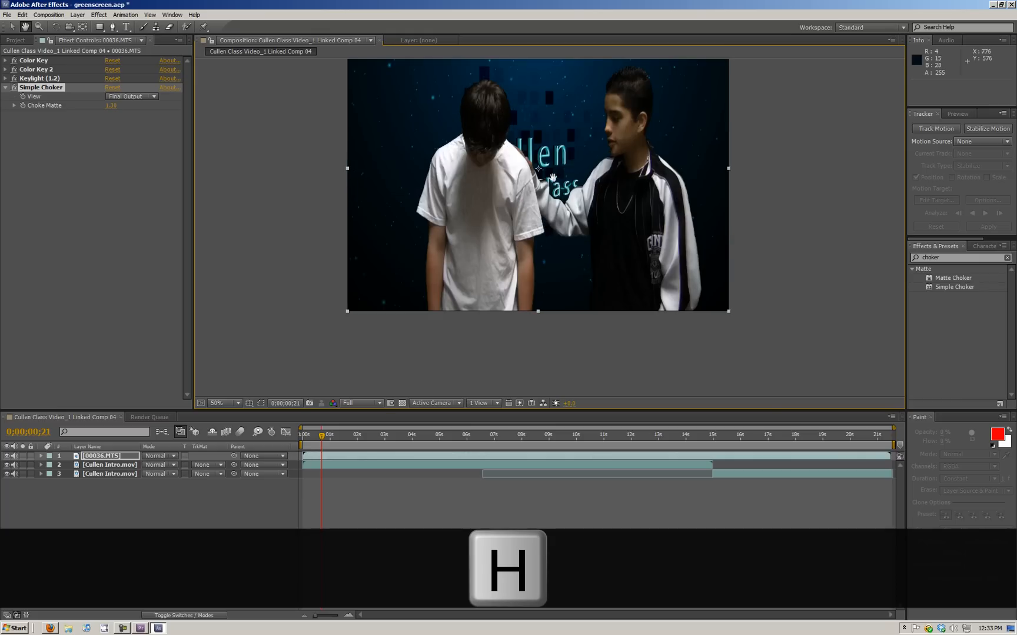
# - Recenter the full frame and collapse Simple Choker in Effect Controls
pyautogui.press('h')
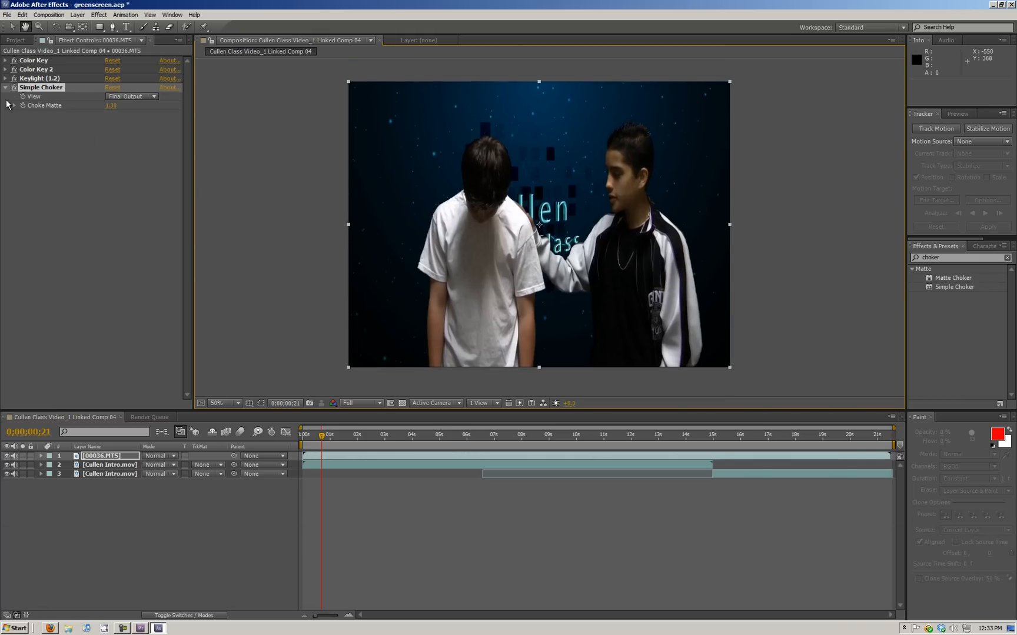
pyautogui.press('v')
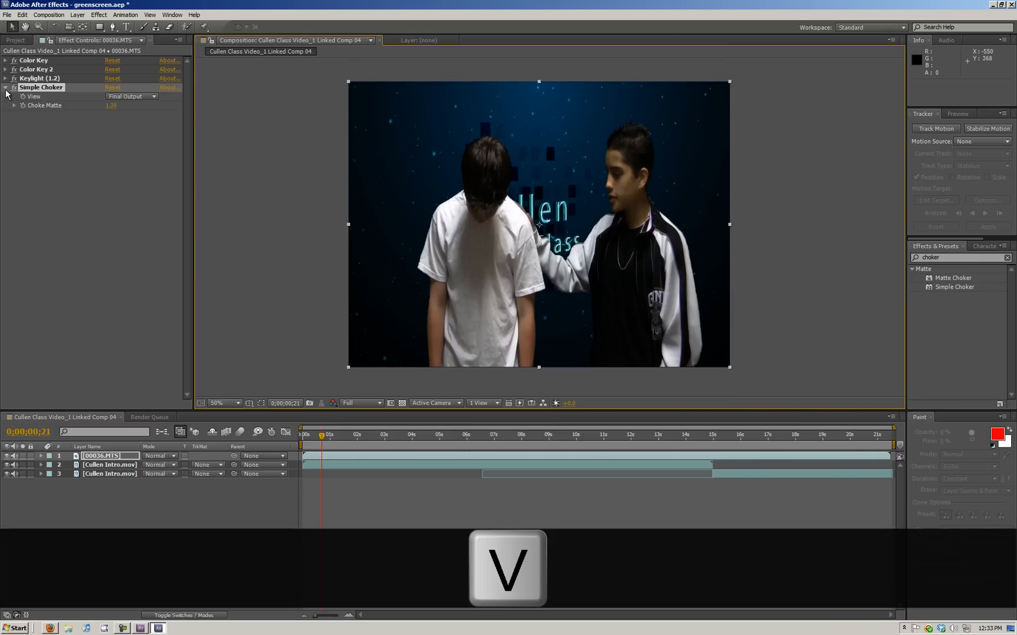
pyautogui.click(6, 88)
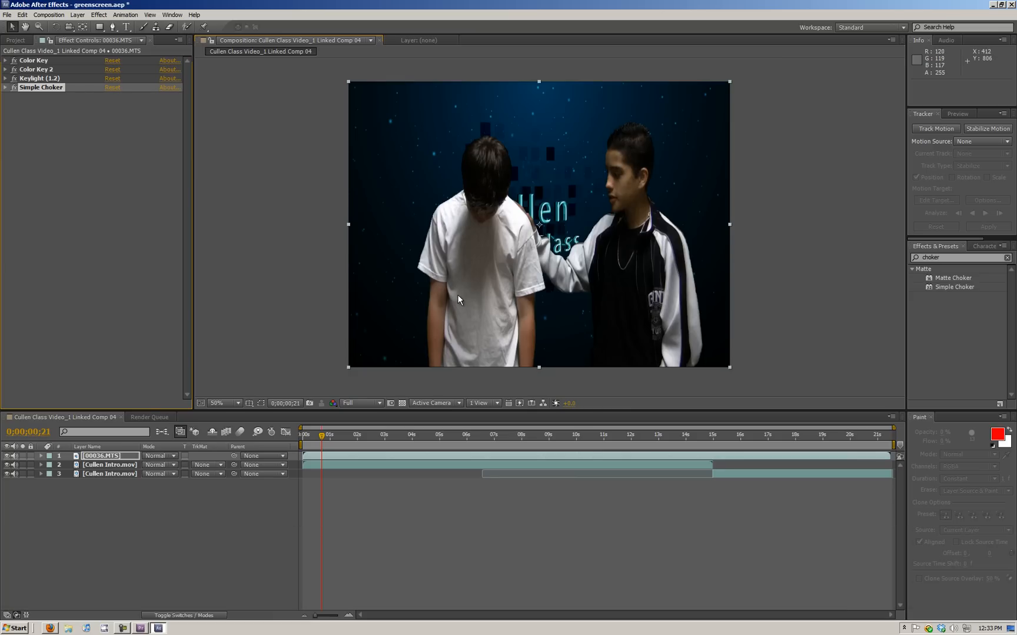
pyautogui.moveTo(476, 250)
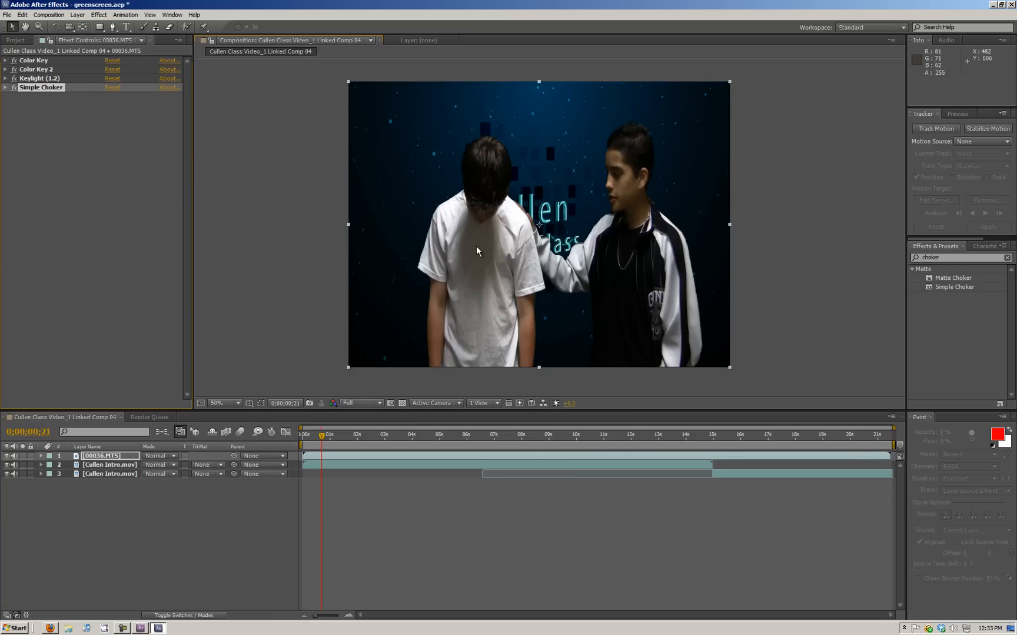
pyautogui.moveTo(647, 342)
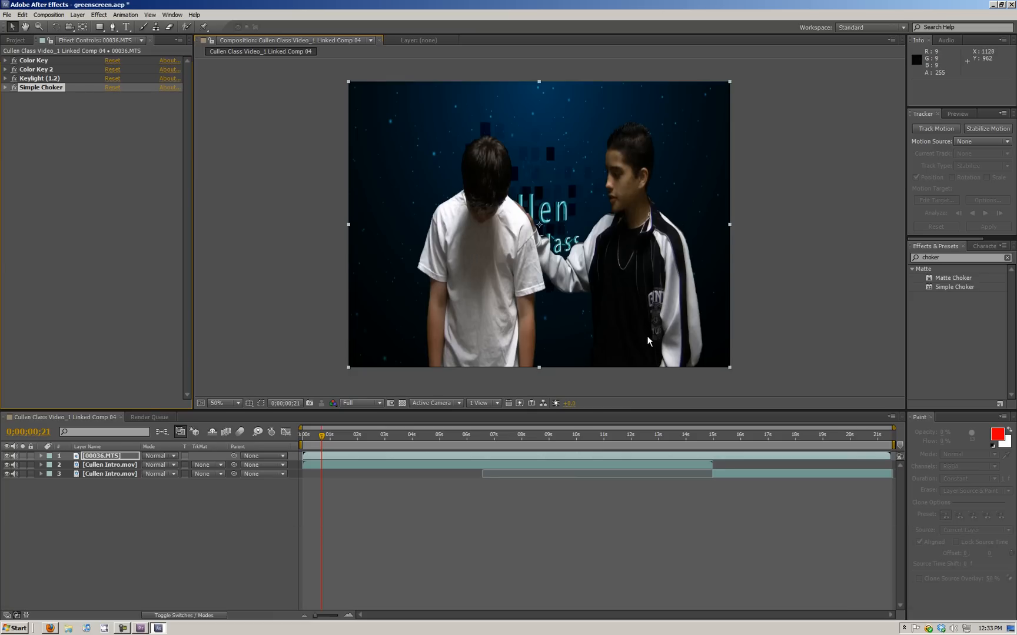
pyautogui.moveTo(617, 213)
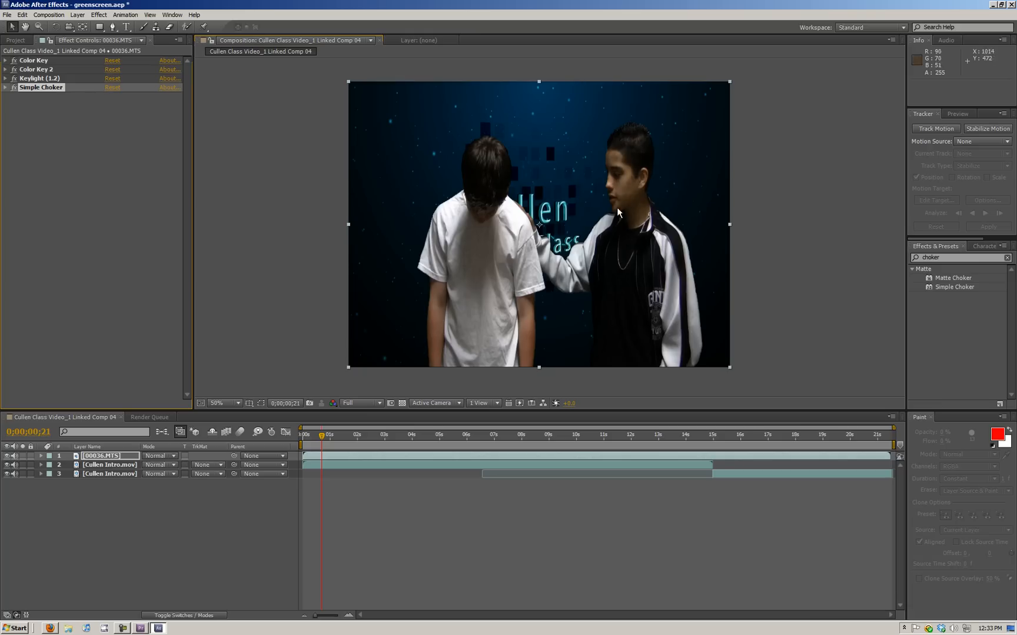
pyautogui.moveTo(300, 40)
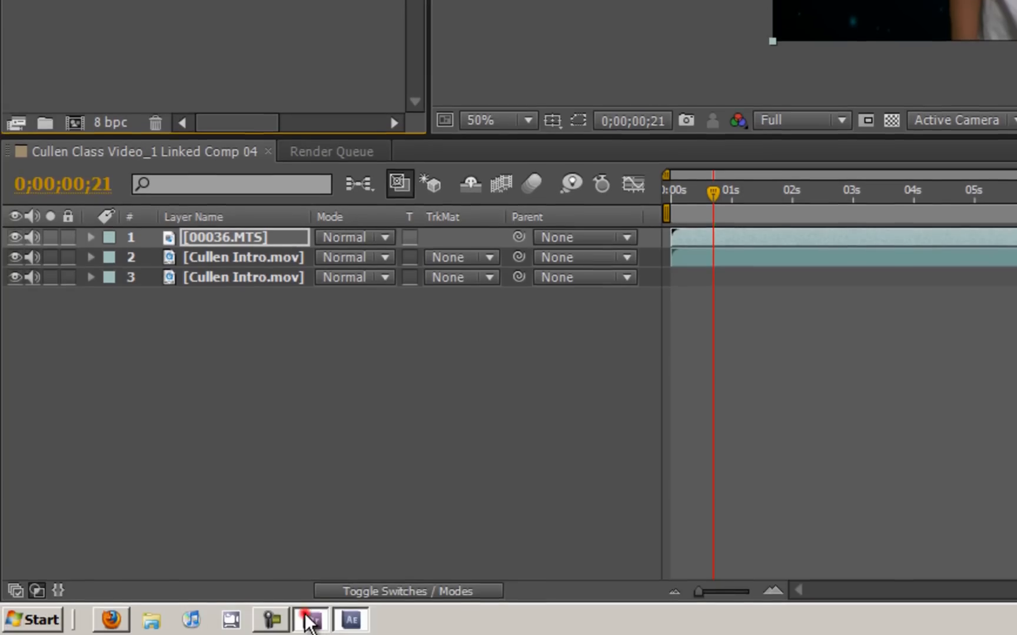
# - Check the linked comp's keyed boys over Cullen Class in Premiere Pro's Program monitor
pyautogui.click(310, 619)
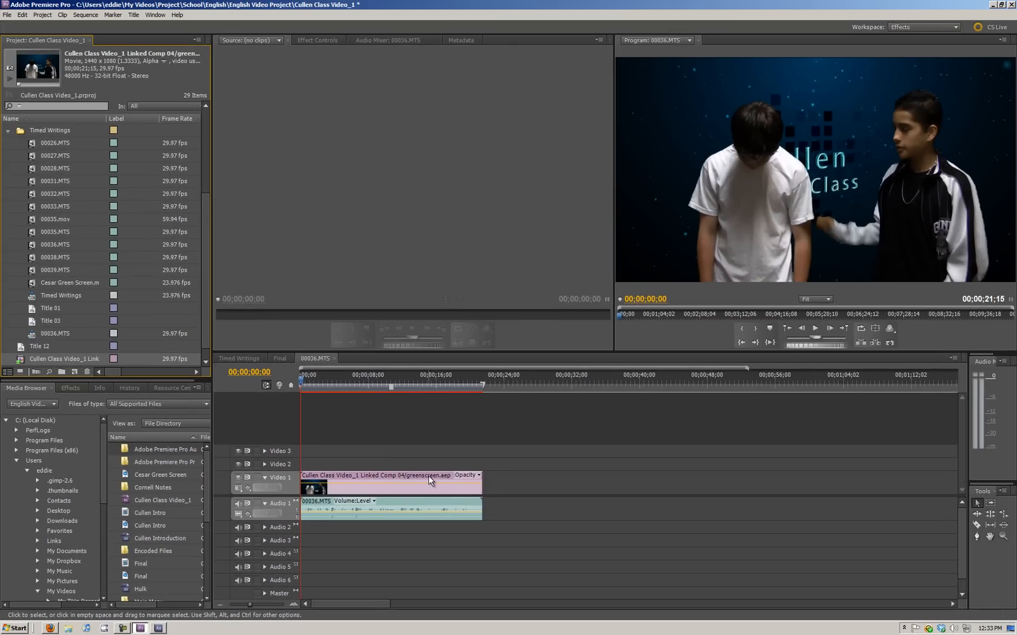
pyautogui.moveTo(319, 405)
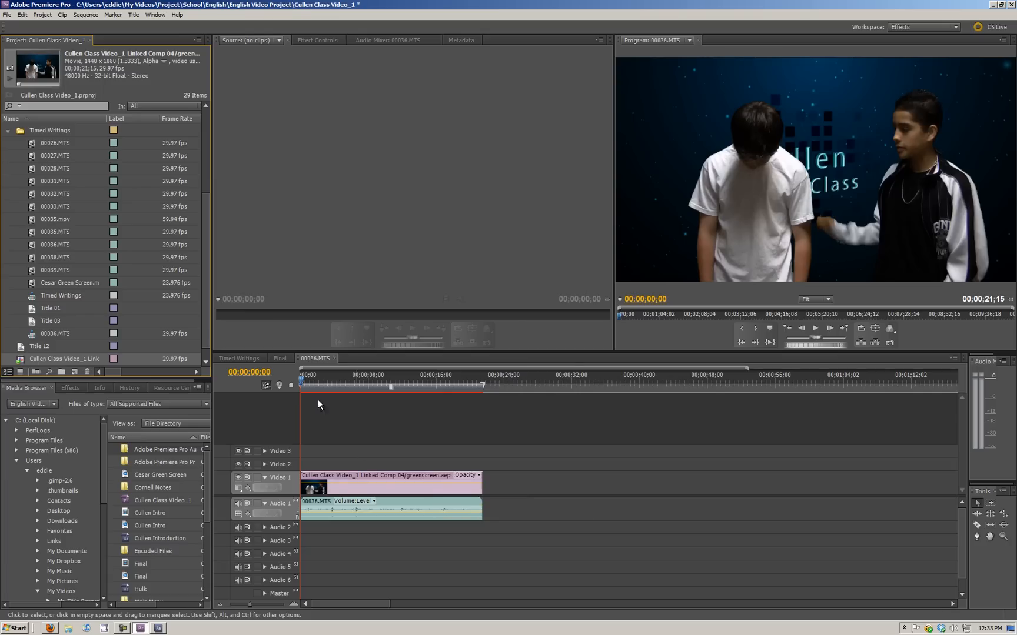
pyautogui.click(347, 378)
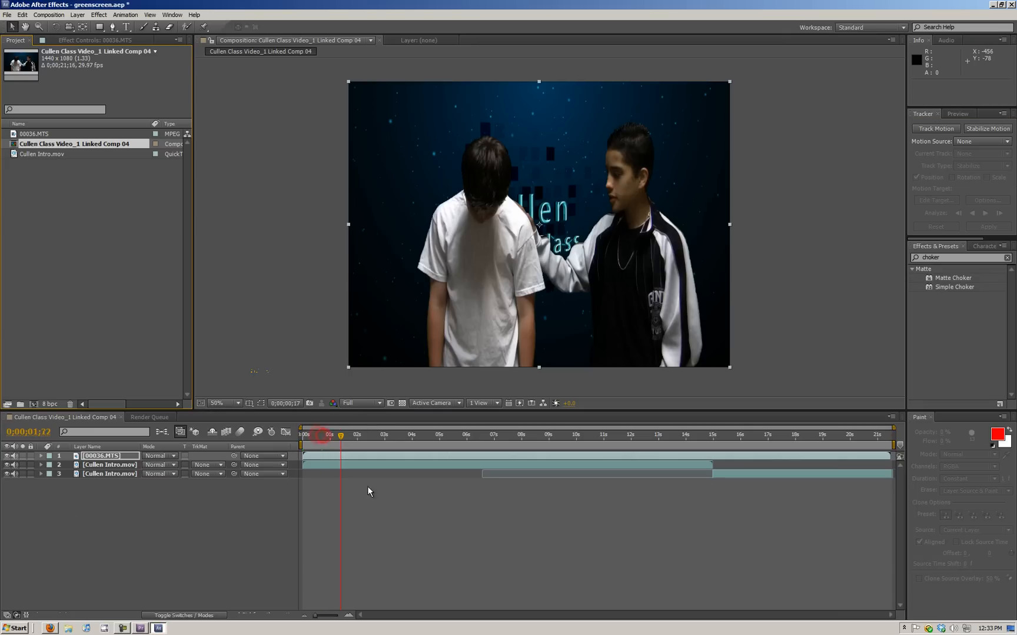
# - Preview the Cullen Class title around 5 seconds, then return to 0;00;00;00
pyautogui.click(330, 434)
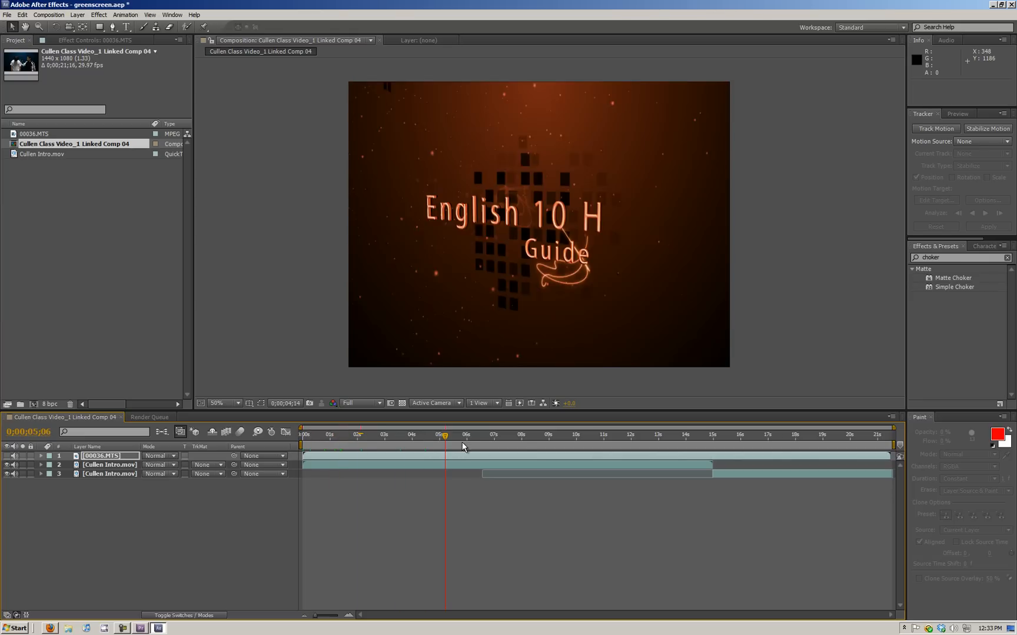
pyautogui.click(751, 434)
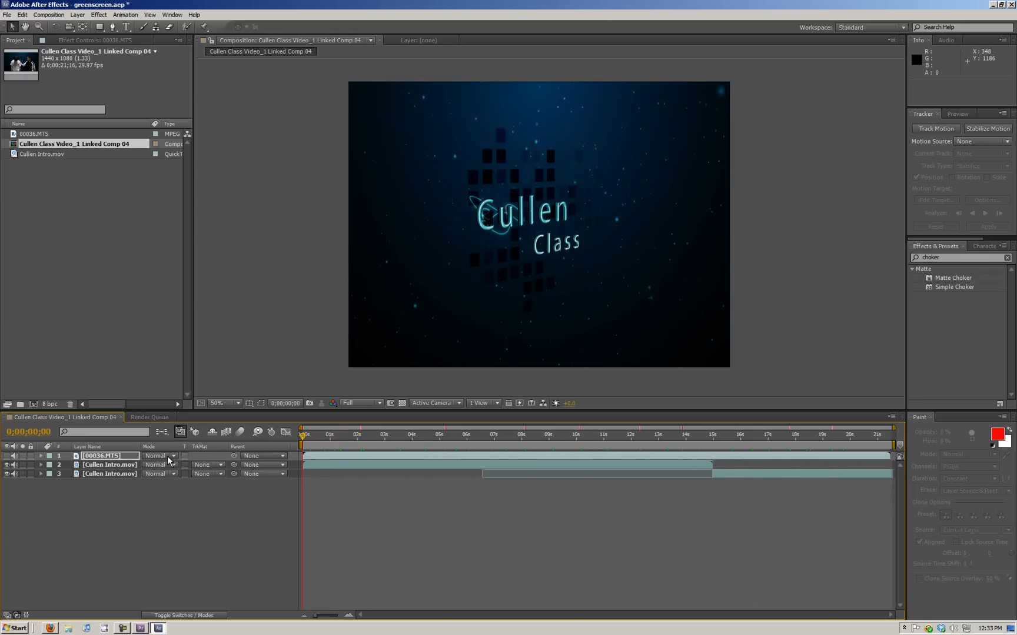
pyautogui.click(140, 629)
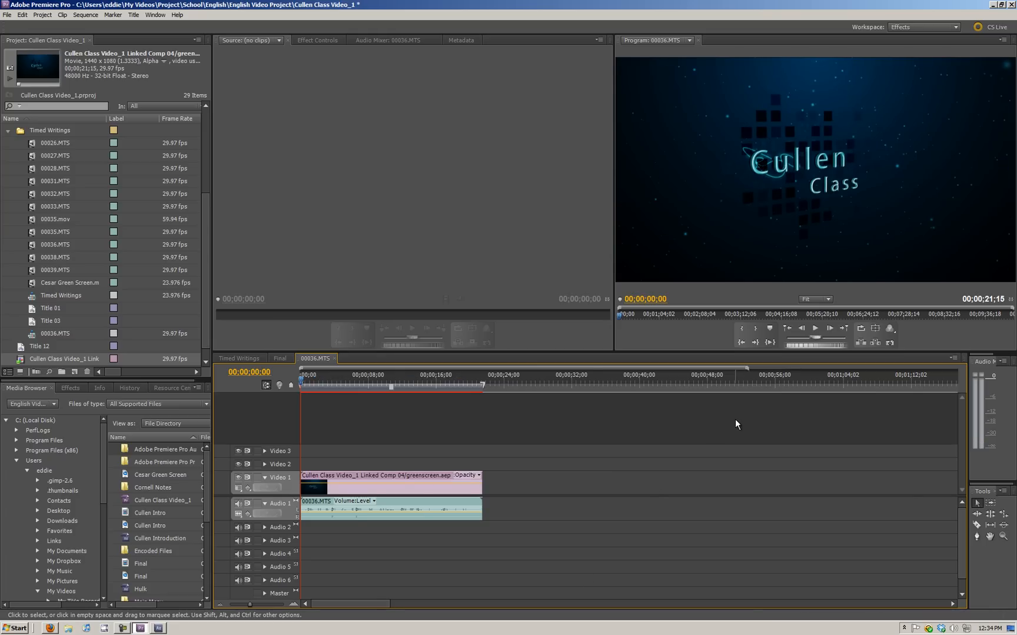
pyautogui.moveTo(300, 382)
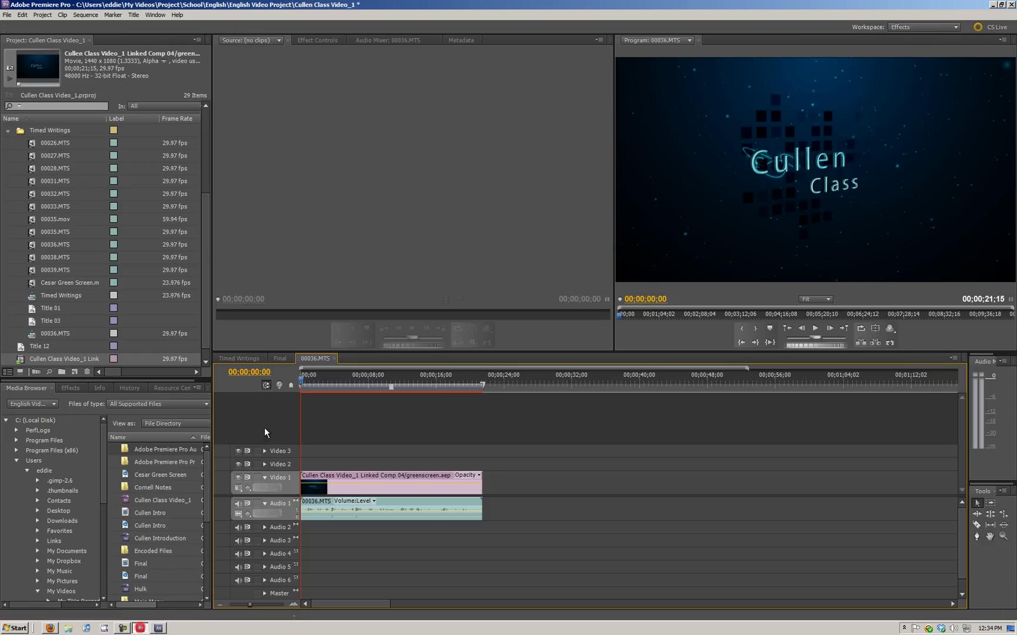
# - Play the linked composite sequence to watch the keyed actors over the orange intro background
pyautogui.click(303, 379)
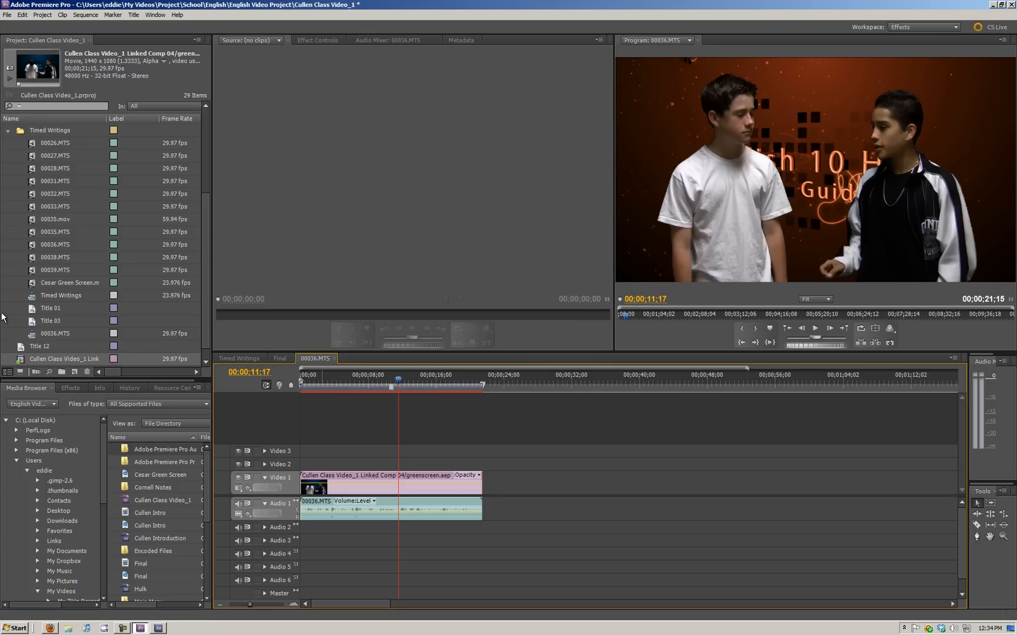
pyautogui.moveTo(107, 362)
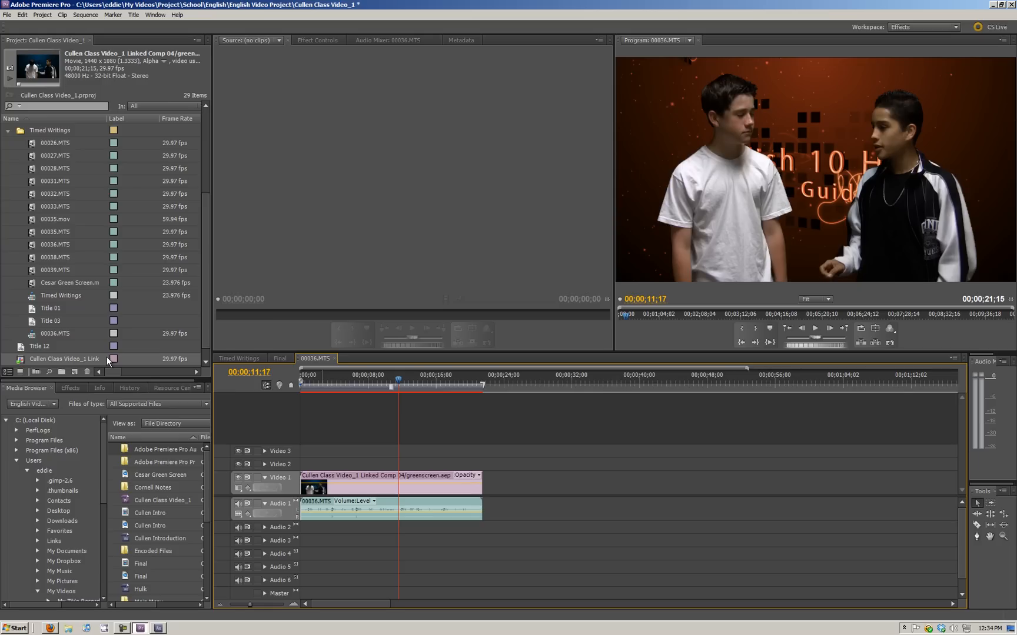
pyautogui.moveTo(141, 336)
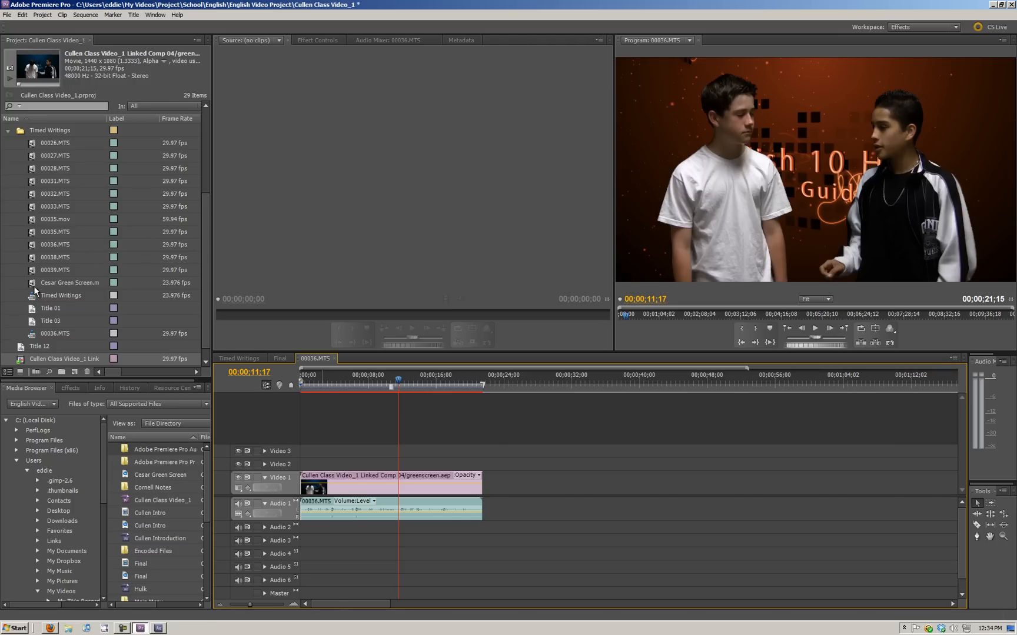
# - Load Cesar Green Screen.mov into the Source Monitor and scrub through it
pyautogui.doubleClick(70, 283)
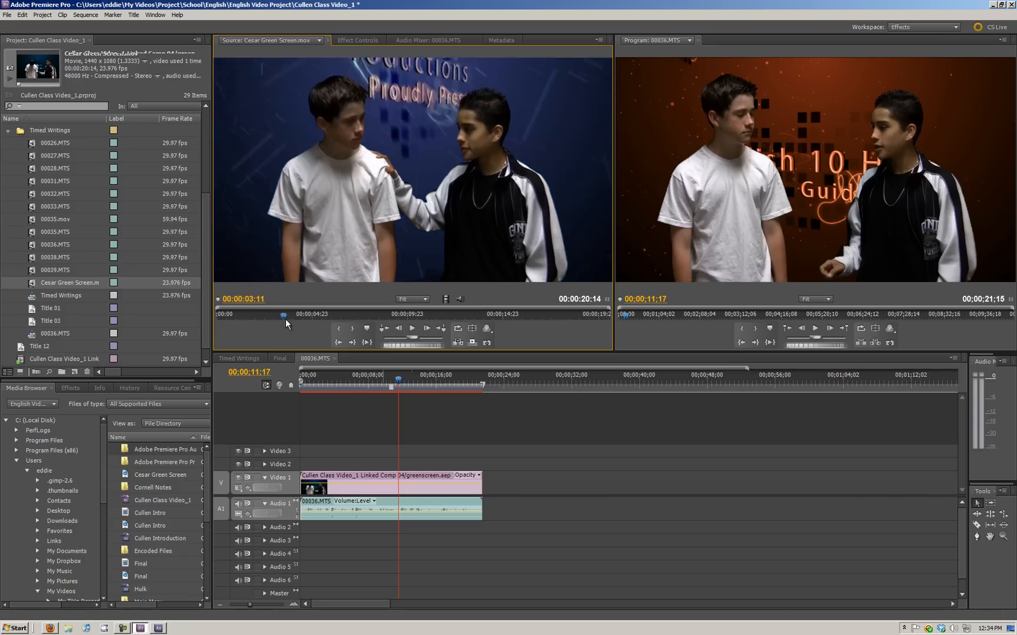
pyautogui.click(311, 314)
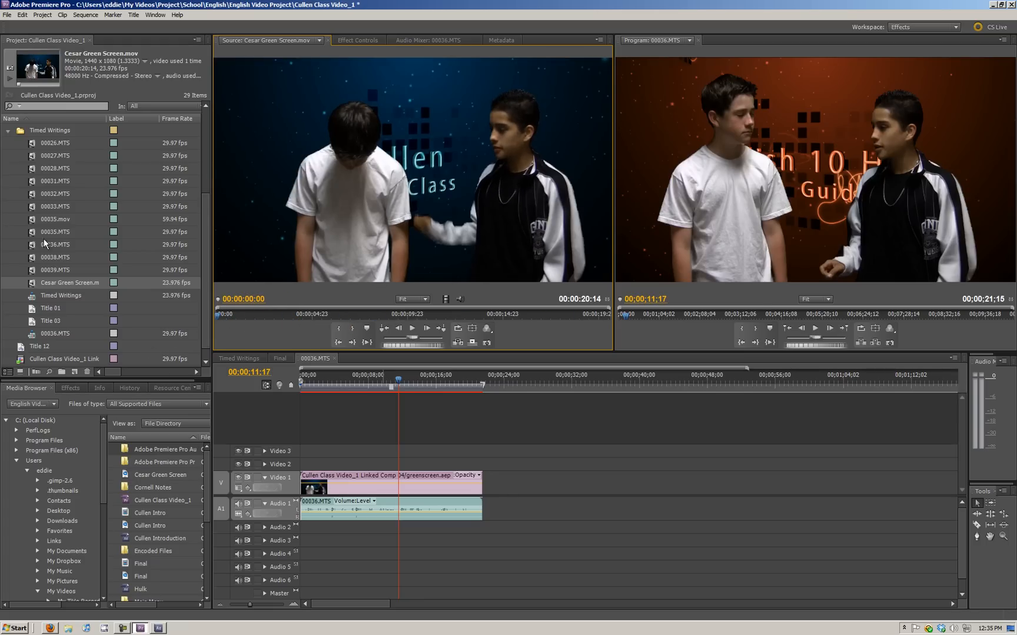
# - View raw footage 00036.MTS in the Source Monitor, then reselect Cesar Green Screen.mov
pyautogui.doubleClick(55, 245)
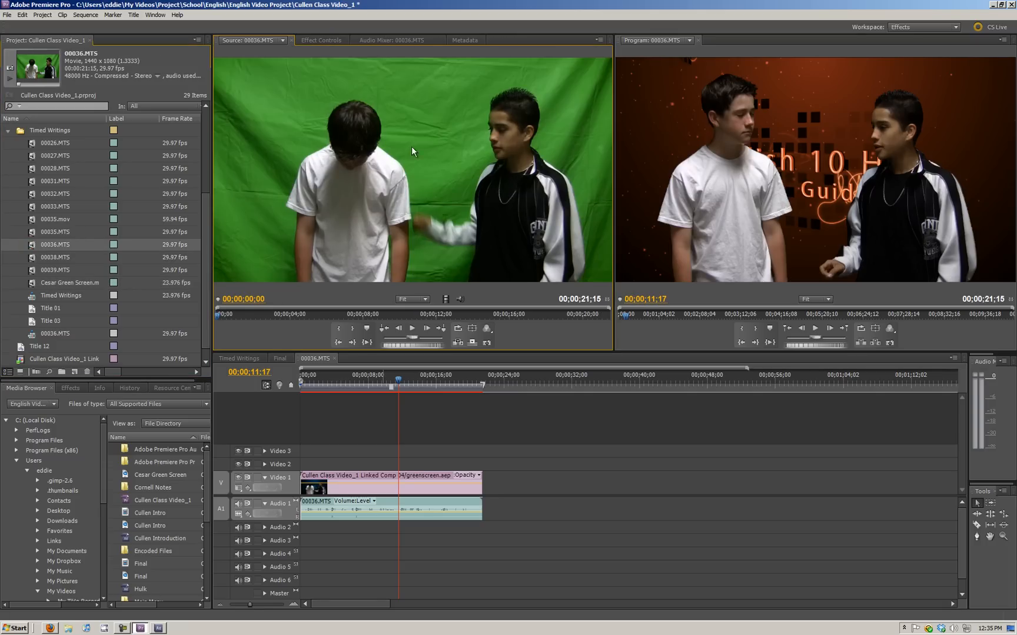
pyautogui.moveTo(288, 89)
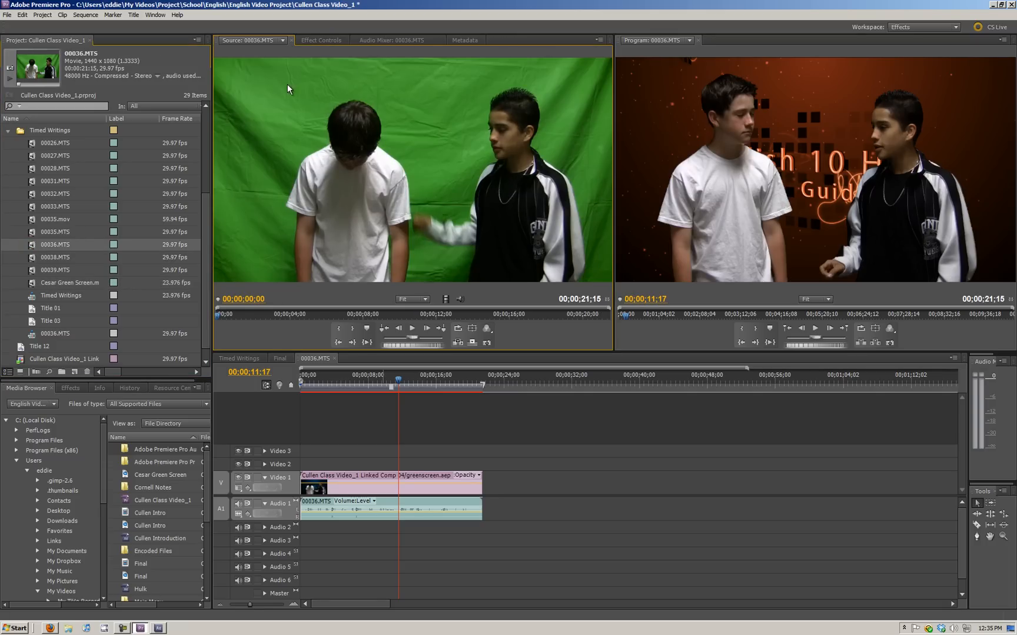
pyautogui.moveTo(194, 97)
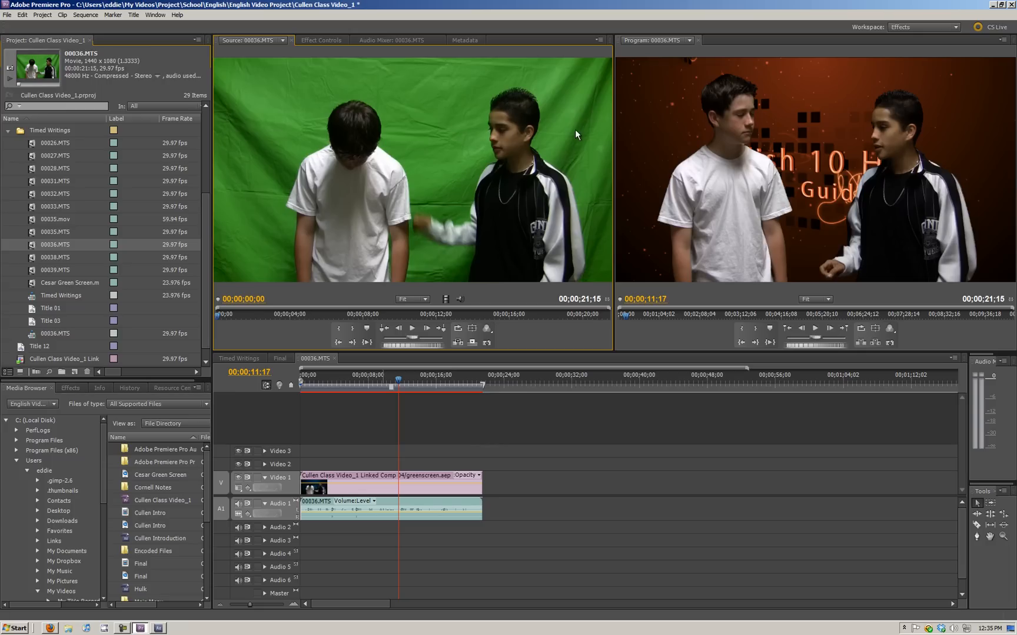
pyautogui.moveTo(209, 278)
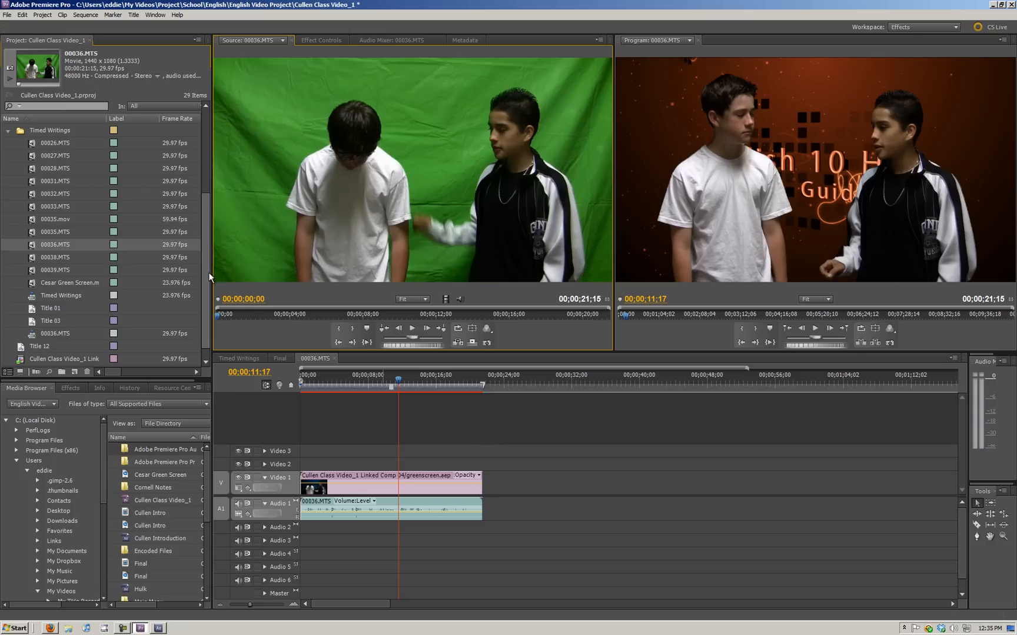
pyautogui.moveTo(322, 261)
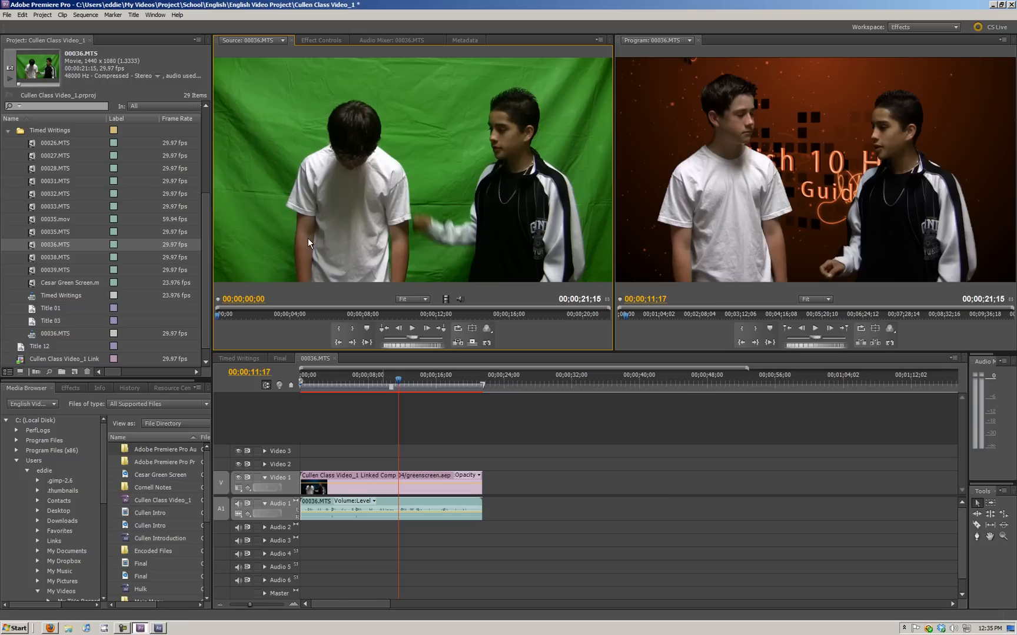
pyautogui.moveTo(293, 263)
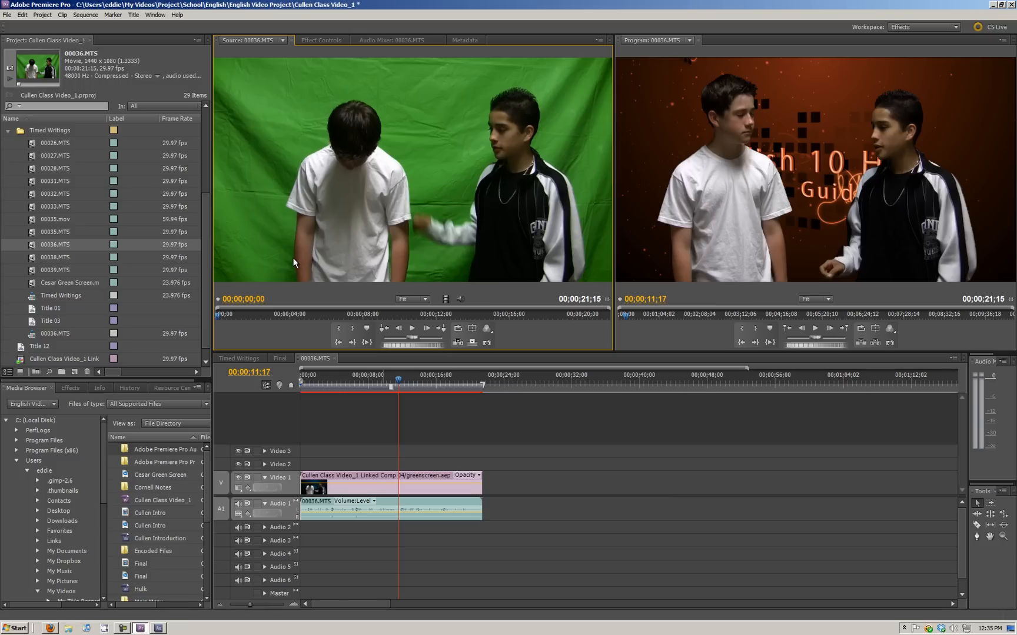
pyautogui.moveTo(360, 316)
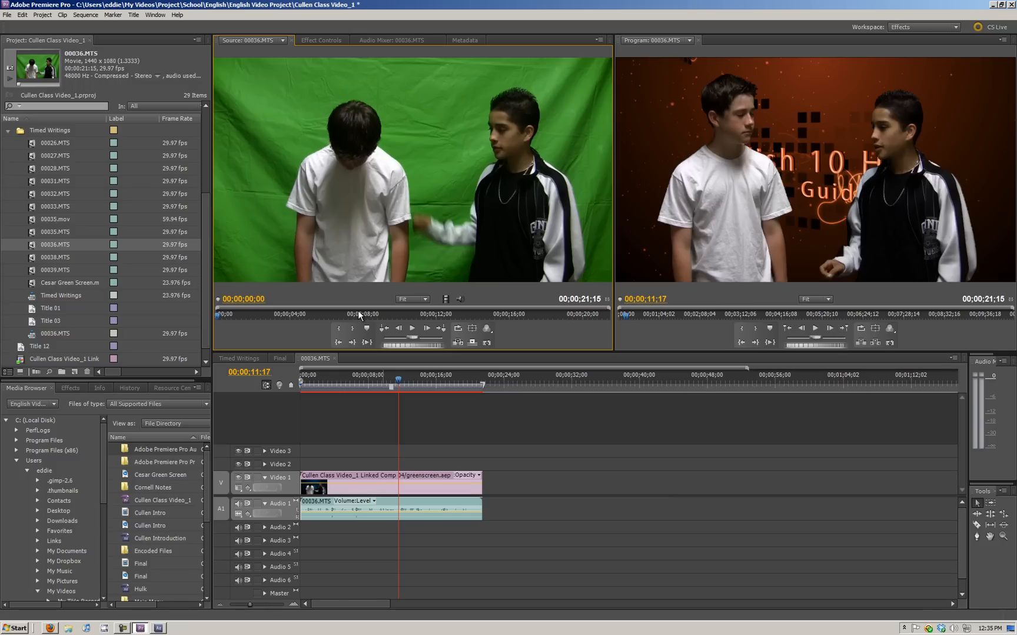
pyautogui.moveTo(357, 306)
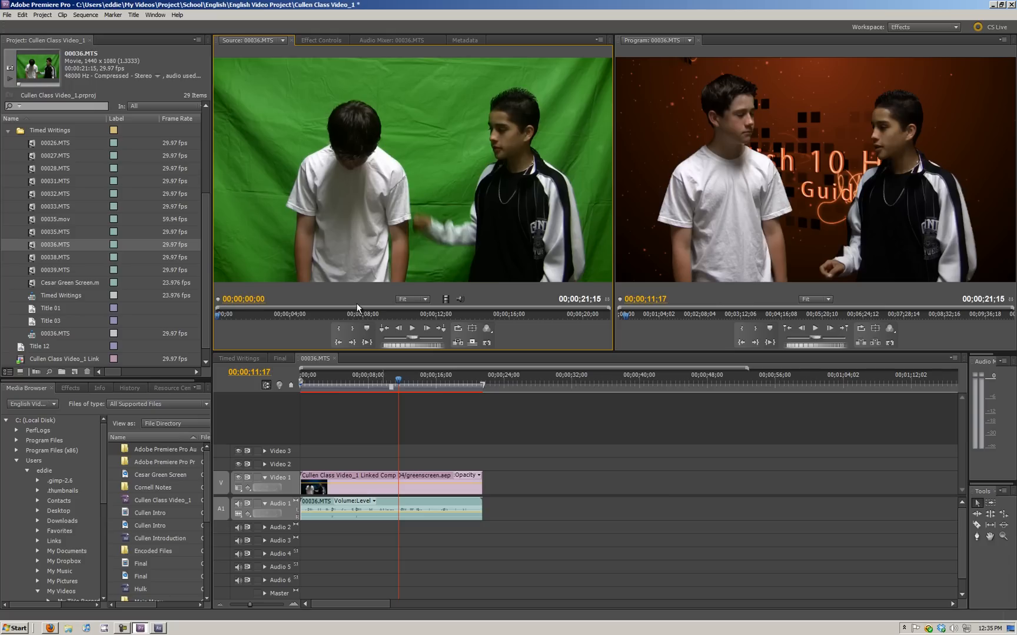
pyautogui.moveTo(468, 290)
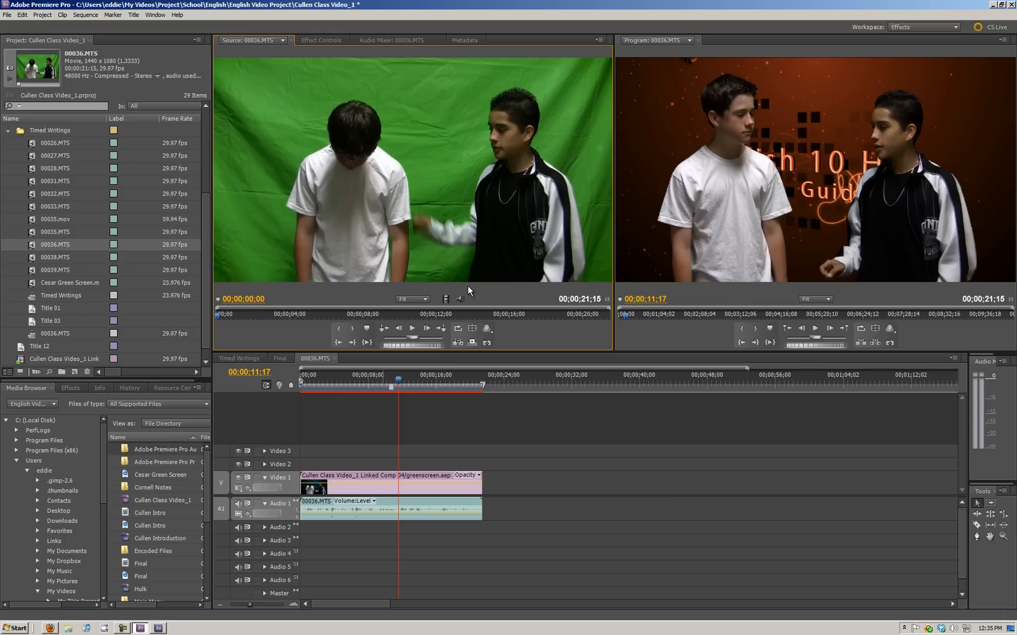
pyautogui.moveTo(376, 258)
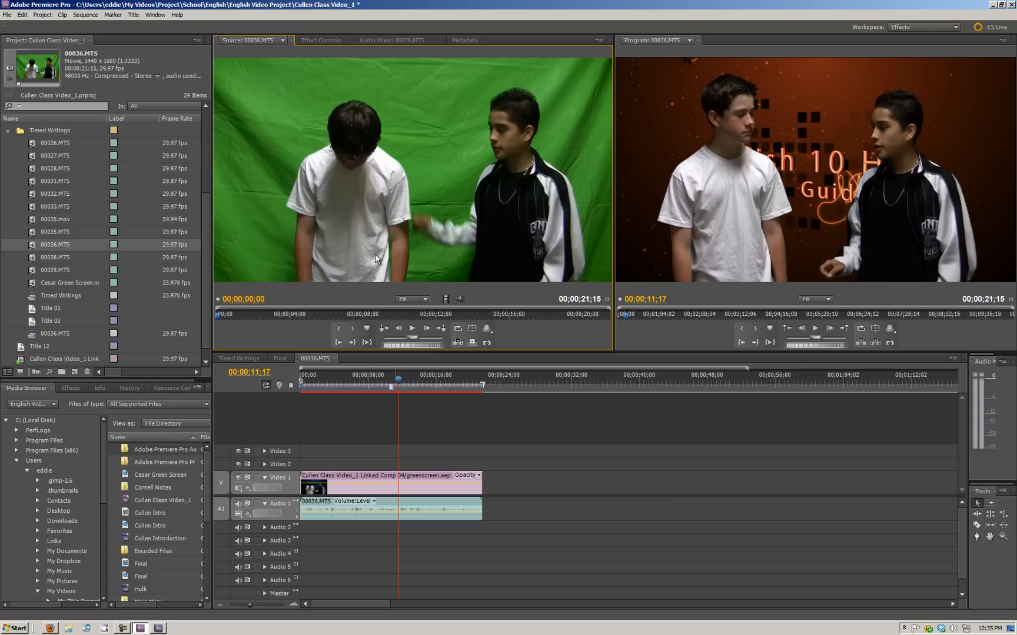
pyautogui.moveTo(46, 337)
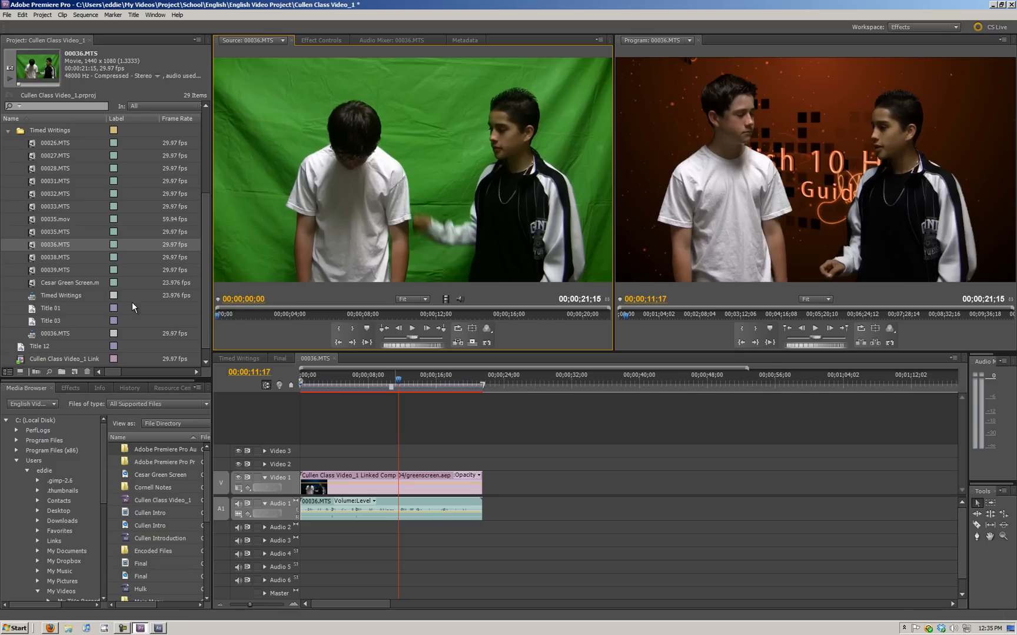
pyautogui.moveTo(694, 63)
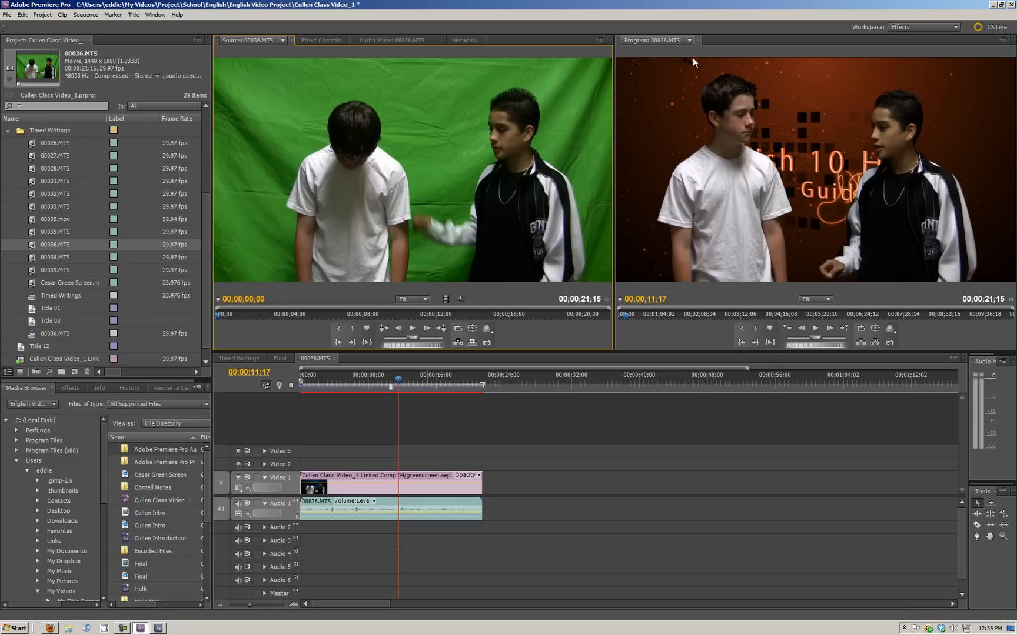
pyautogui.moveTo(96, 309)
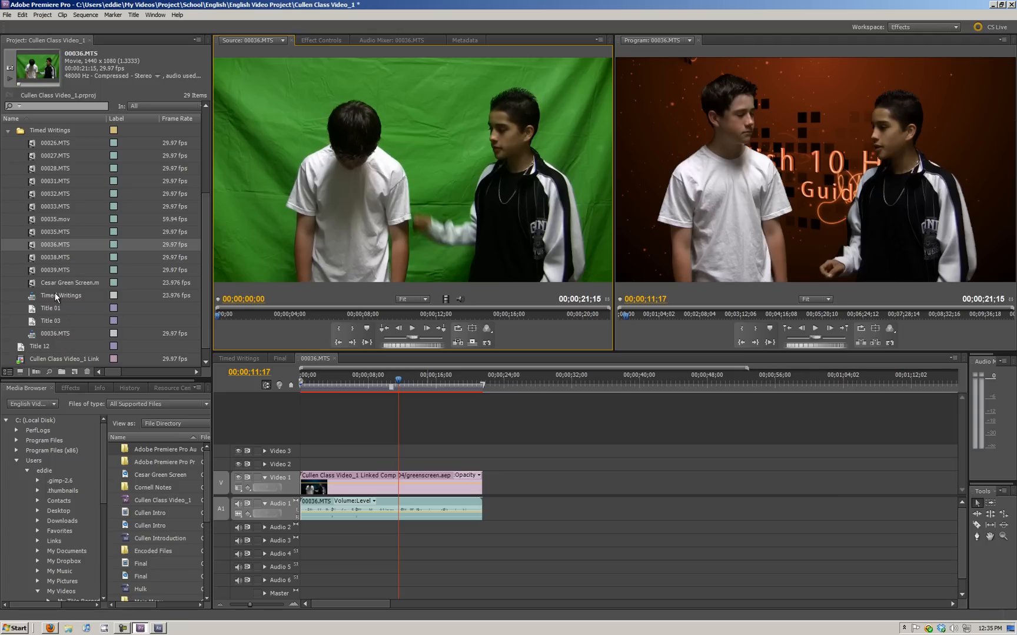
pyautogui.click(70, 283)
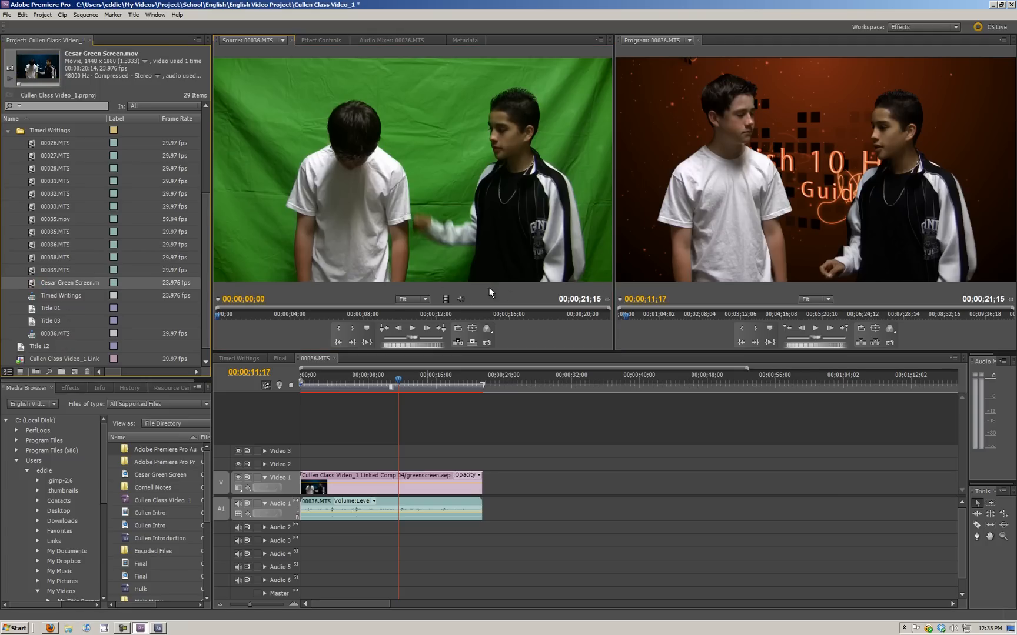
pyautogui.moveTo(793, 192)
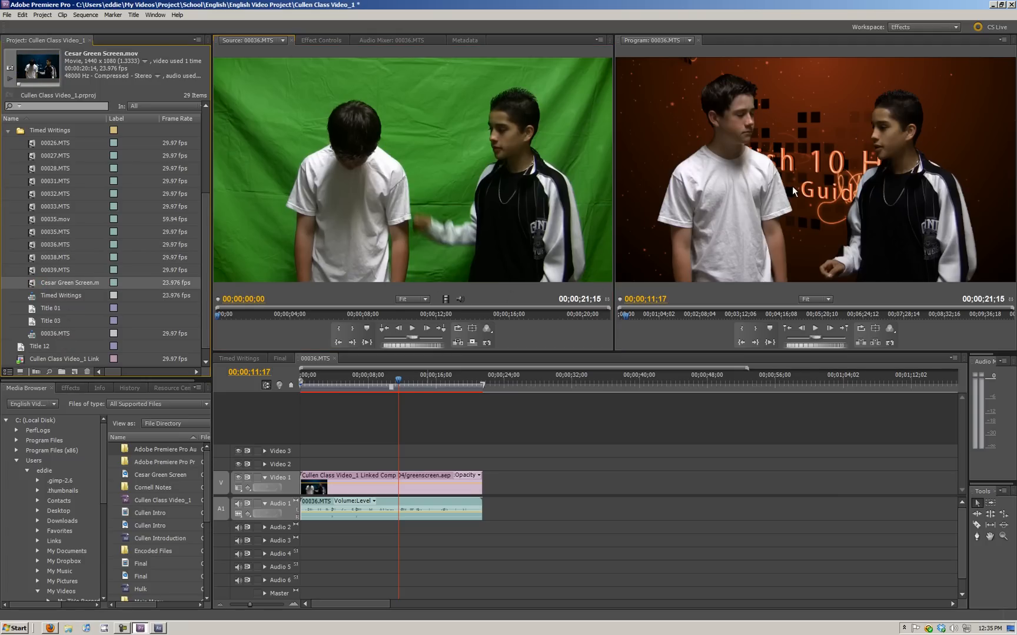
pyautogui.moveTo(405, 398)
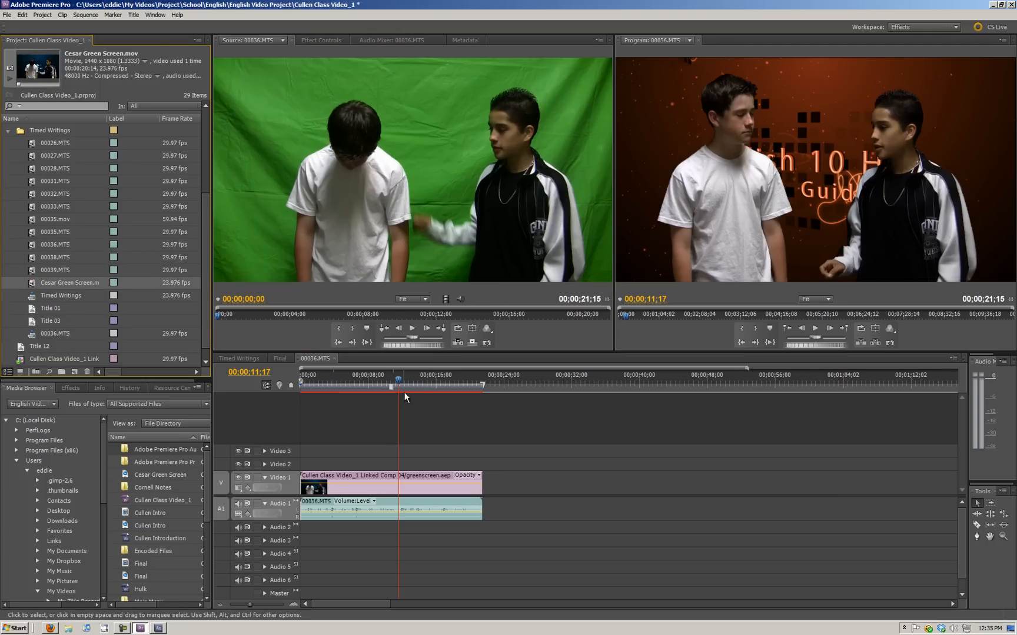
# - Play the sequence from the start, then return to about two seconds over the blue Productions background
pyautogui.click(301, 375)
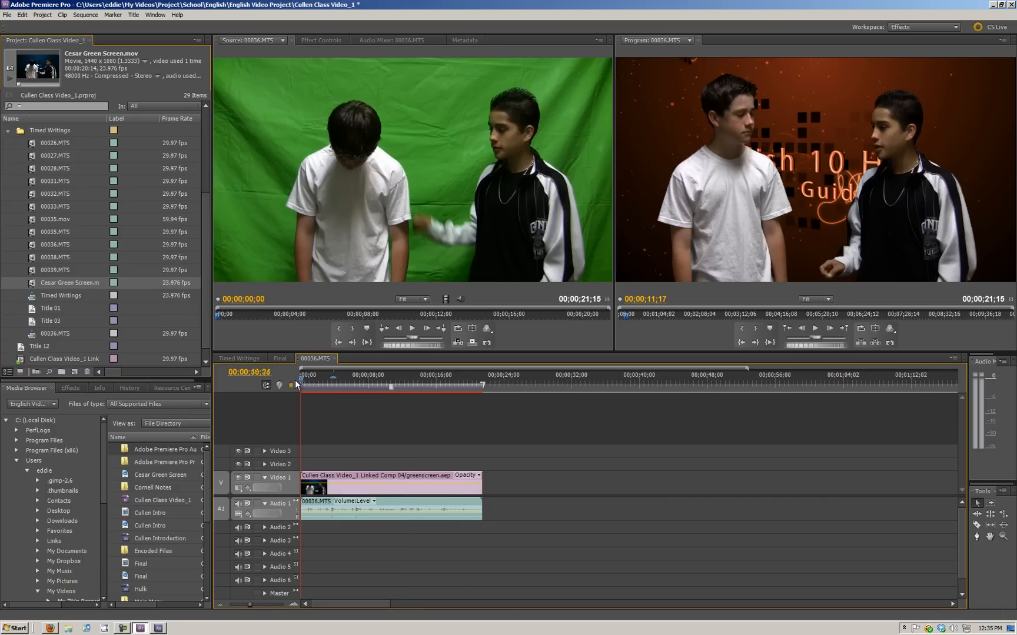
pyautogui.click(441, 374)
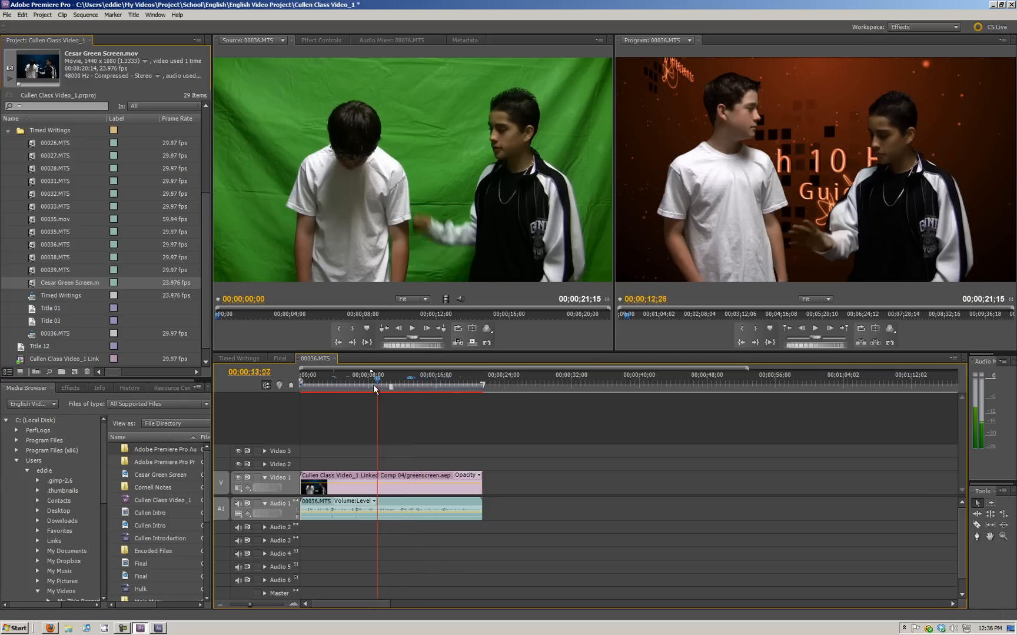
pyautogui.click(313, 374)
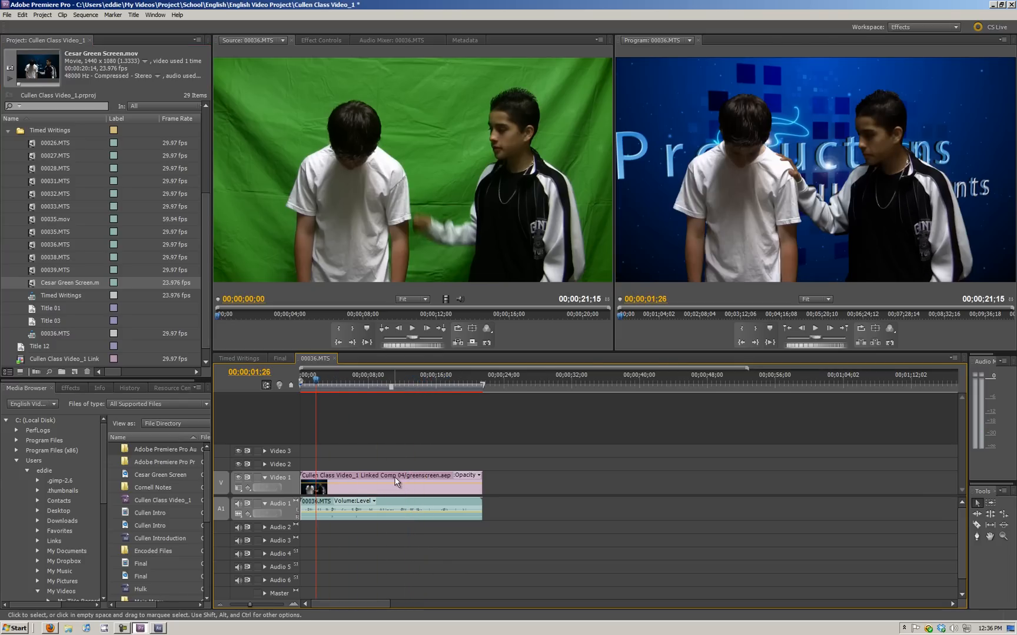